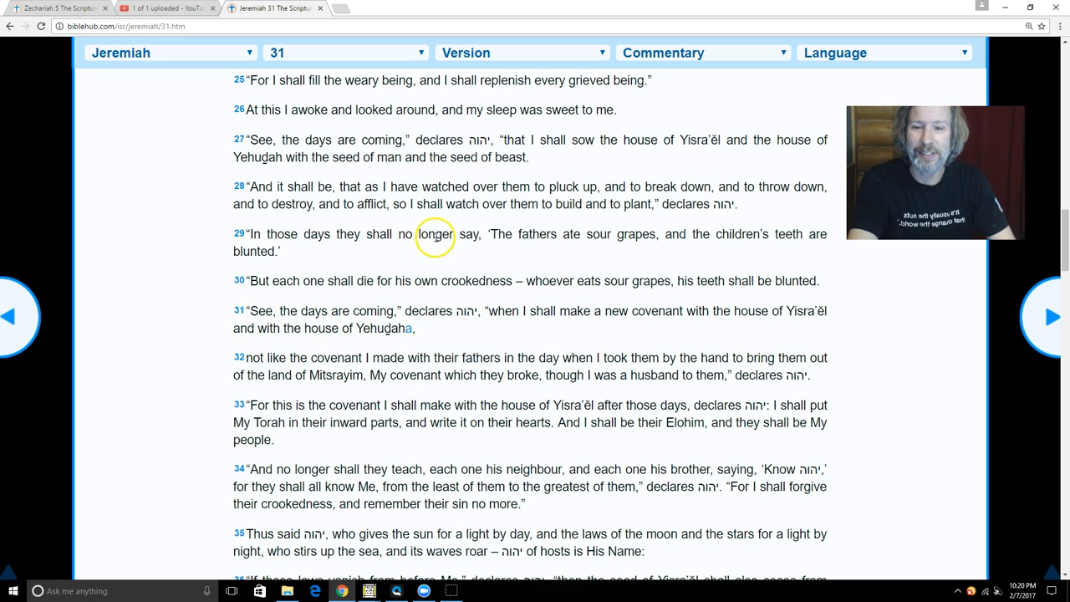
mouse_move(493, 324)
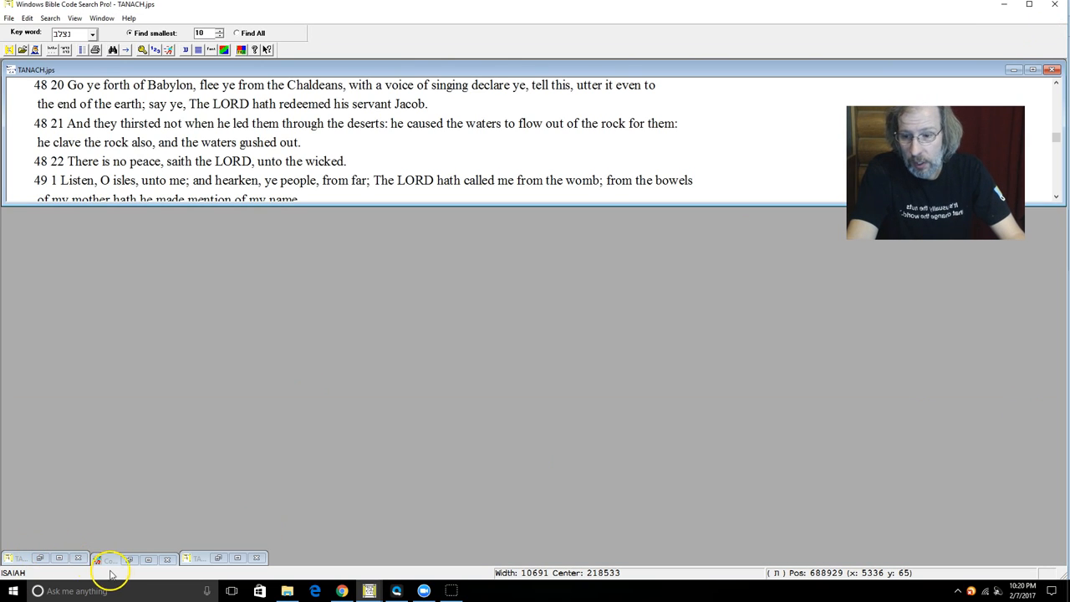
- Bring the Code Results window of Hebrew key words, skip lengths and positions to the front
click(107, 555)
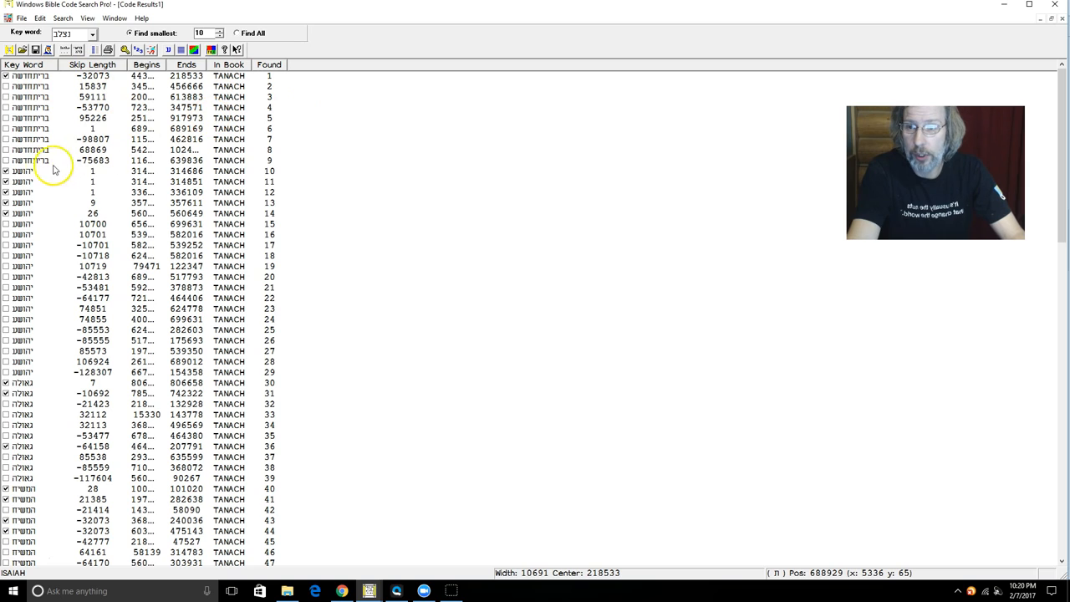
mouse_move(149, 85)
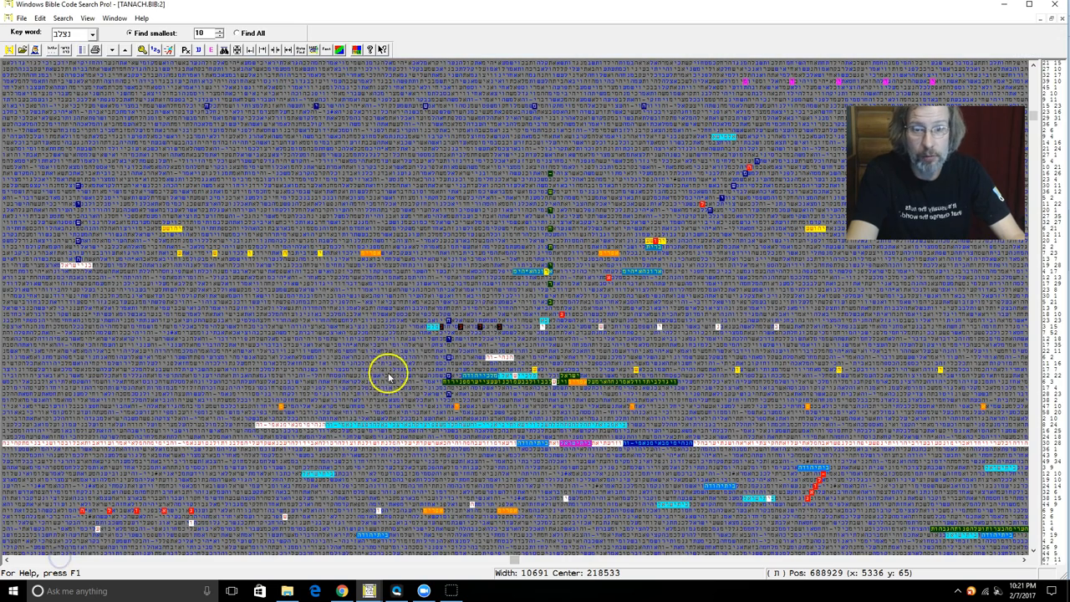
mouse_move(545, 167)
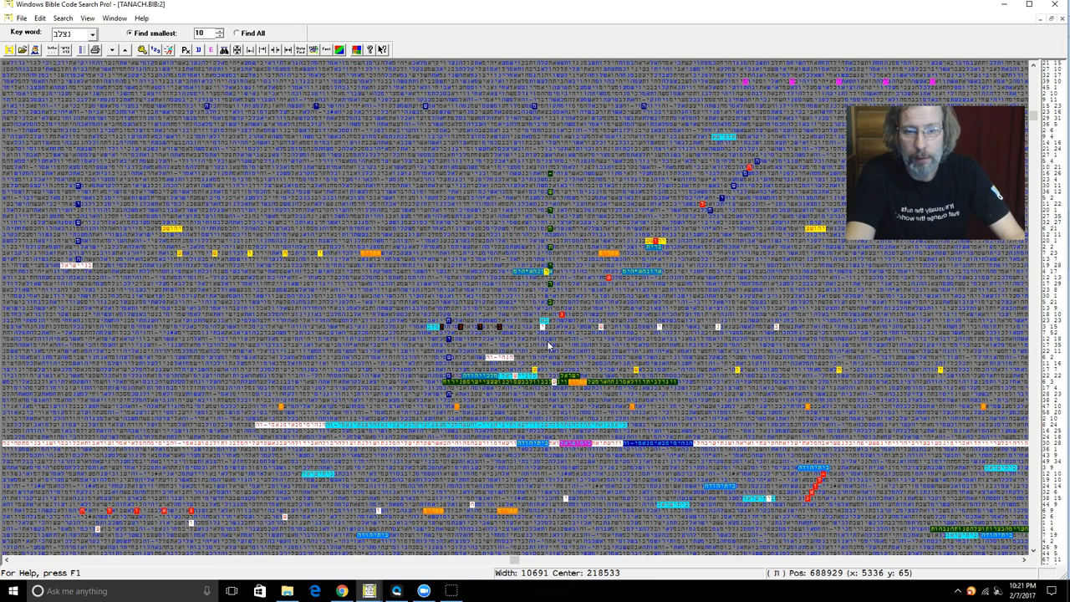
mouse_move(594, 190)
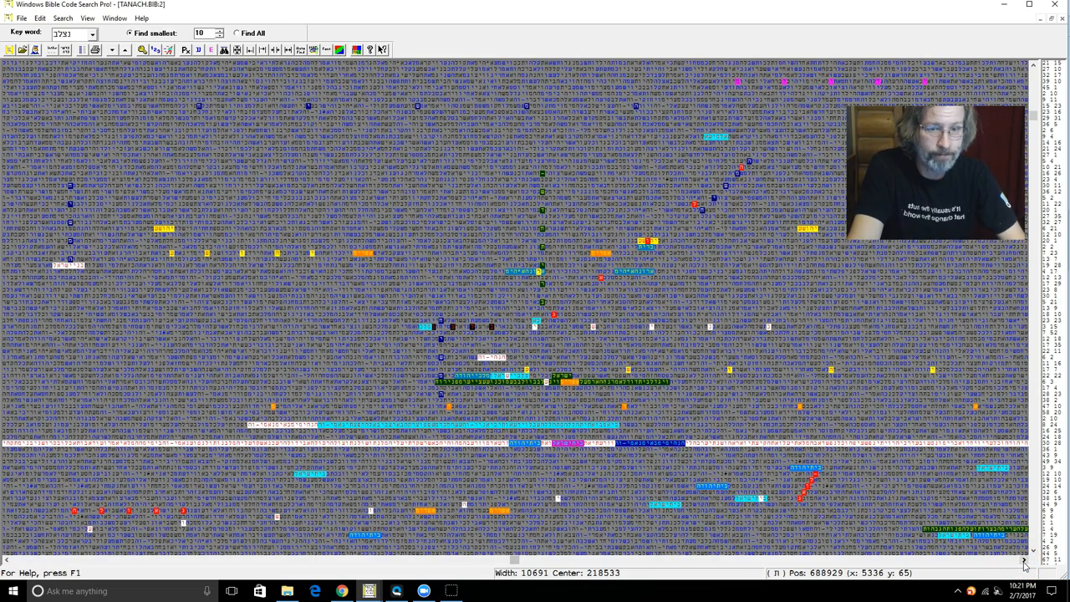
mouse_move(752, 166)
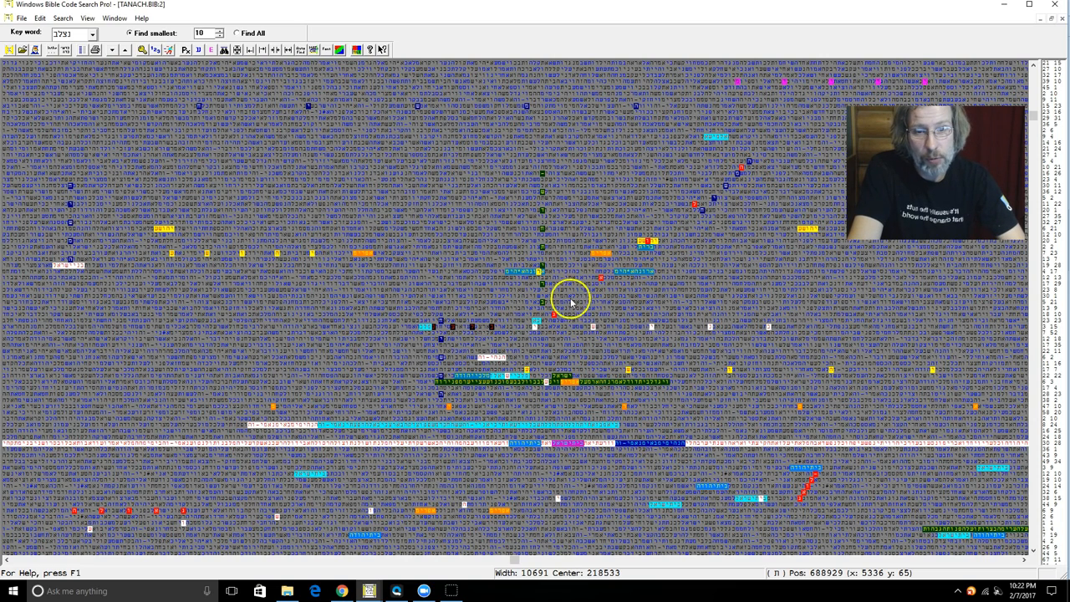
mouse_move(711, 204)
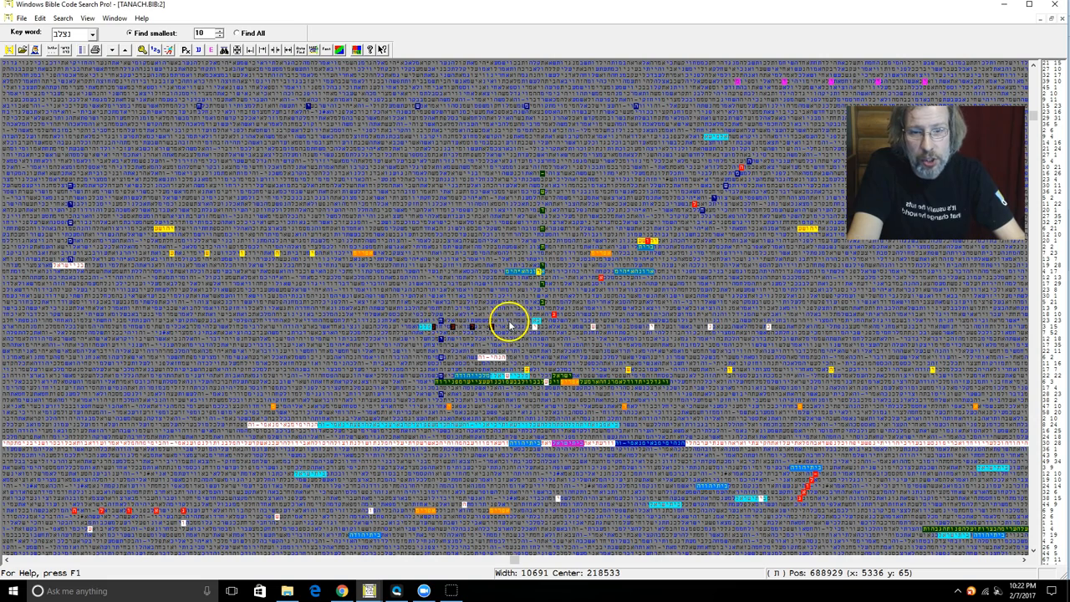
mouse_move(528, 306)
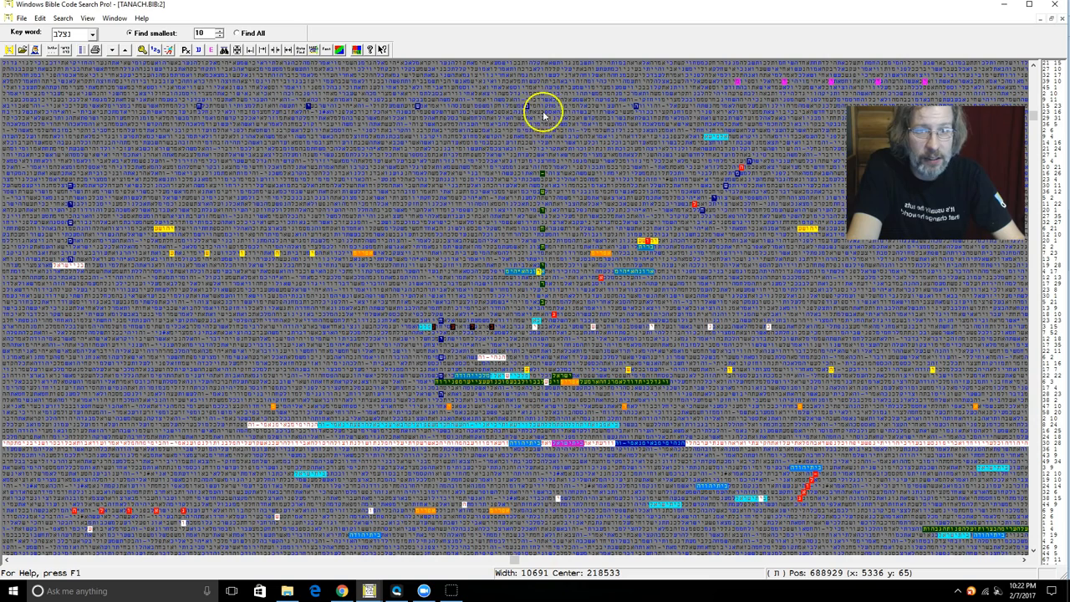
mouse_move(634, 114)
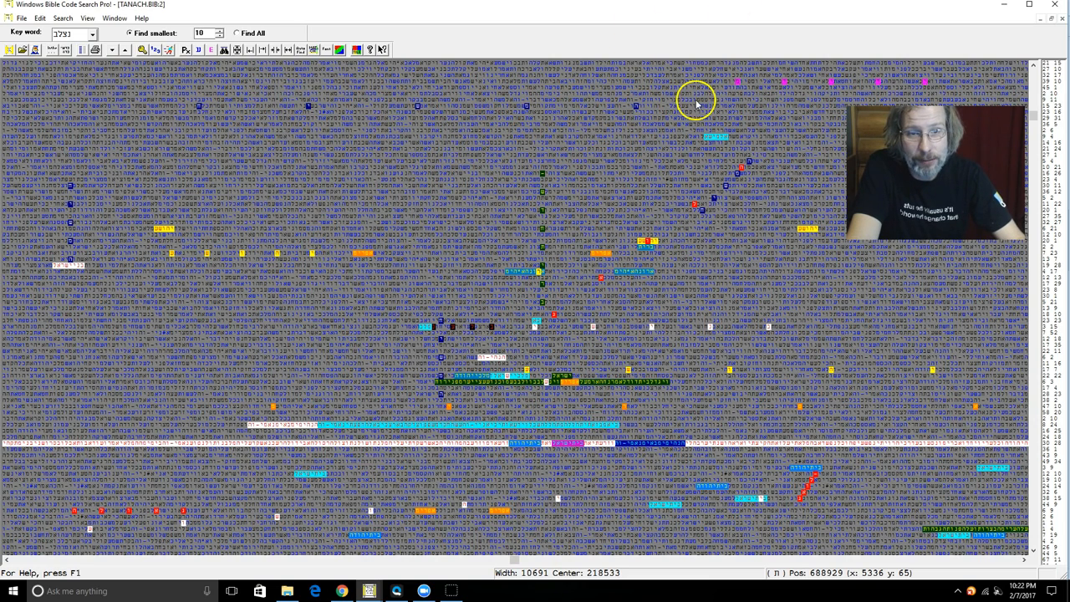
mouse_move(71, 264)
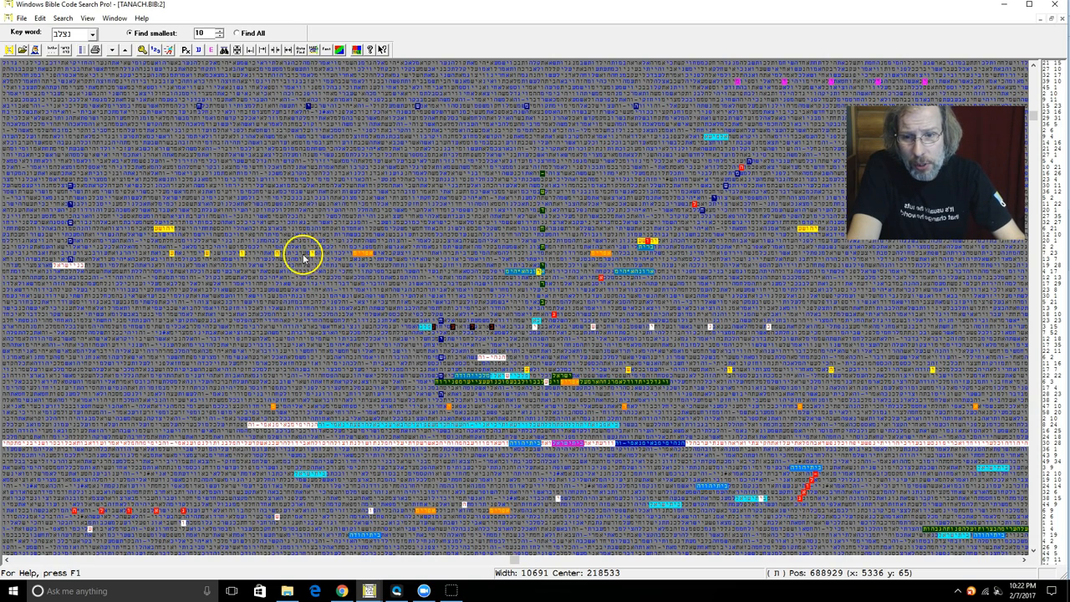
mouse_move(558, 297)
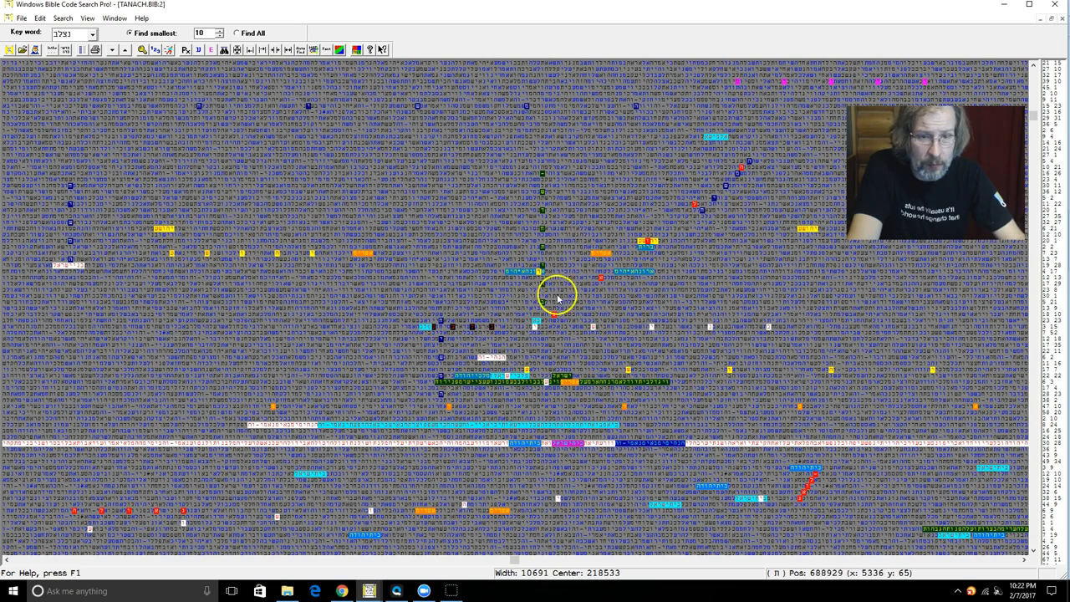
mouse_move(652, 244)
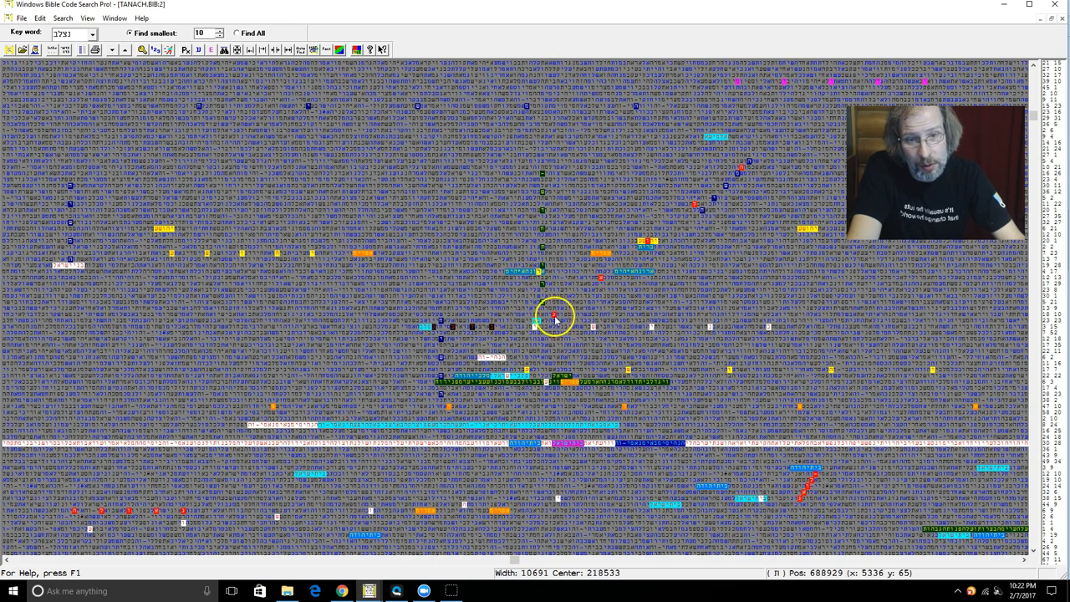
mouse_move(732, 172)
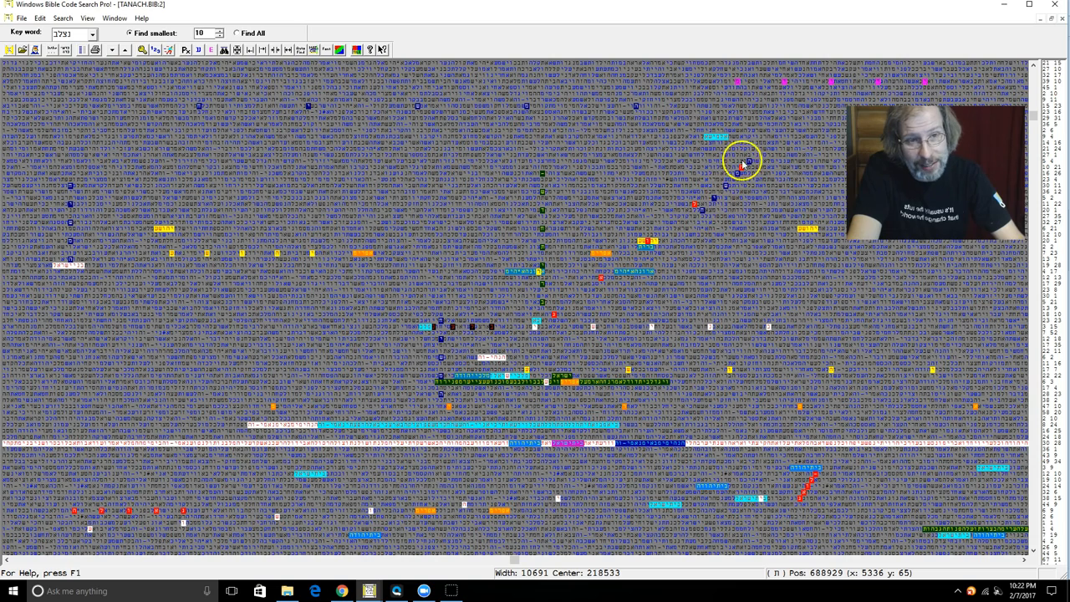
mouse_move(657, 244)
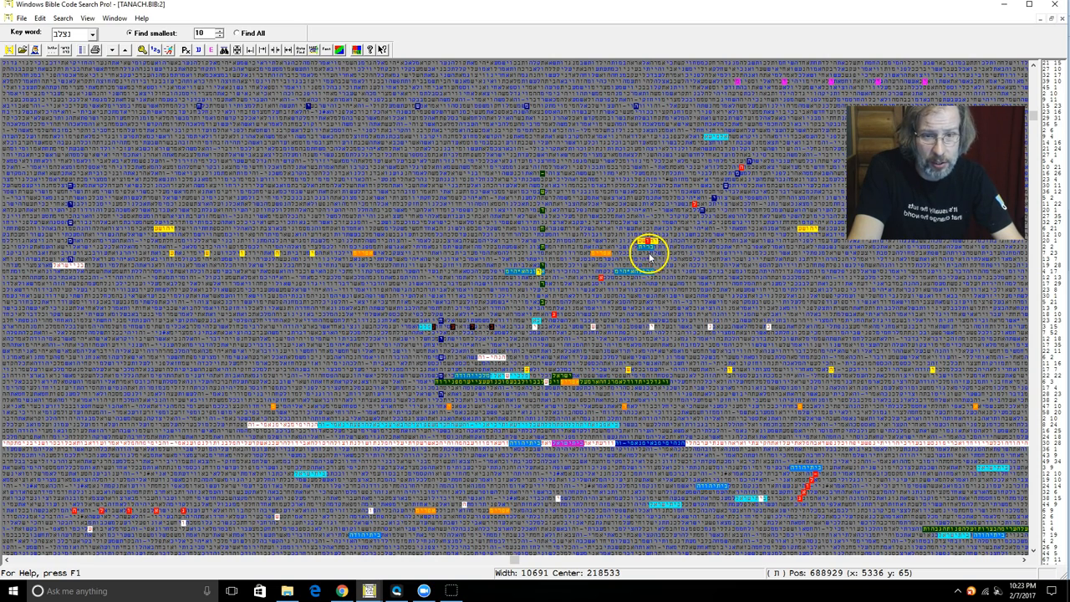
mouse_move(812, 234)
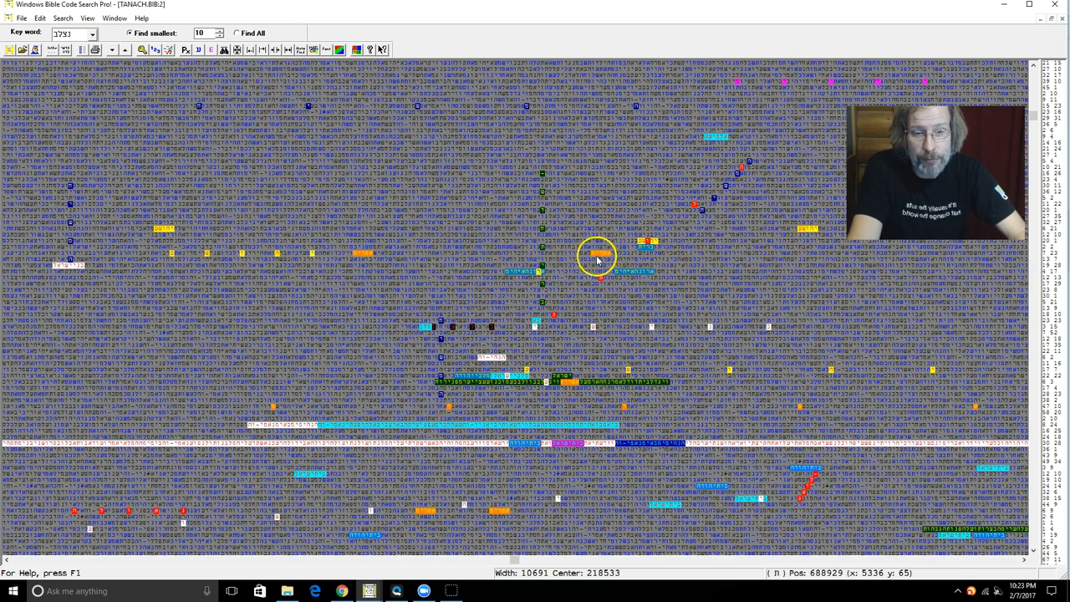
mouse_move(358, 259)
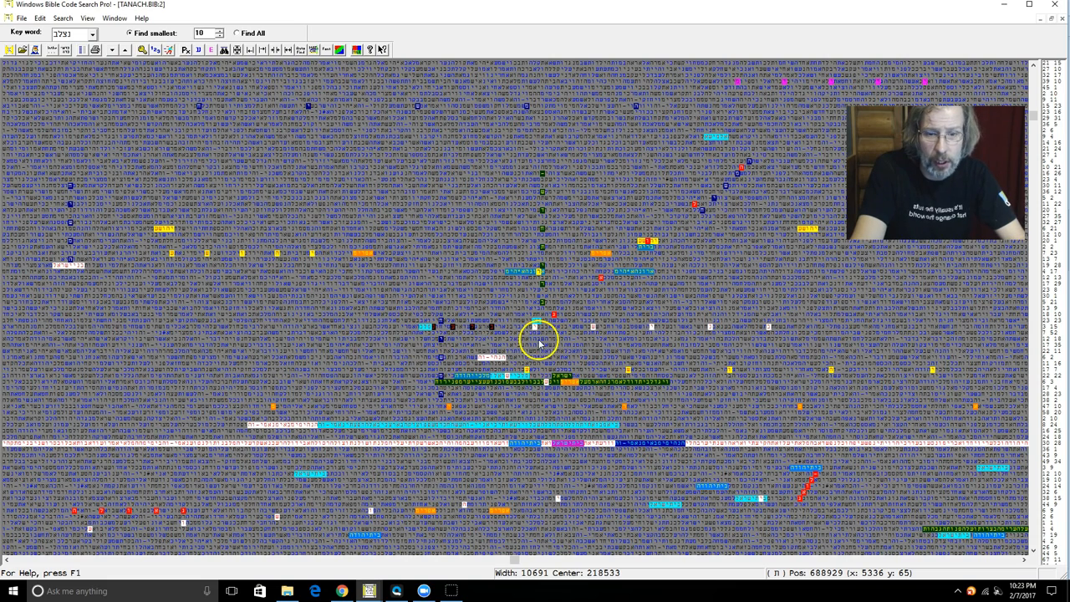
mouse_move(582, 326)
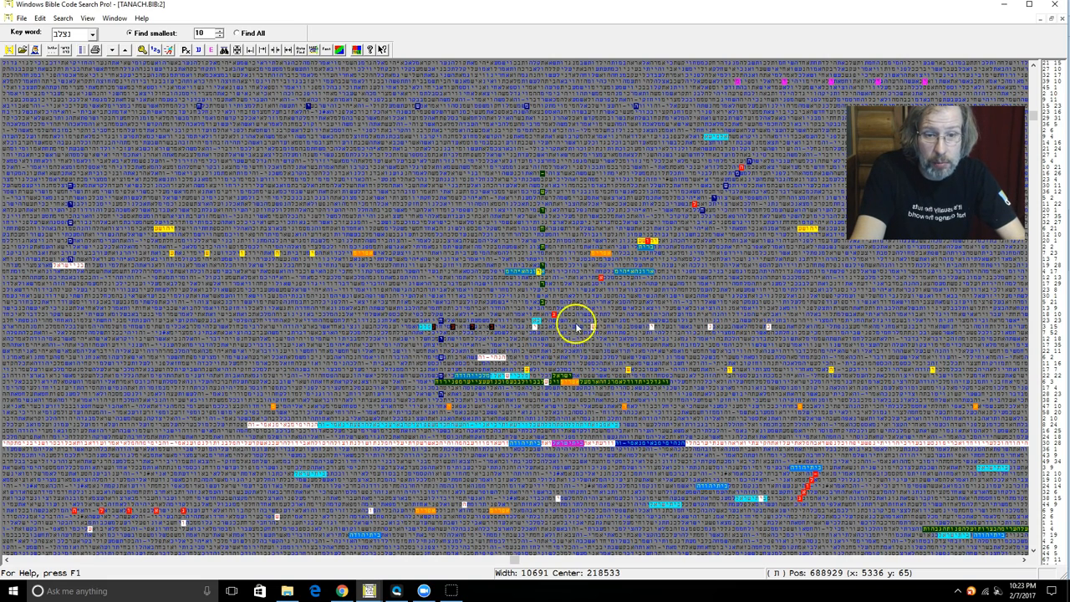
mouse_move(762, 326)
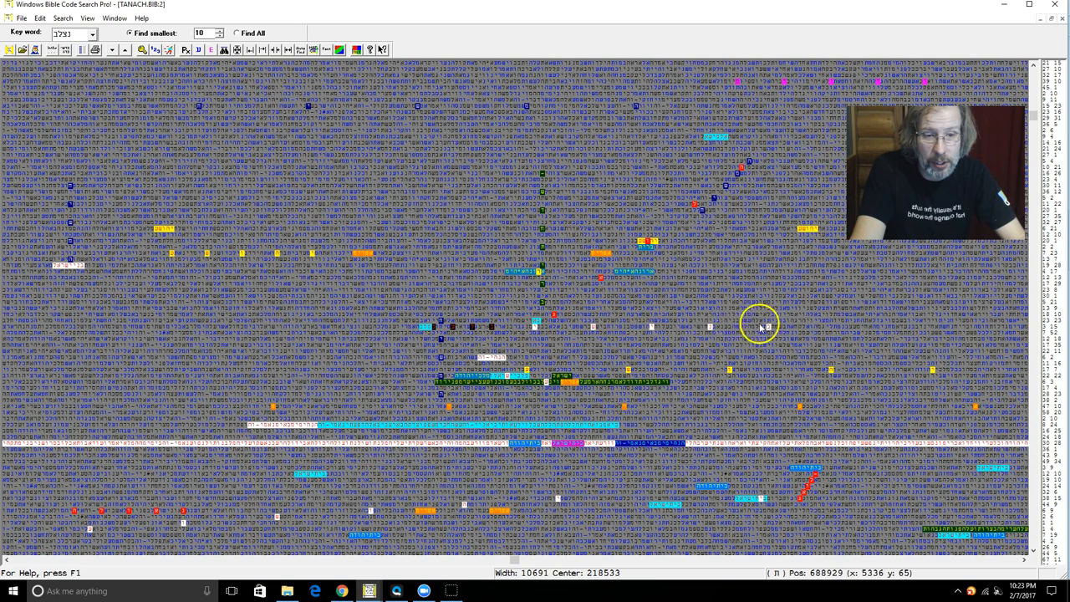
mouse_move(649, 326)
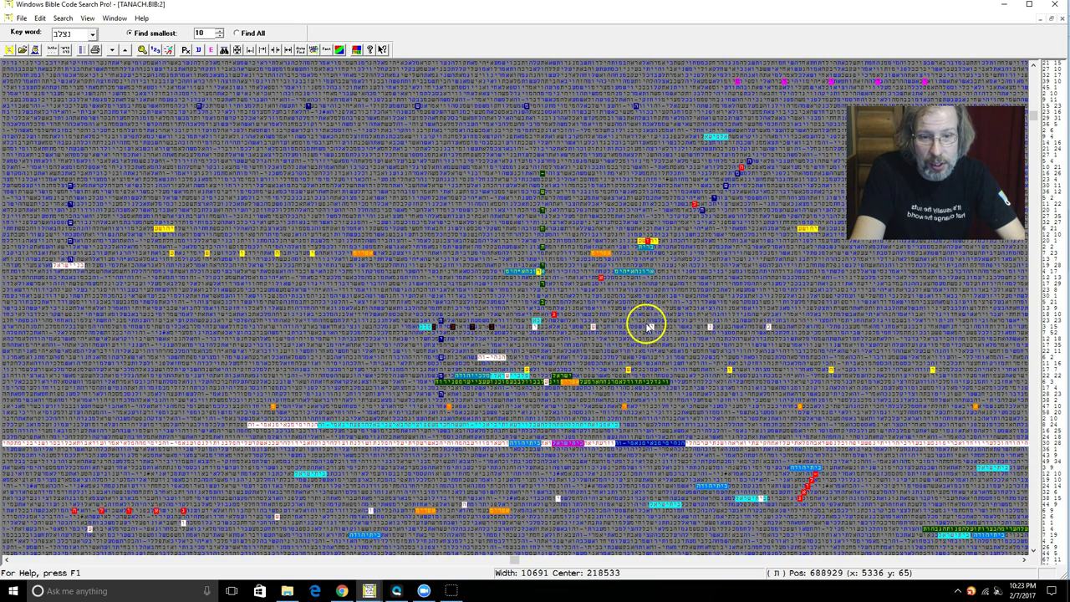
mouse_move(538, 325)
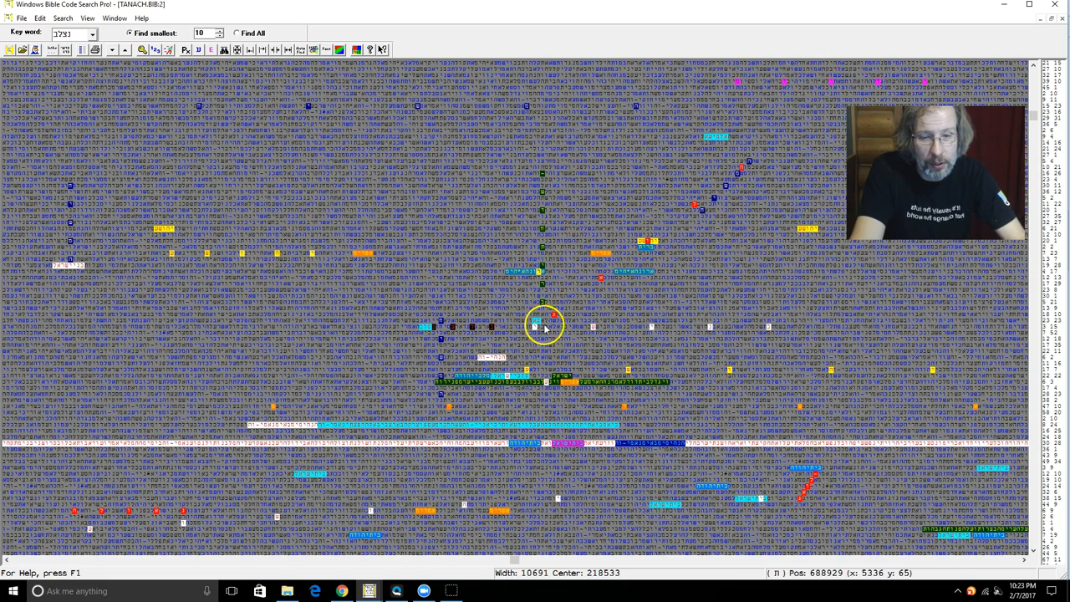
mouse_move(769, 332)
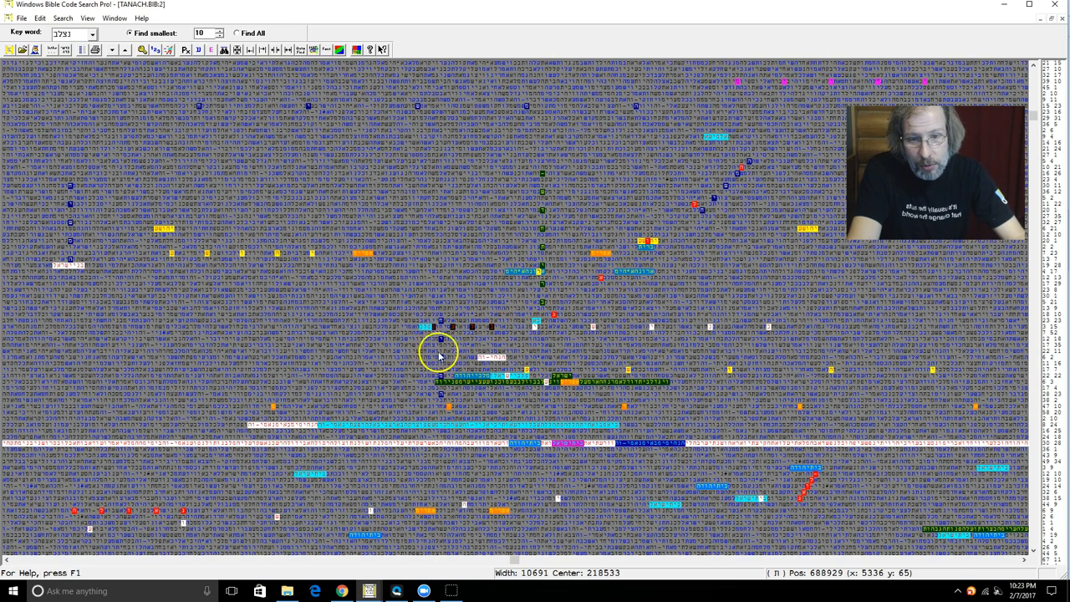
mouse_move(492, 327)
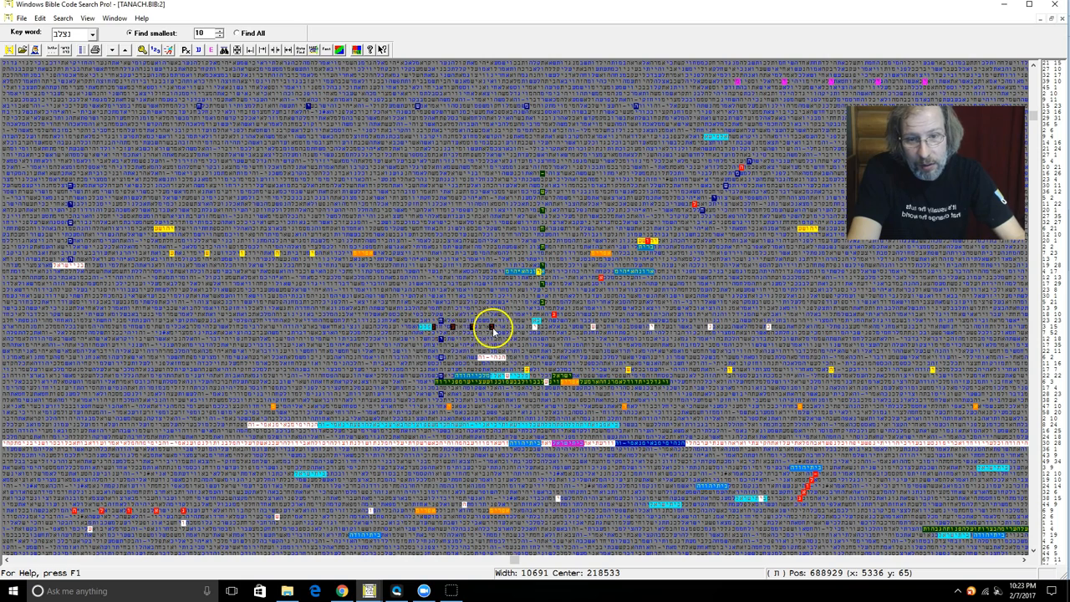
mouse_move(436, 326)
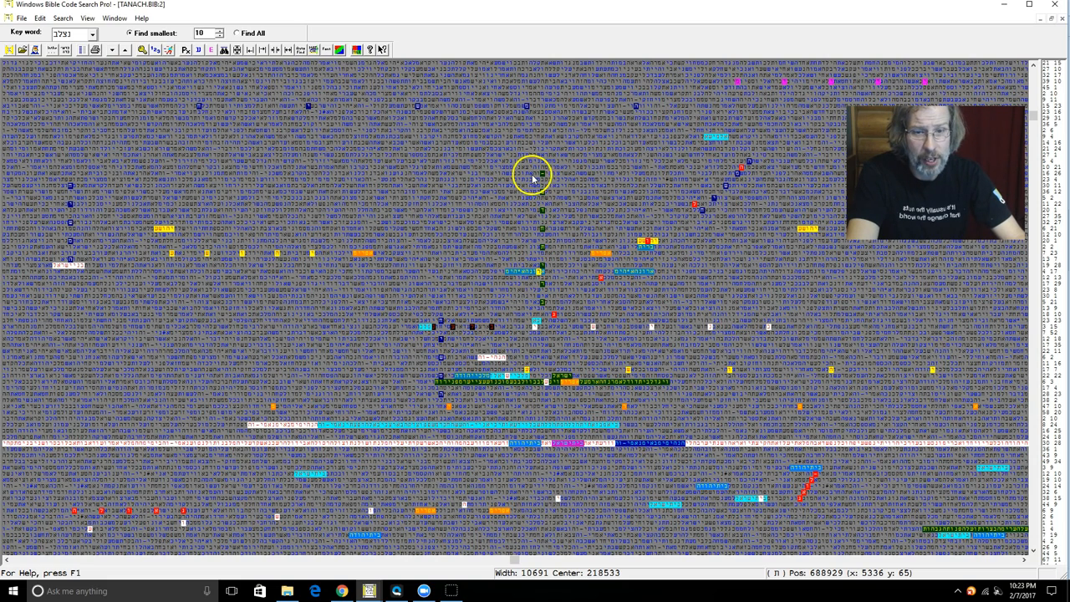
mouse_move(576, 274)
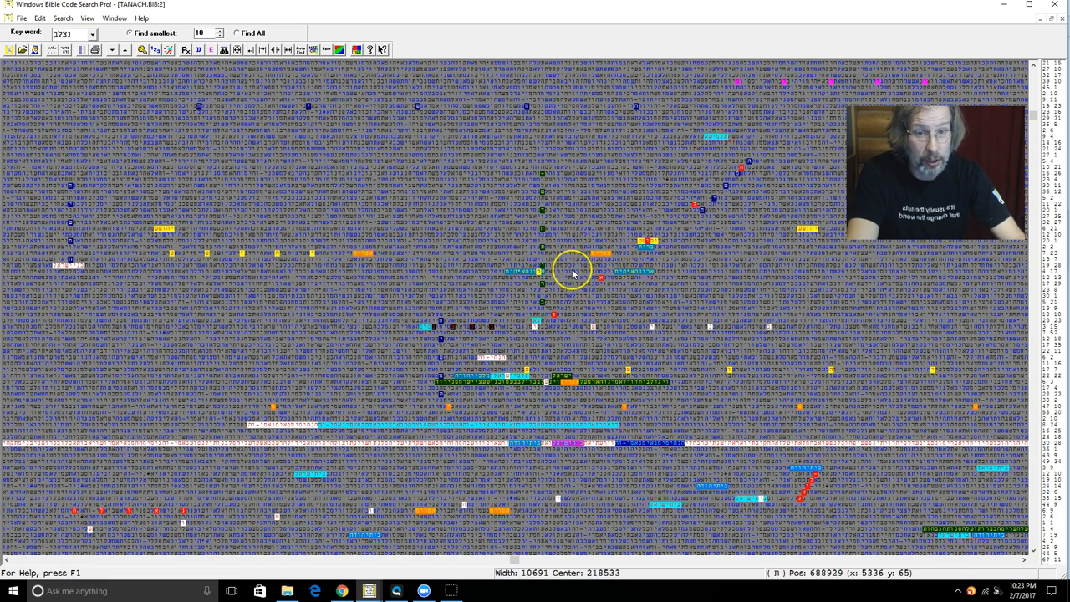
mouse_move(987, 375)
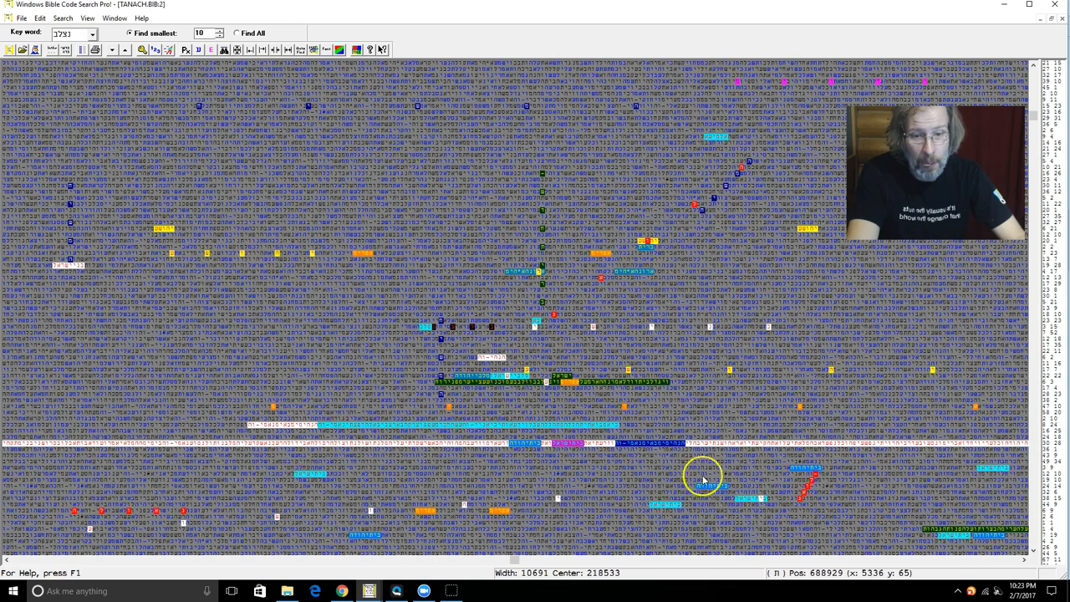
mouse_move(143, 528)
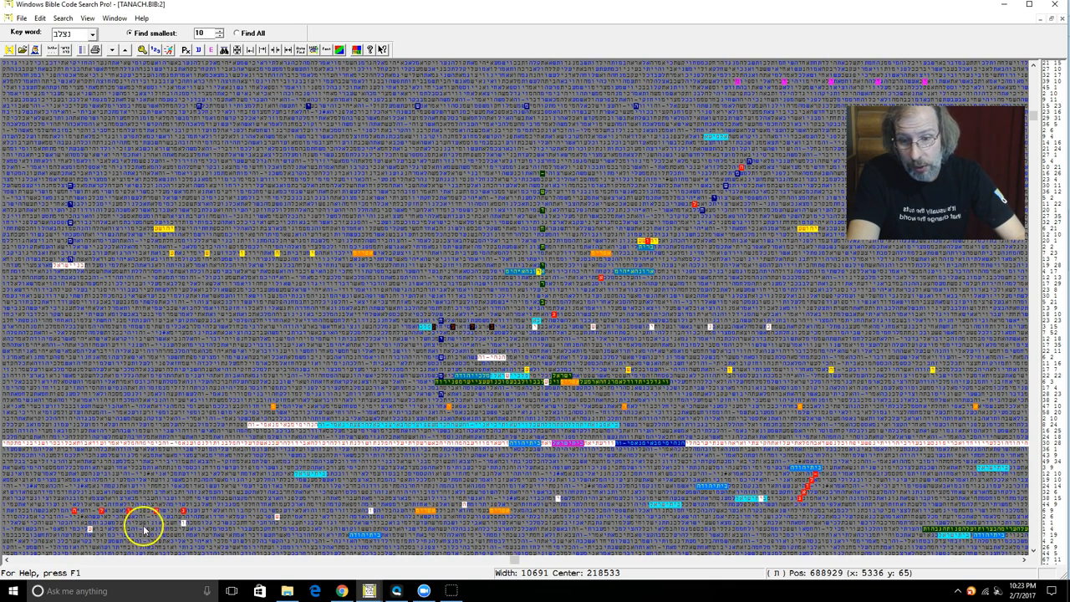
mouse_move(385, 532)
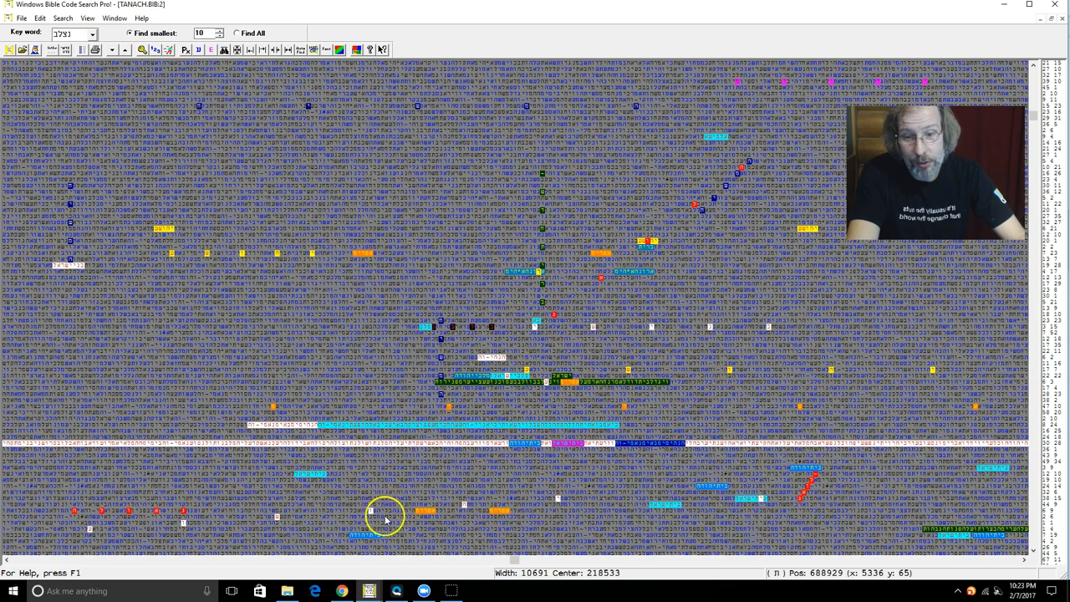
mouse_move(566, 512)
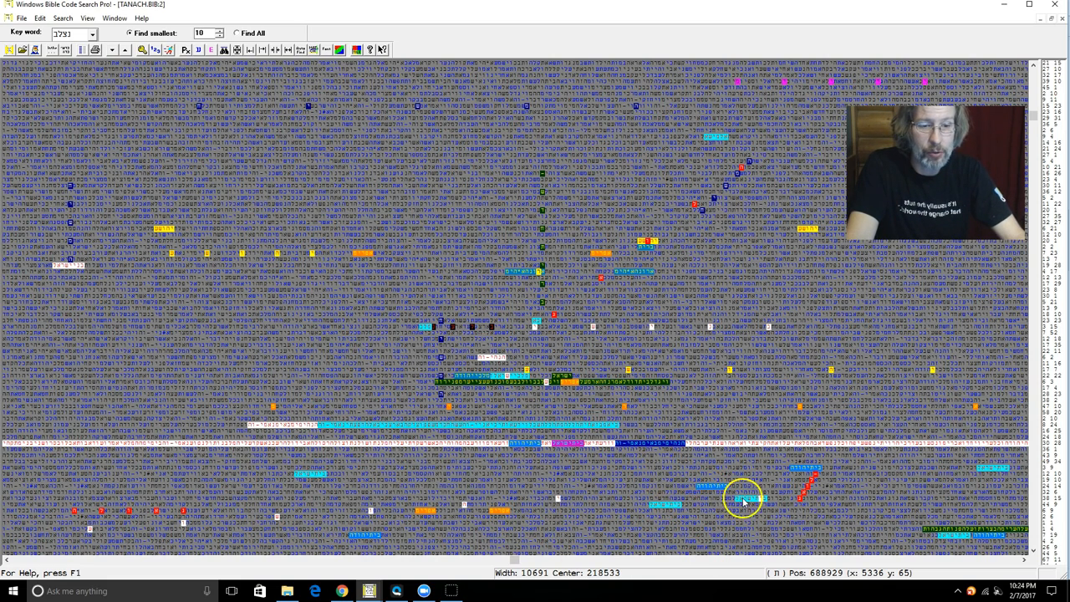
mouse_move(287, 590)
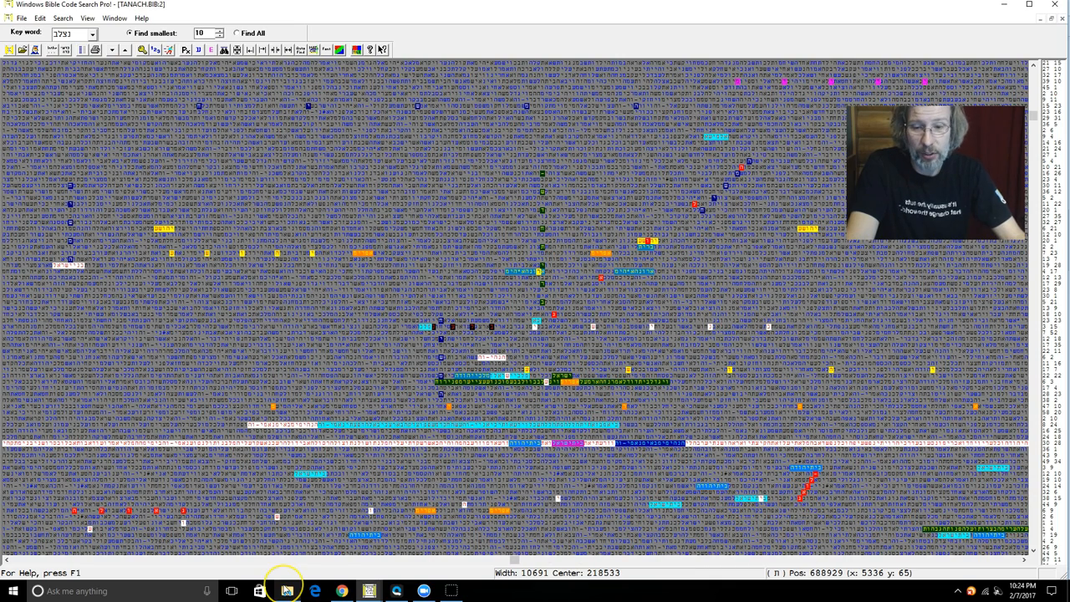
- Show the English and Hebrew text panes tiled around the Isaiah code matrix
click(285, 592)
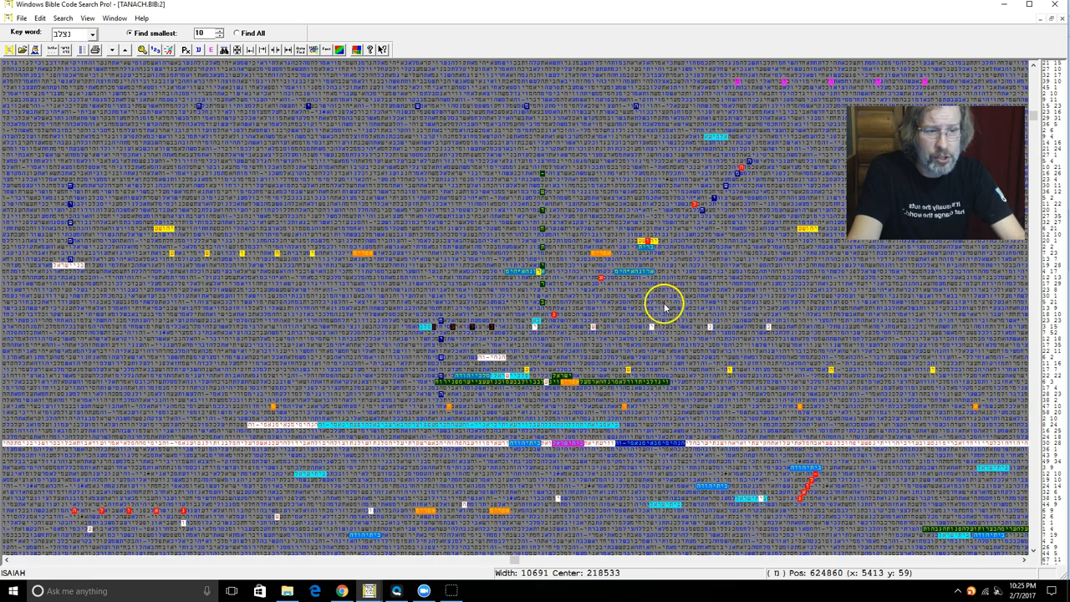
mouse_move(650, 432)
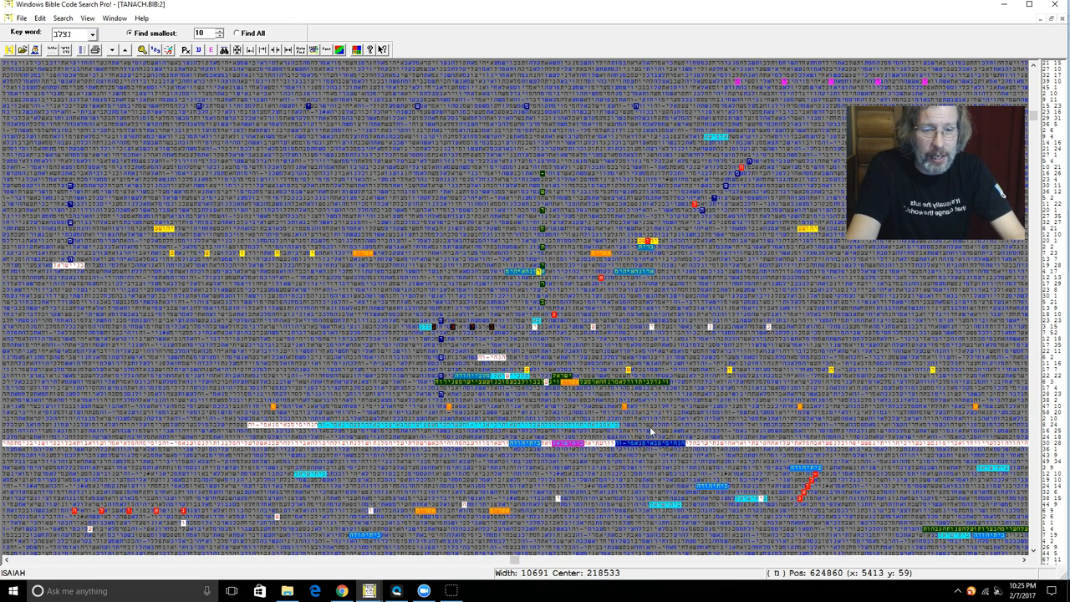
mouse_move(947, 441)
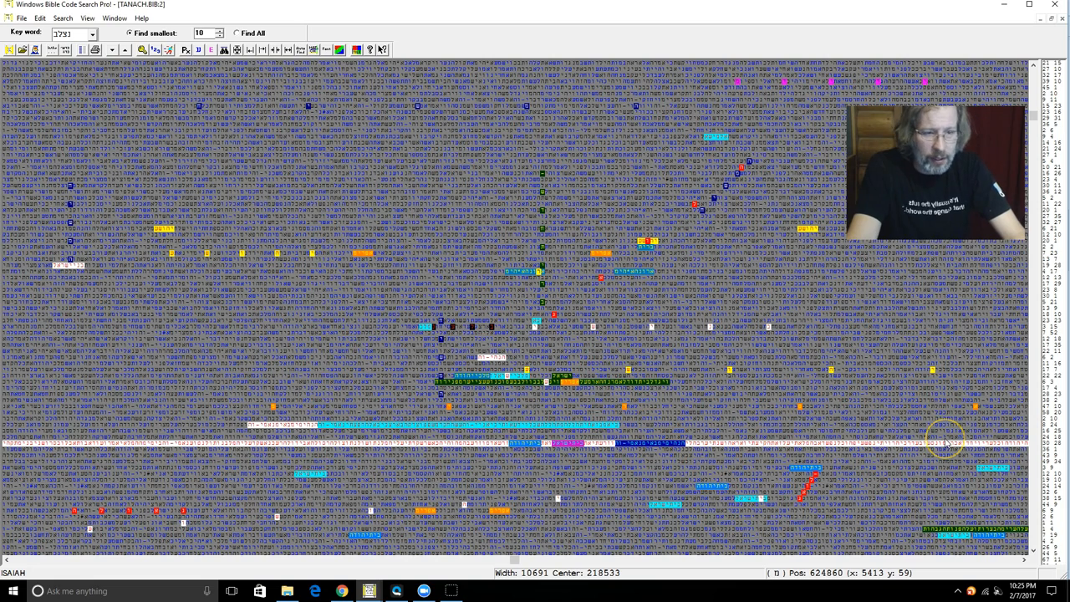
mouse_move(772, 378)
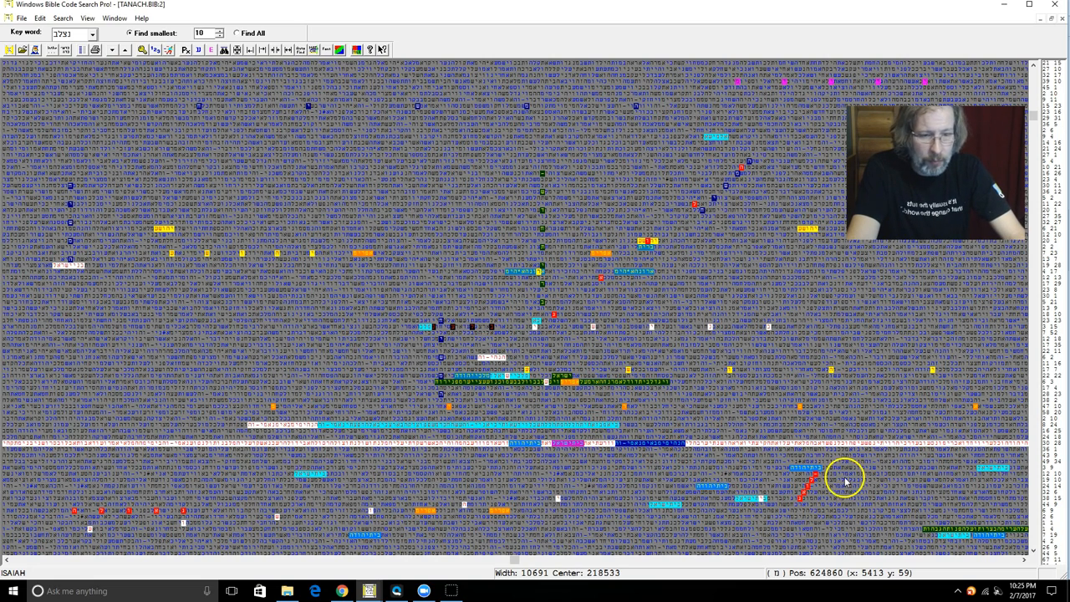
mouse_move(794, 471)
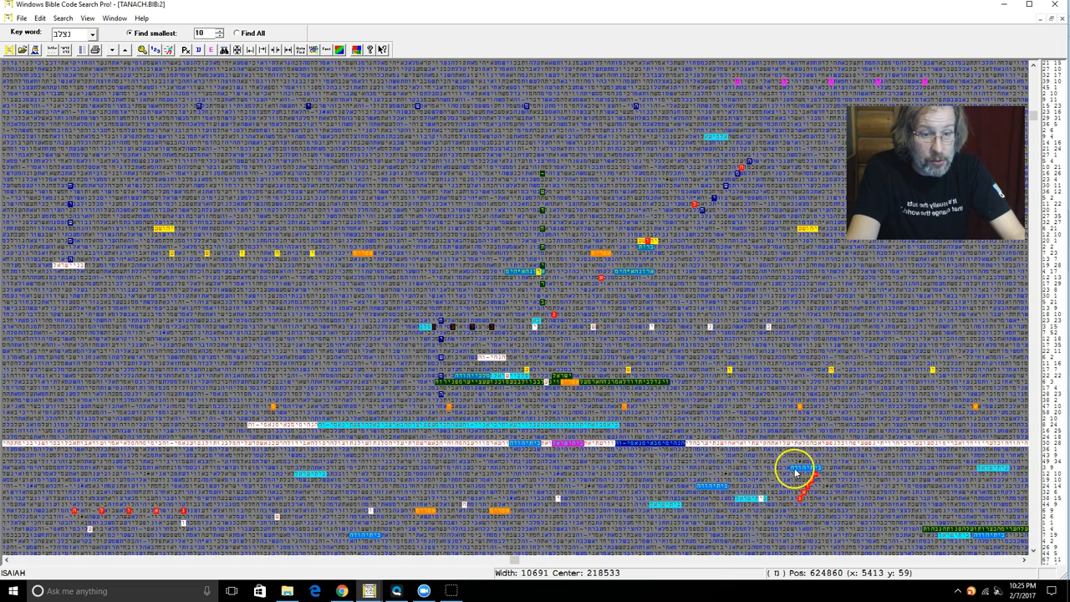
mouse_move(796, 512)
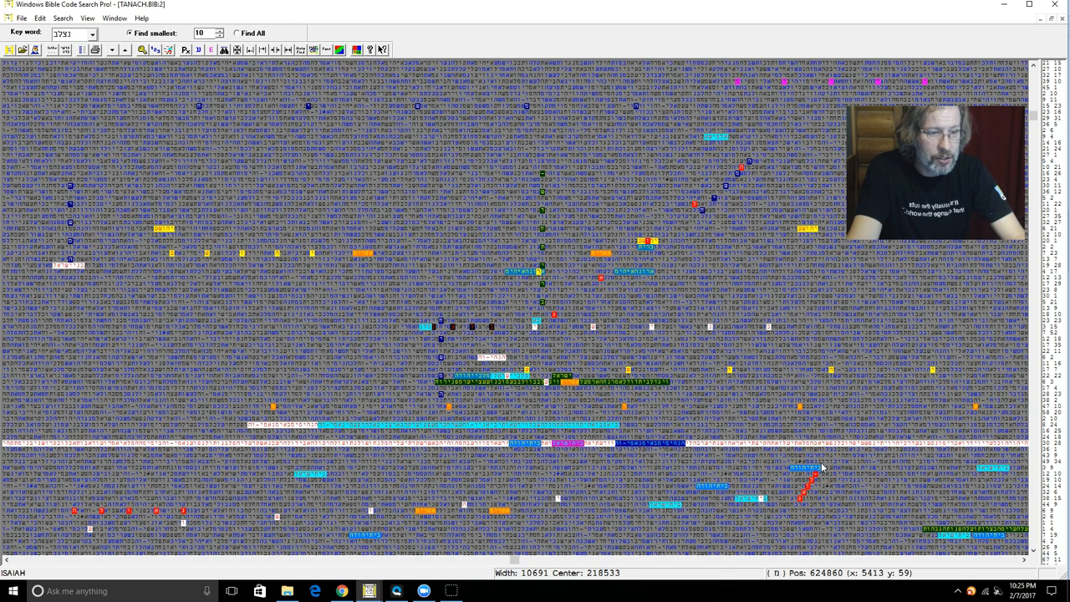
click(478, 385)
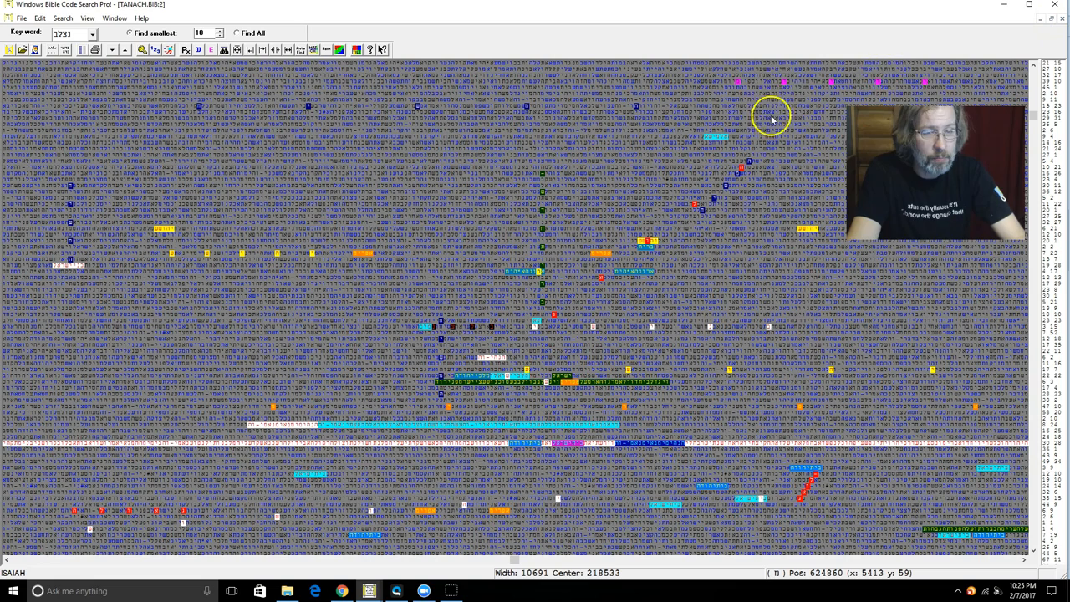
mouse_move(893, 90)
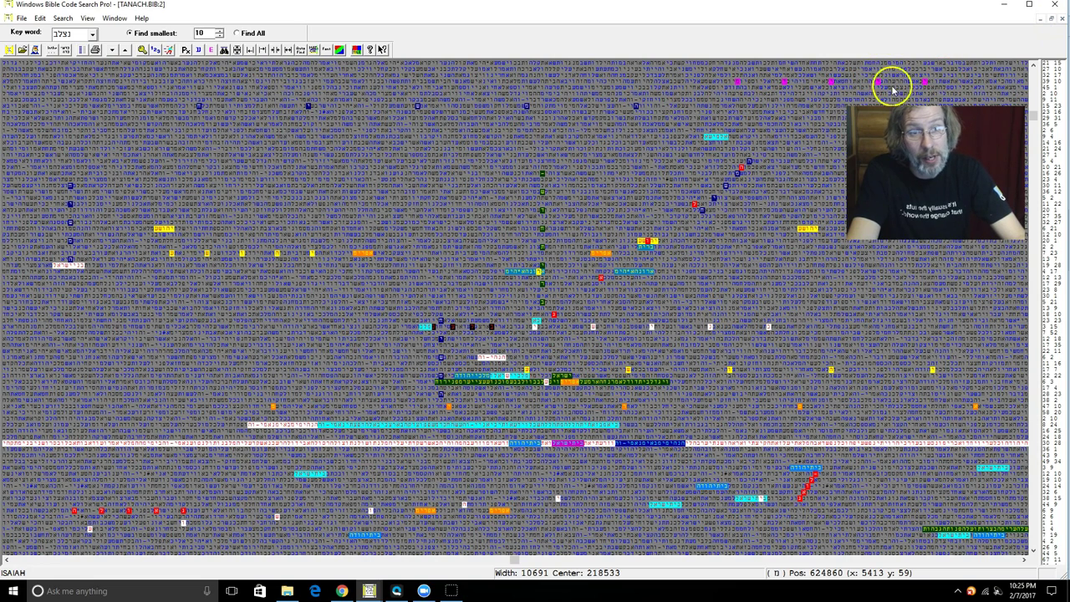
mouse_move(911, 90)
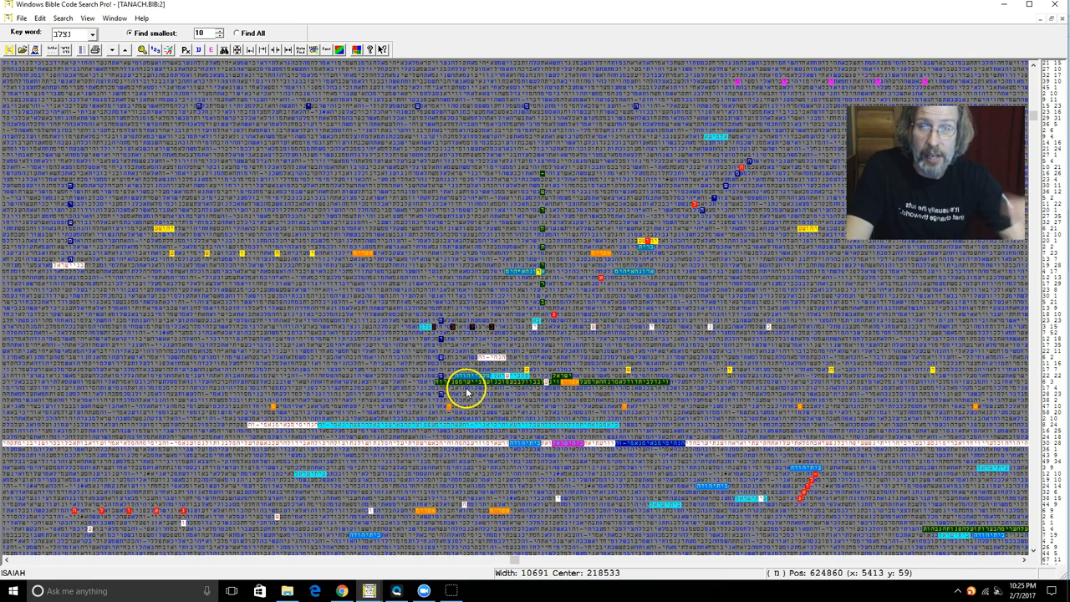
mouse_move(511, 321)
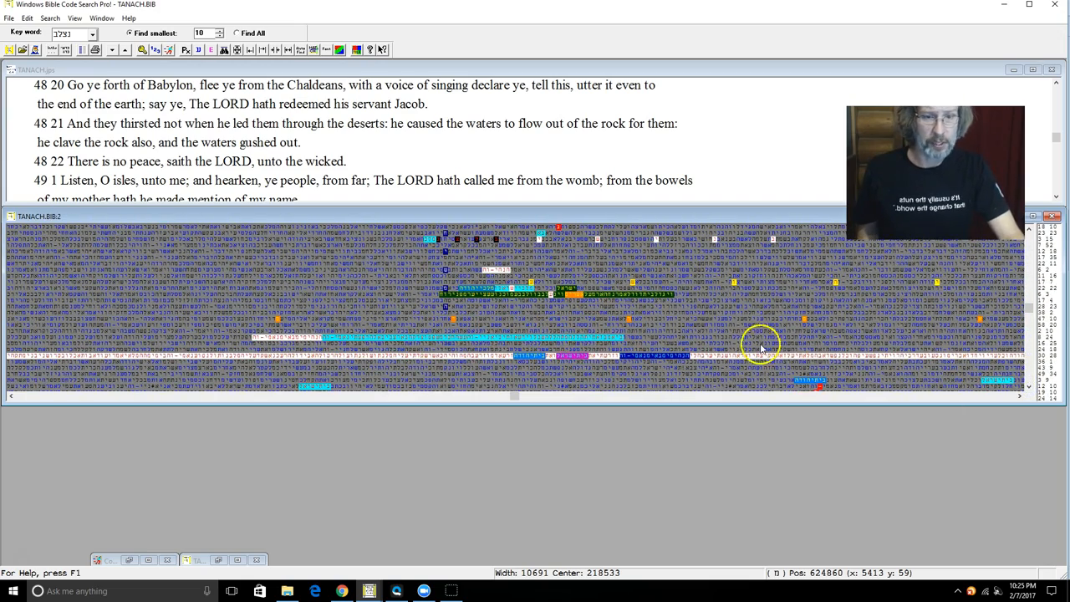
mouse_move(565, 297)
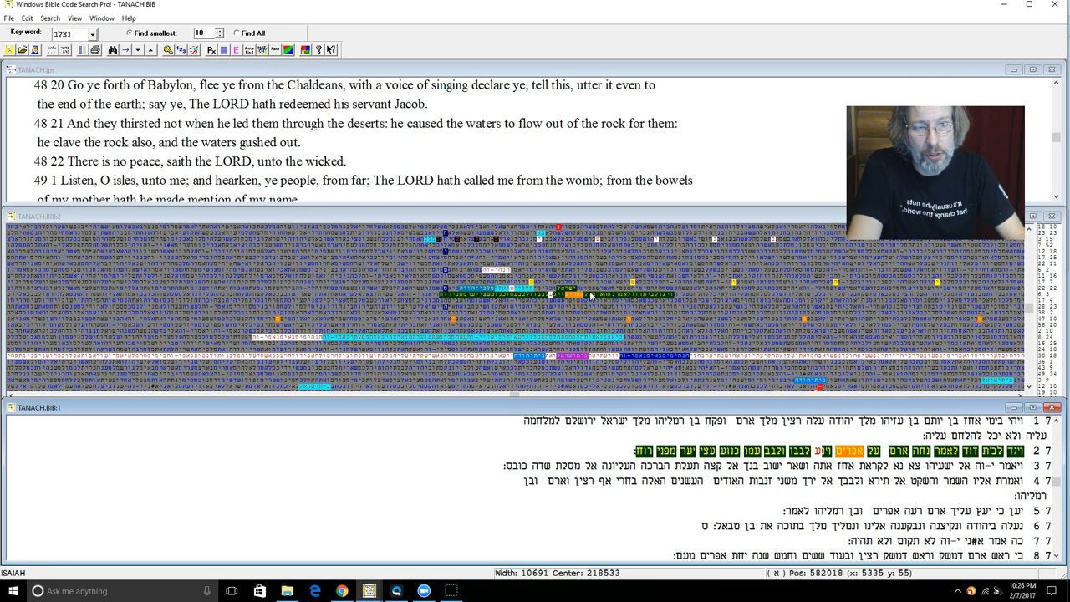
- Sync the English text pane to the matrix position at Isaiah 7
right_click(602, 291)
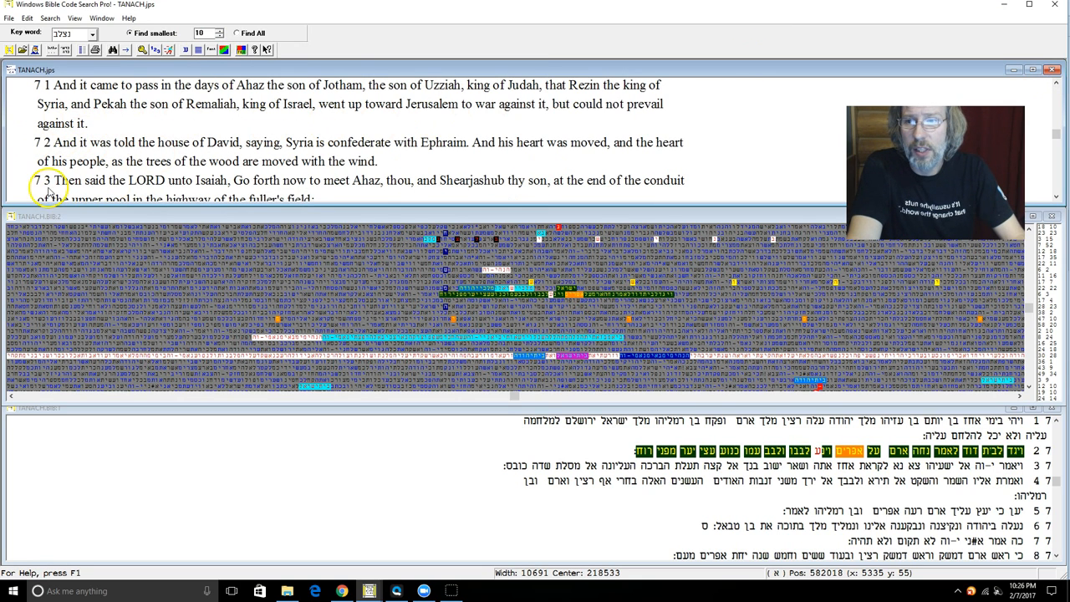
mouse_move(257, 151)
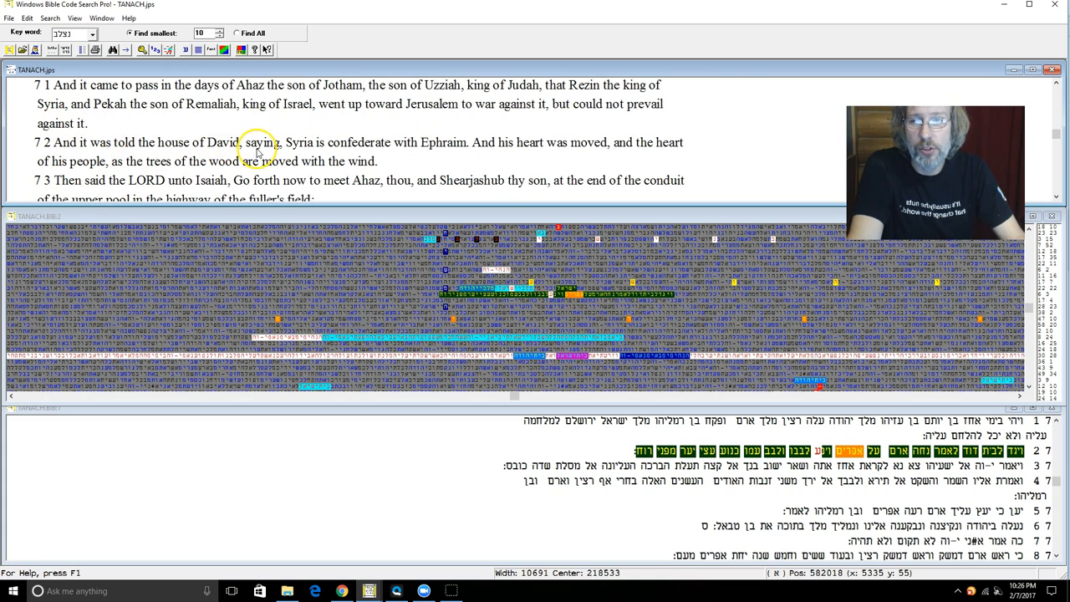
mouse_move(371, 164)
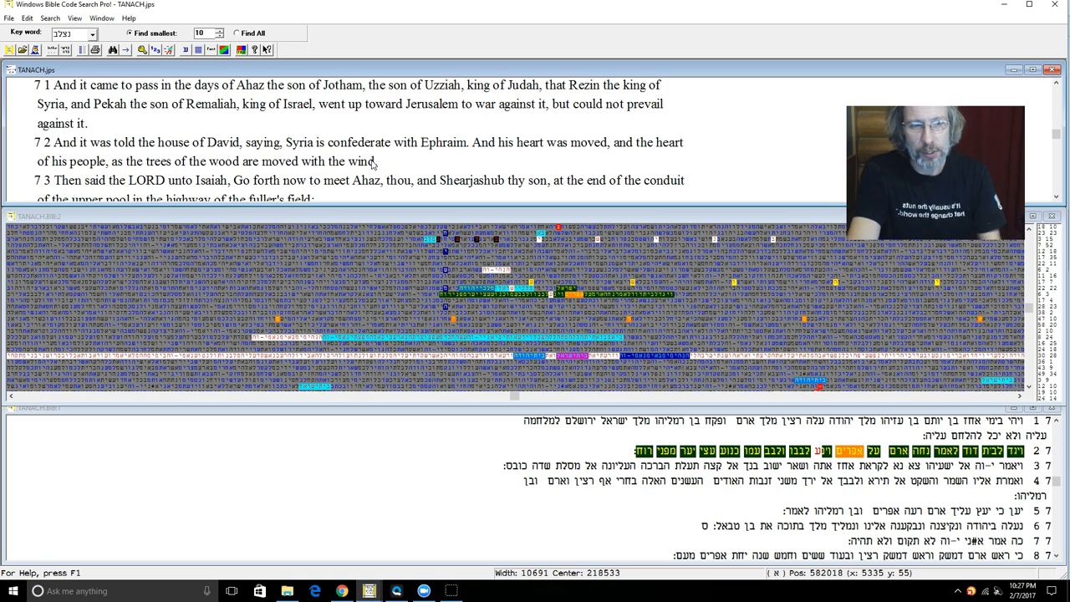
mouse_move(348, 164)
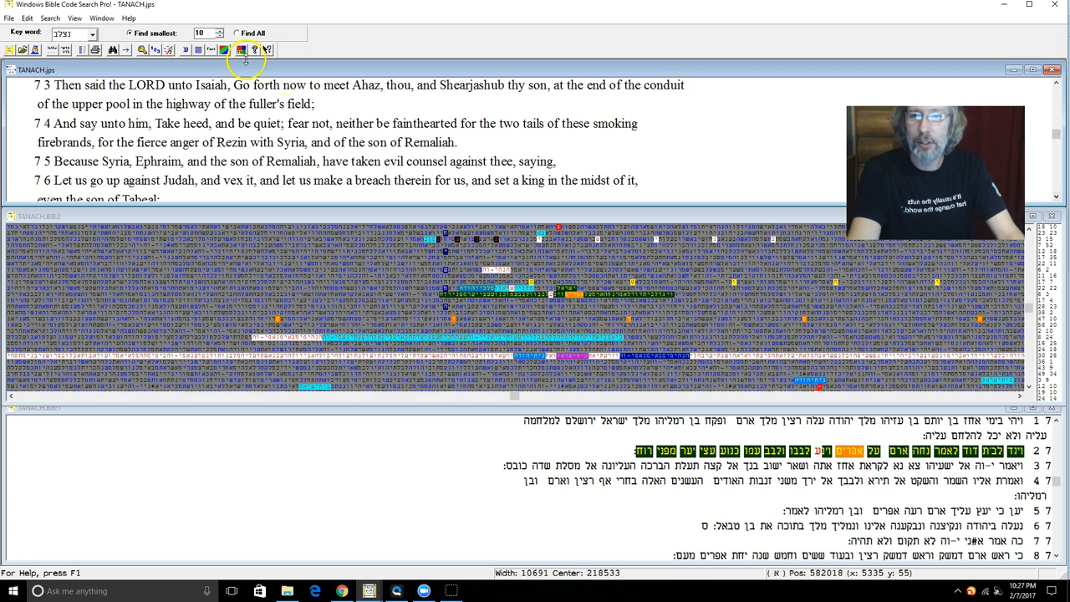
mouse_move(1033, 40)
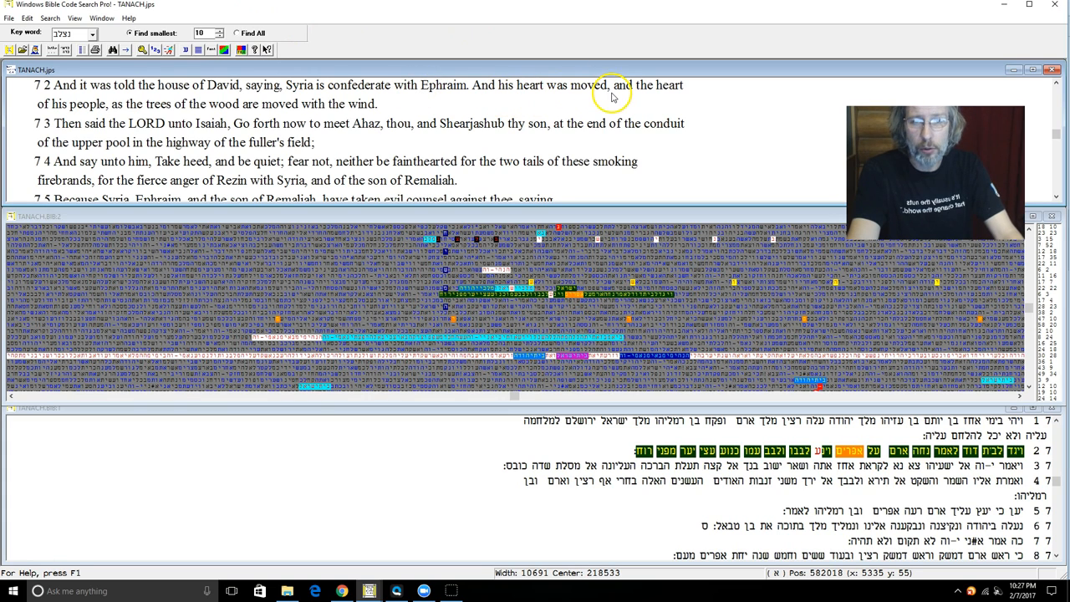
mouse_move(132, 114)
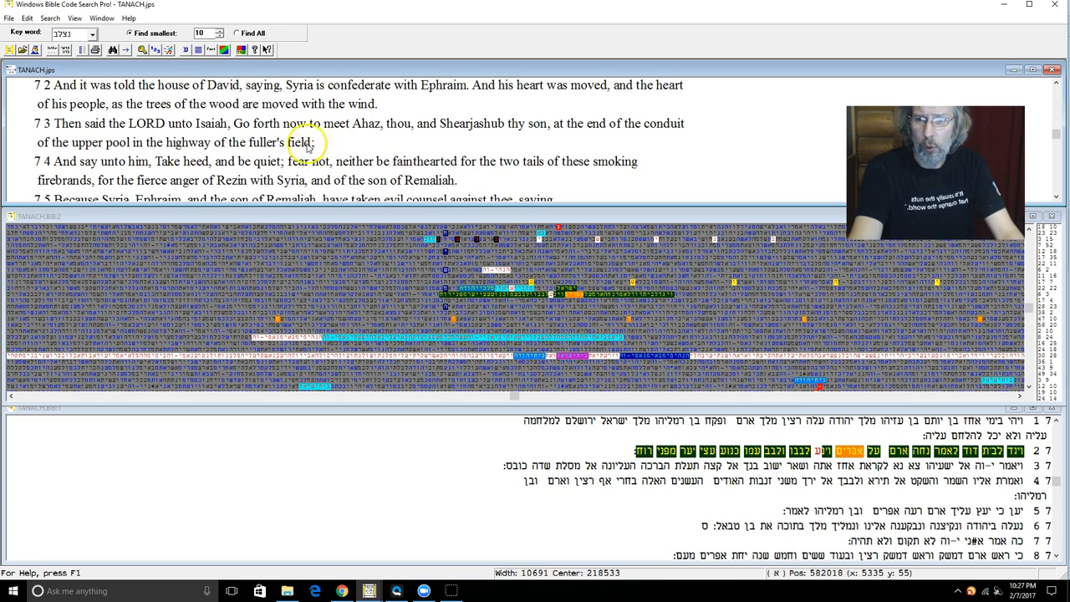
mouse_move(194, 215)
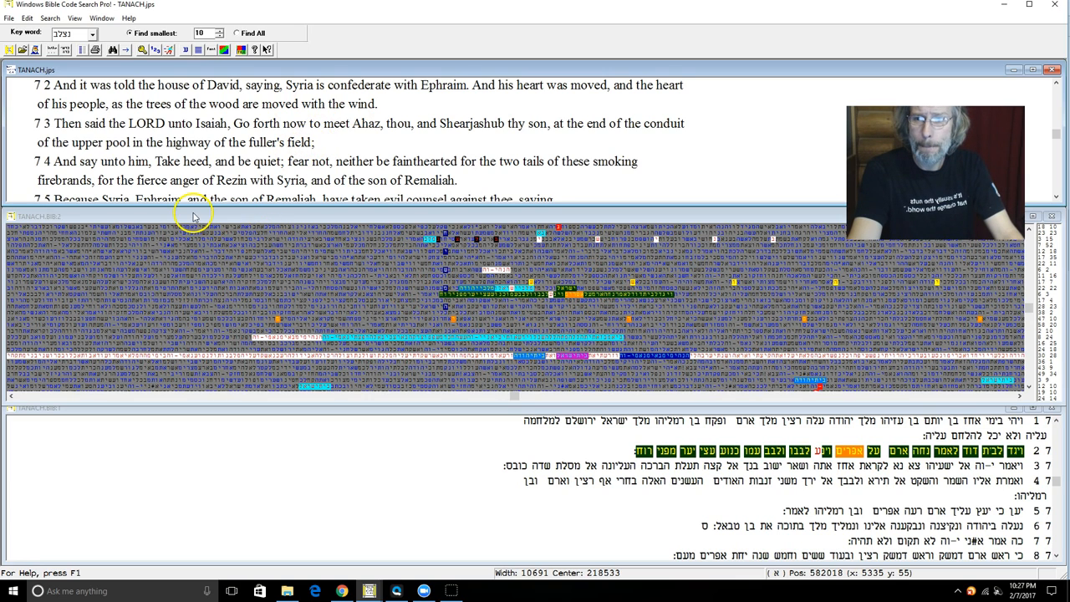
mouse_move(669, 312)
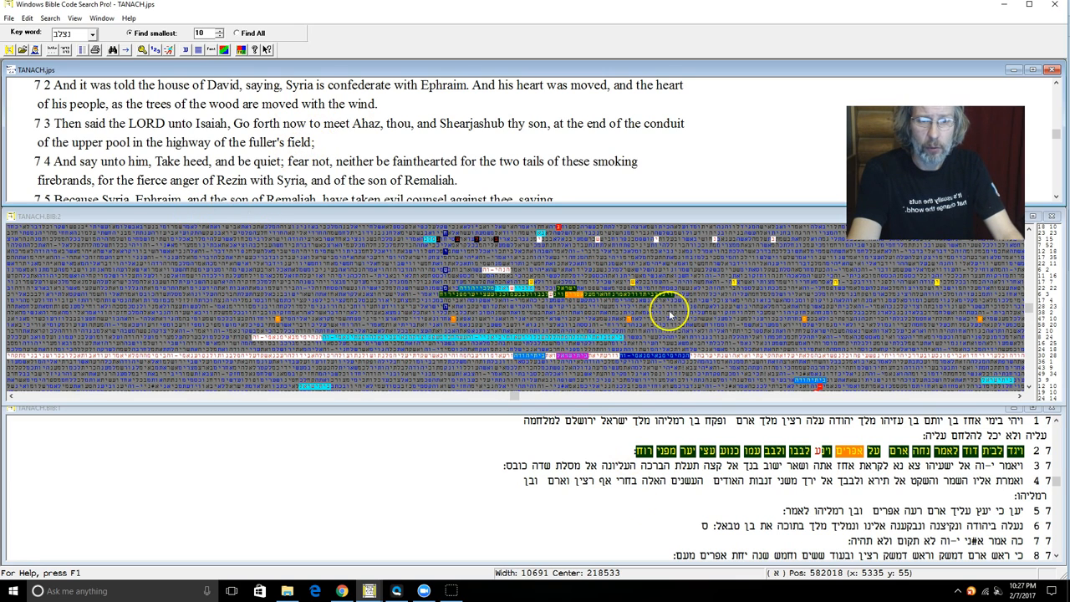
- Show the matrix location, Isaiah 48, in the Hebrew text pane with highlighted letters
right_click(672, 314)
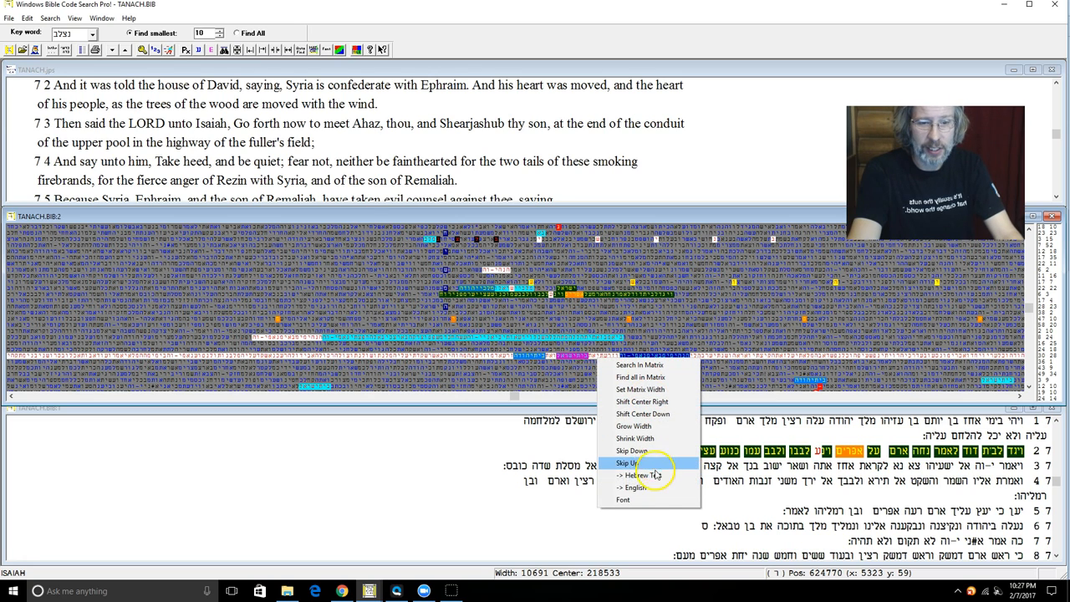
click(629, 461)
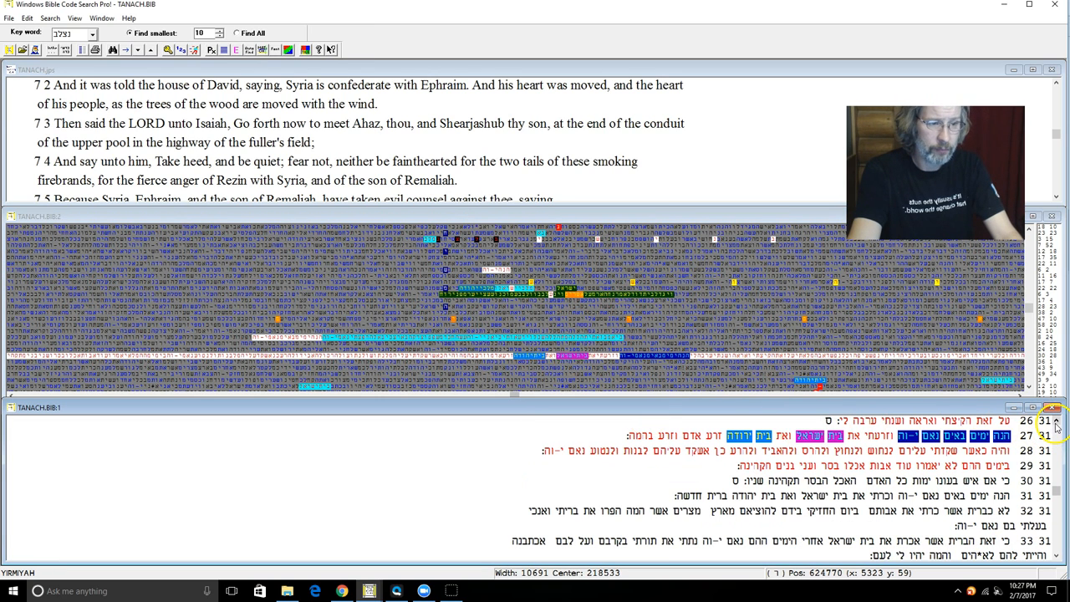
right_click(633, 321)
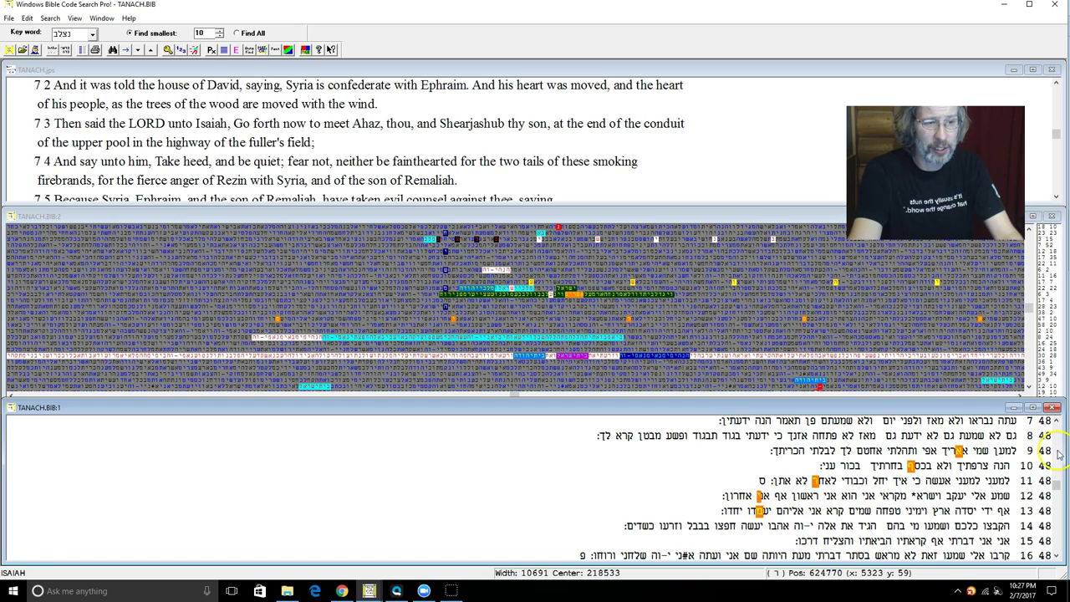
mouse_move(1055, 82)
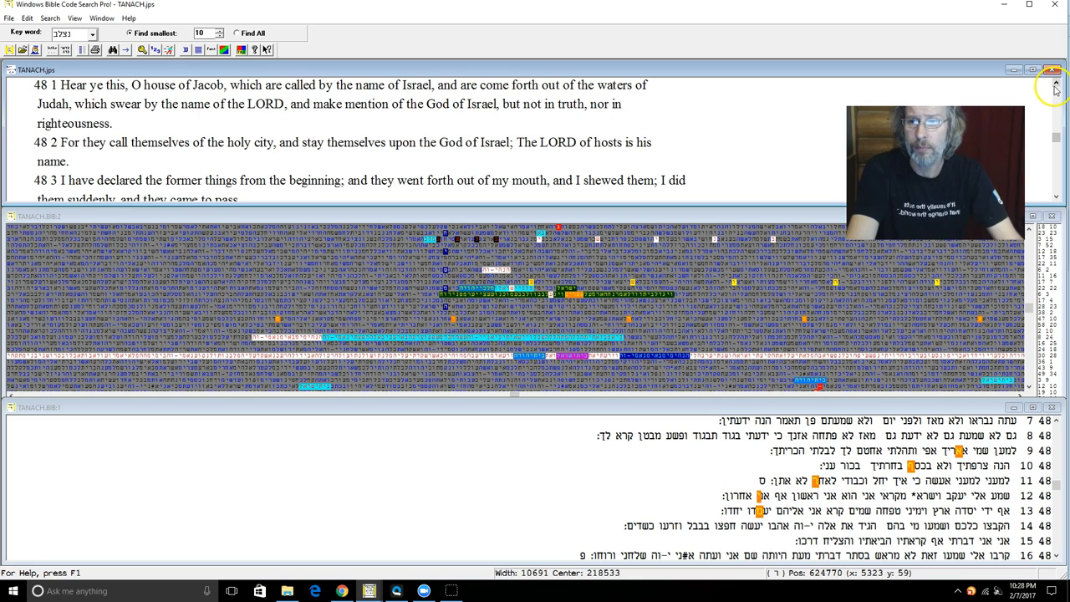
mouse_move(156, 103)
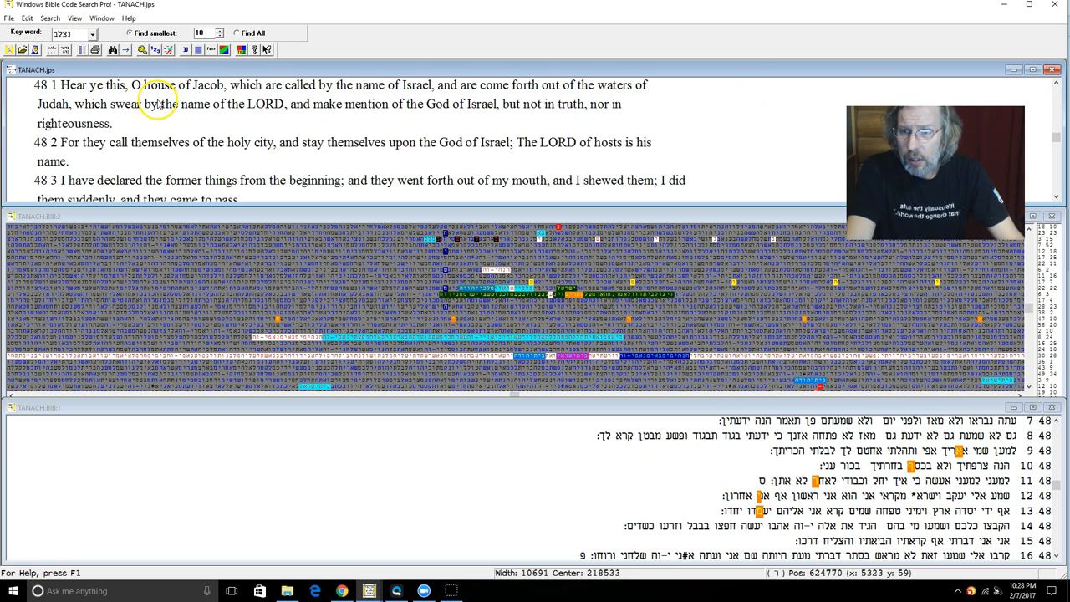
mouse_move(211, 92)
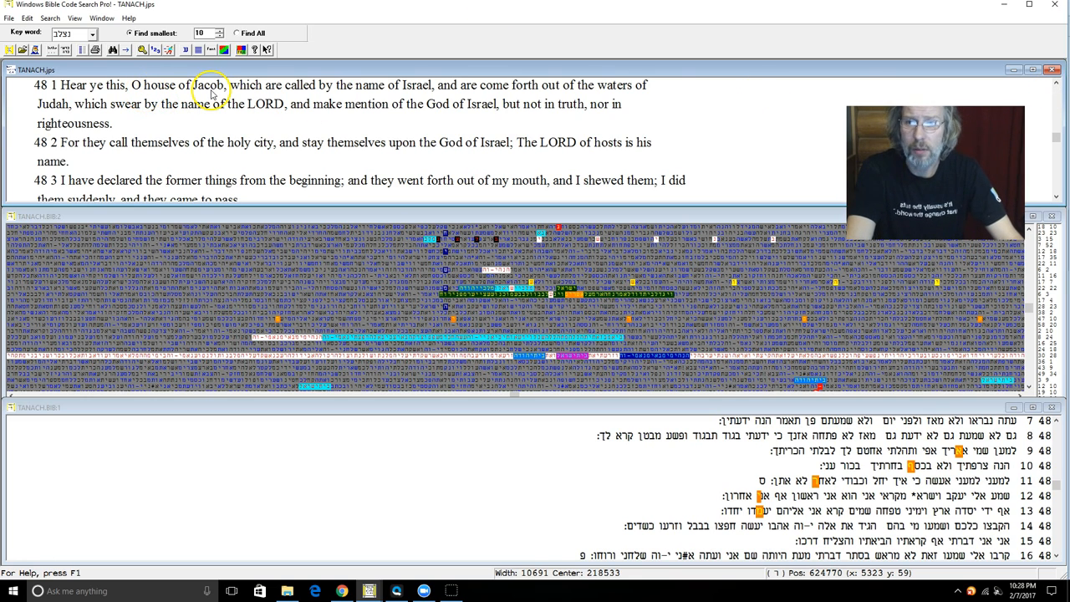
mouse_move(433, 104)
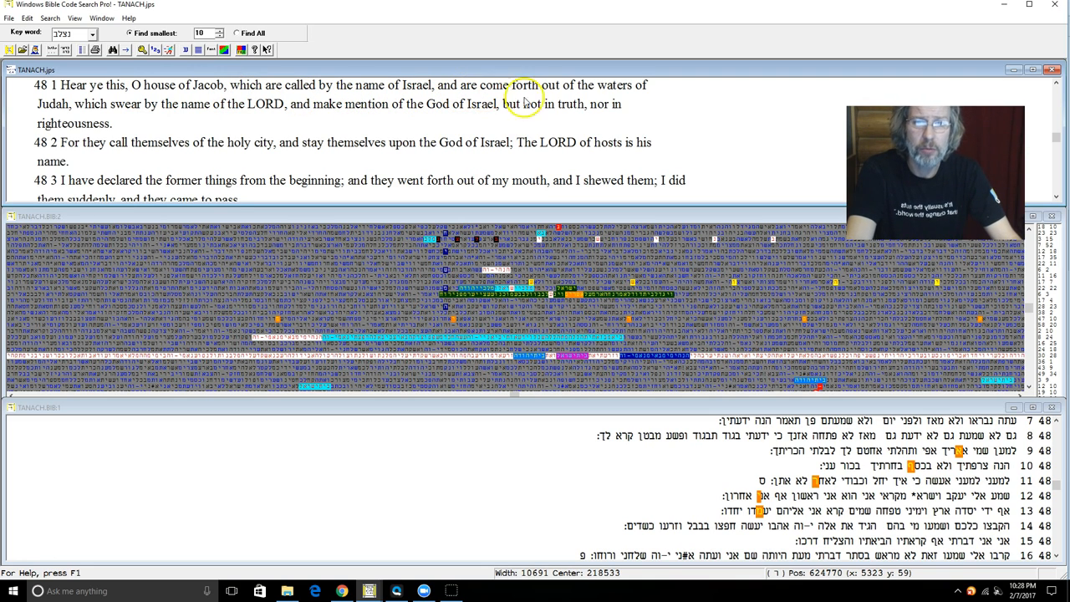
mouse_move(92, 117)
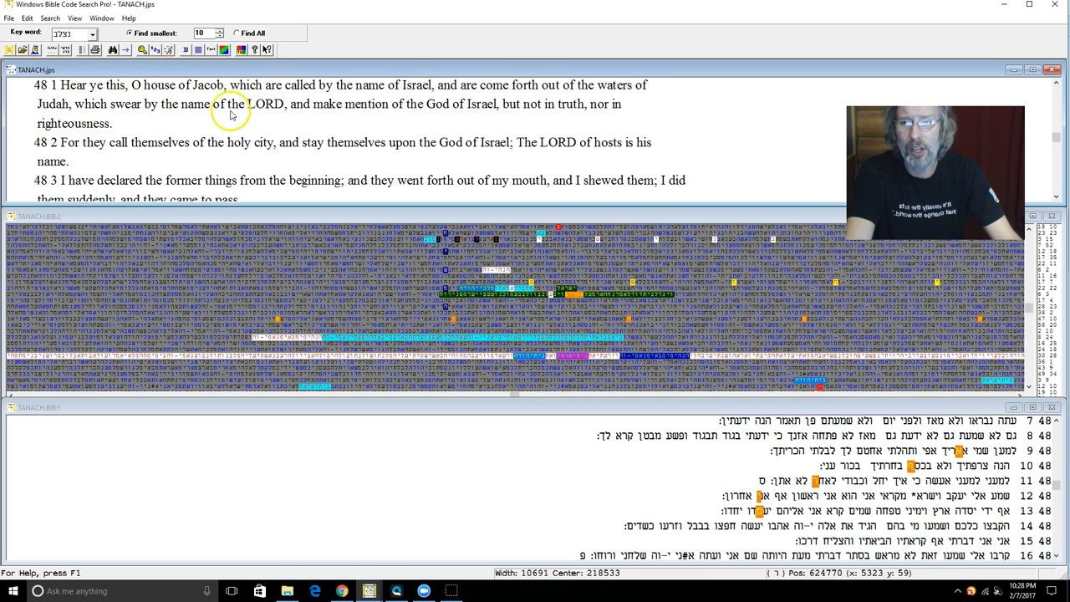
mouse_move(421, 112)
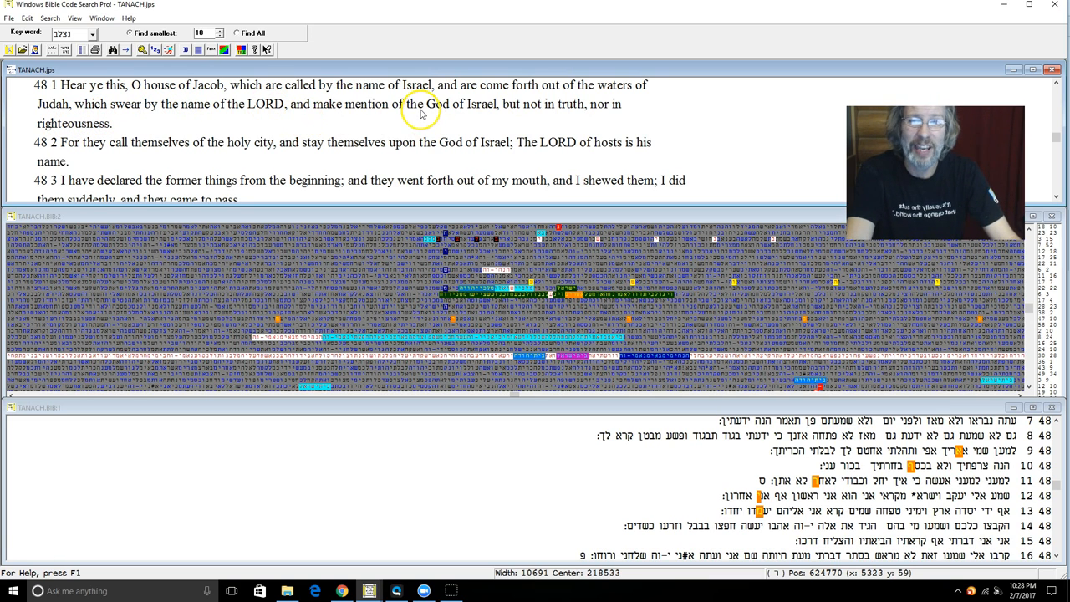
mouse_move(541, 111)
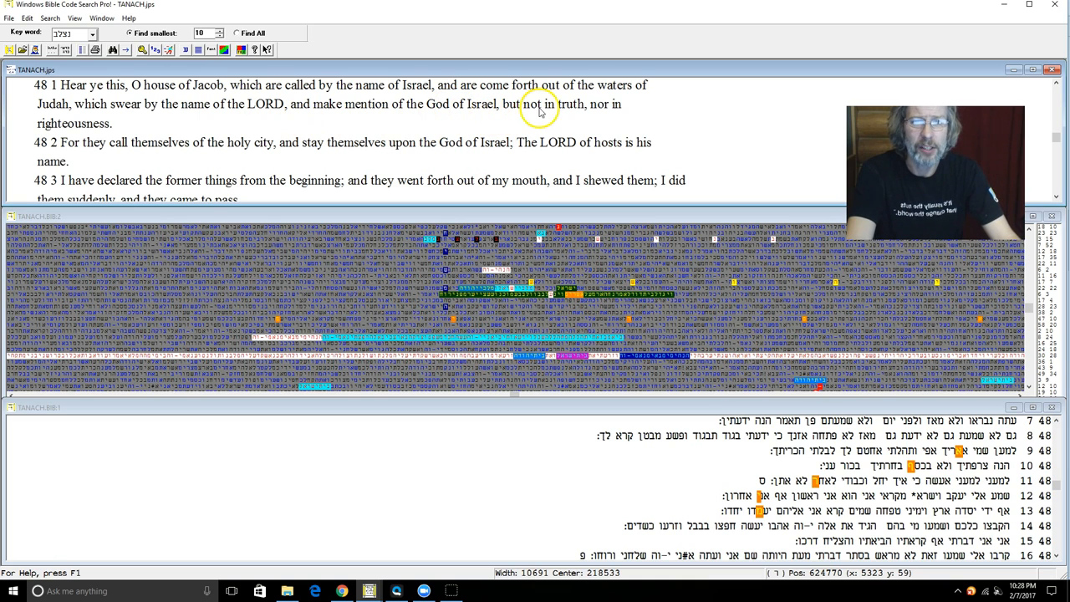
mouse_move(102, 157)
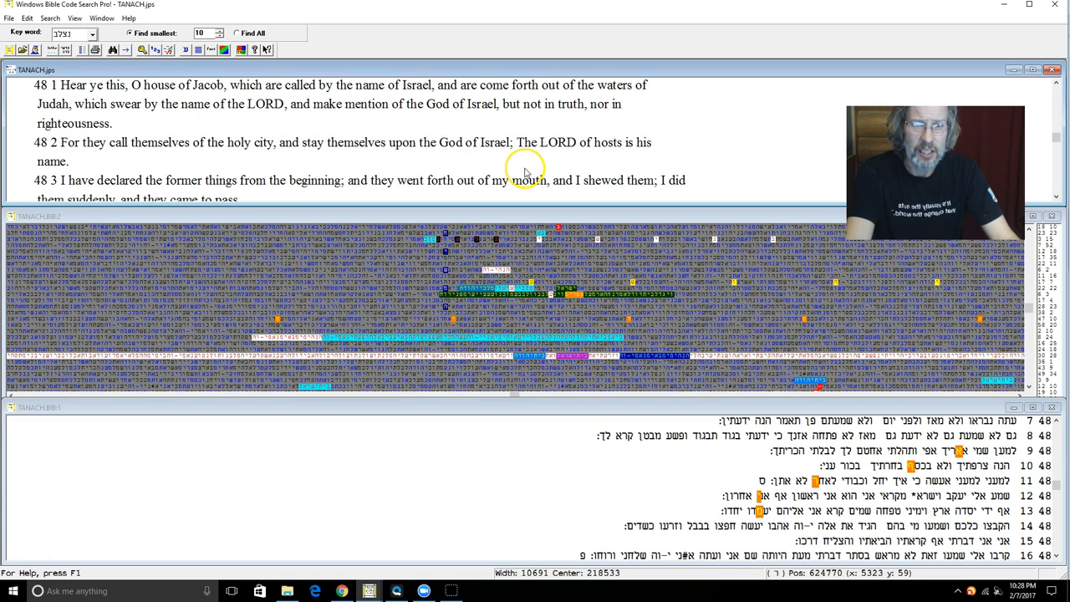
mouse_move(565, 144)
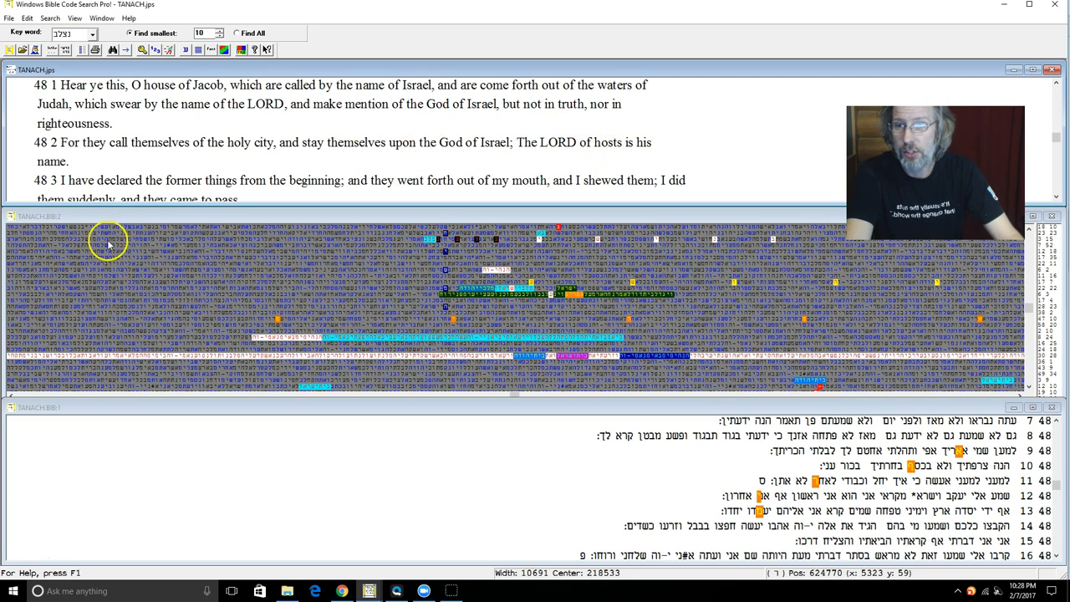
mouse_move(294, 177)
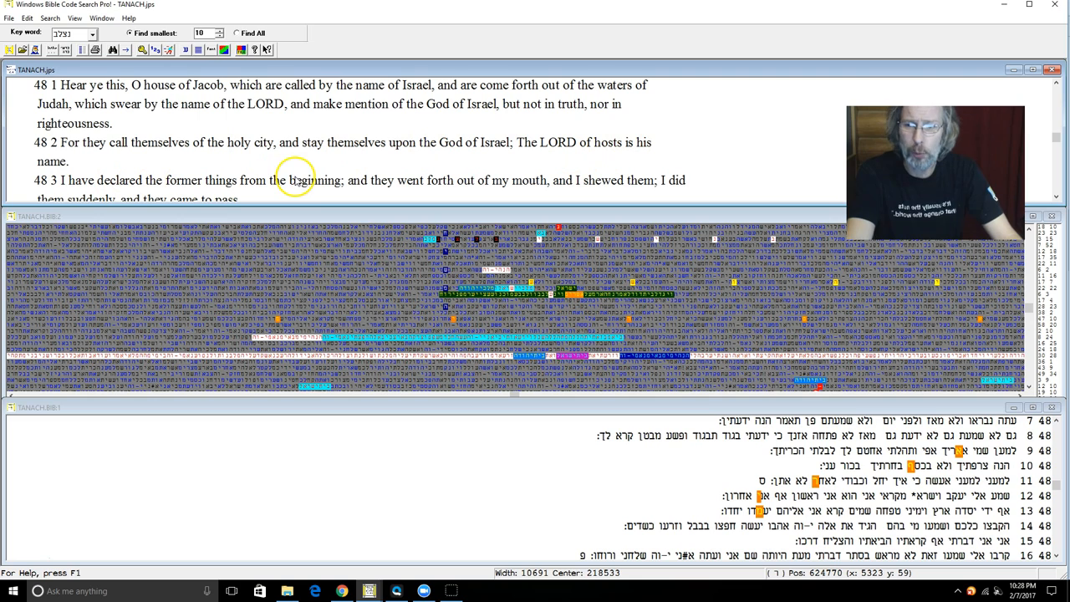
mouse_move(478, 191)
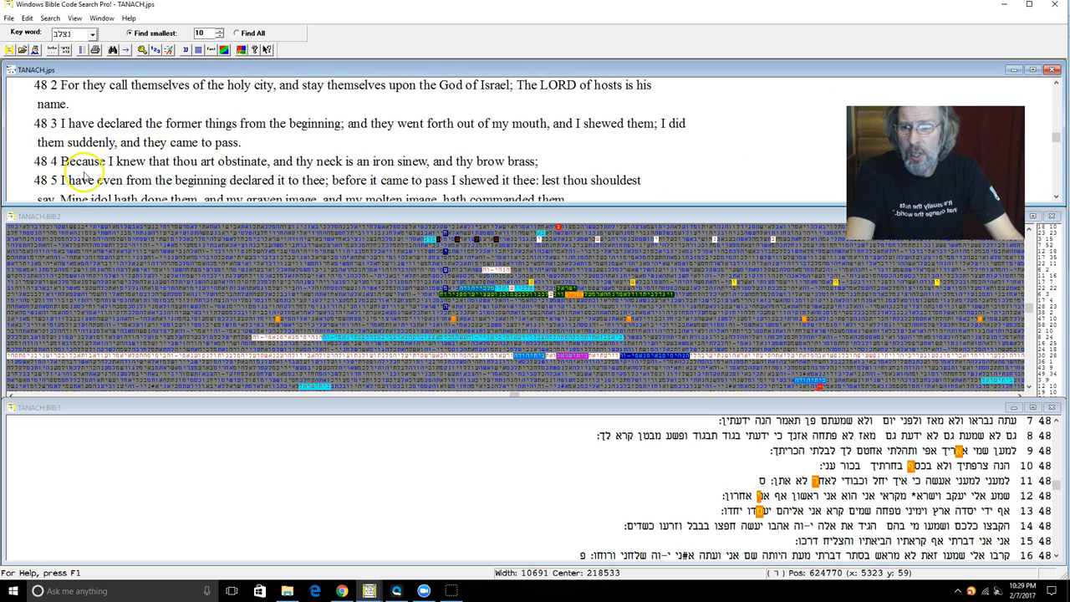
mouse_move(184, 171)
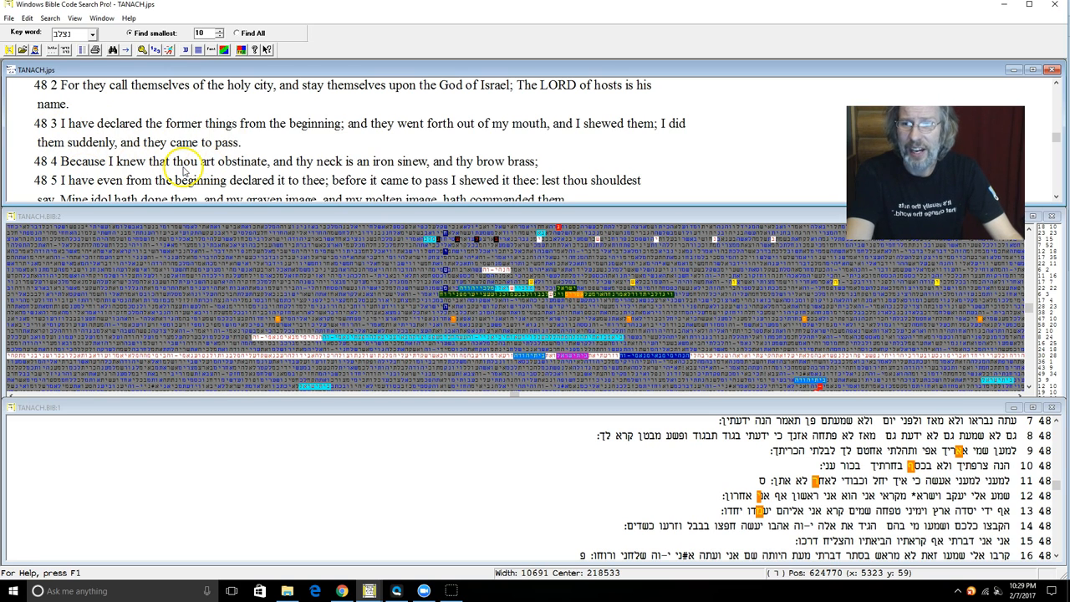
mouse_move(358, 167)
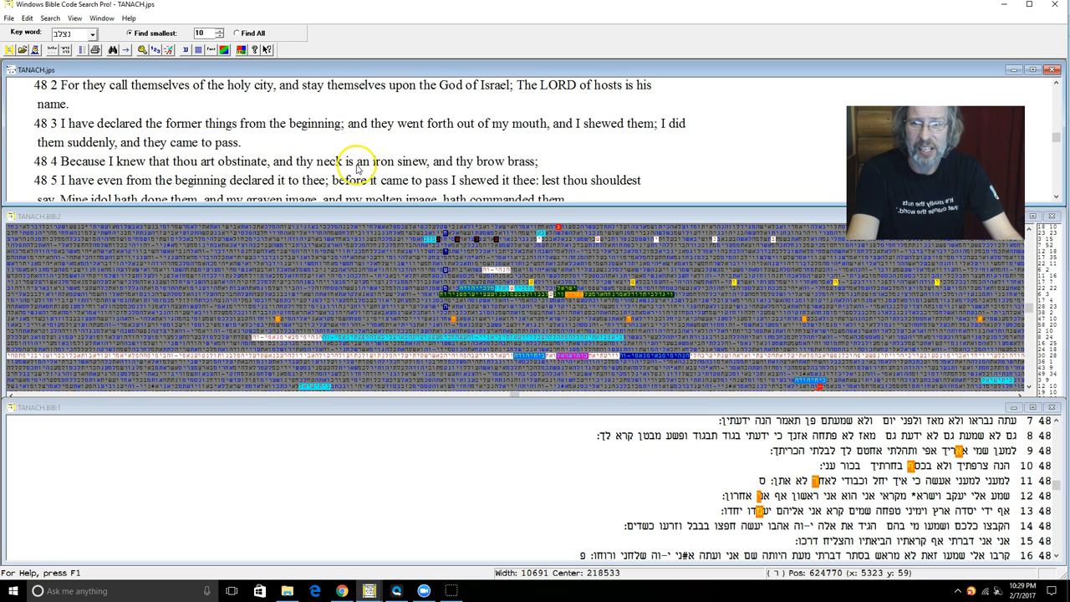
mouse_move(426, 169)
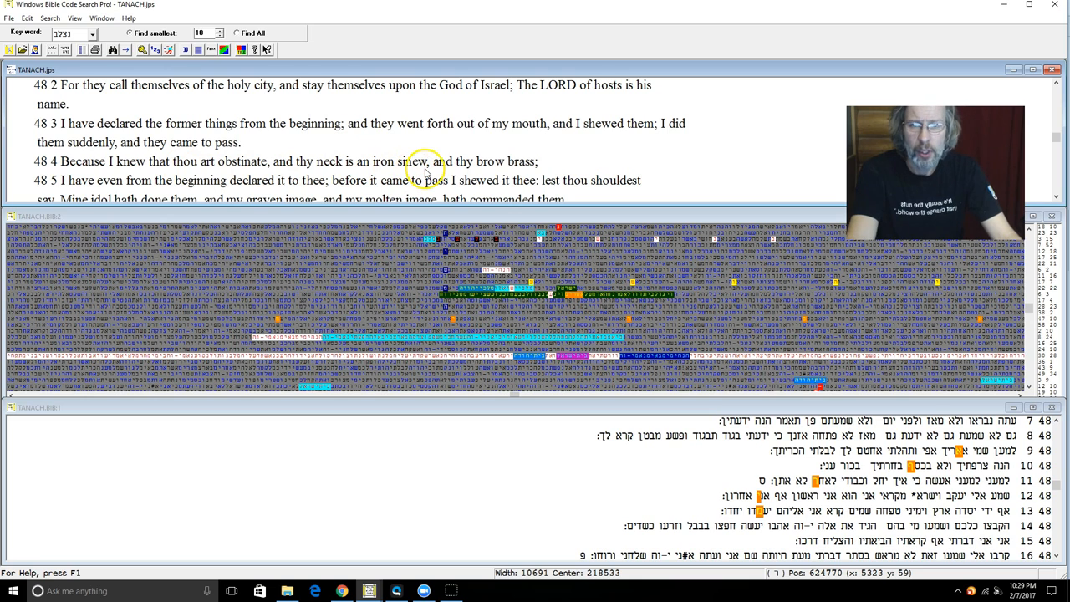
mouse_move(47, 190)
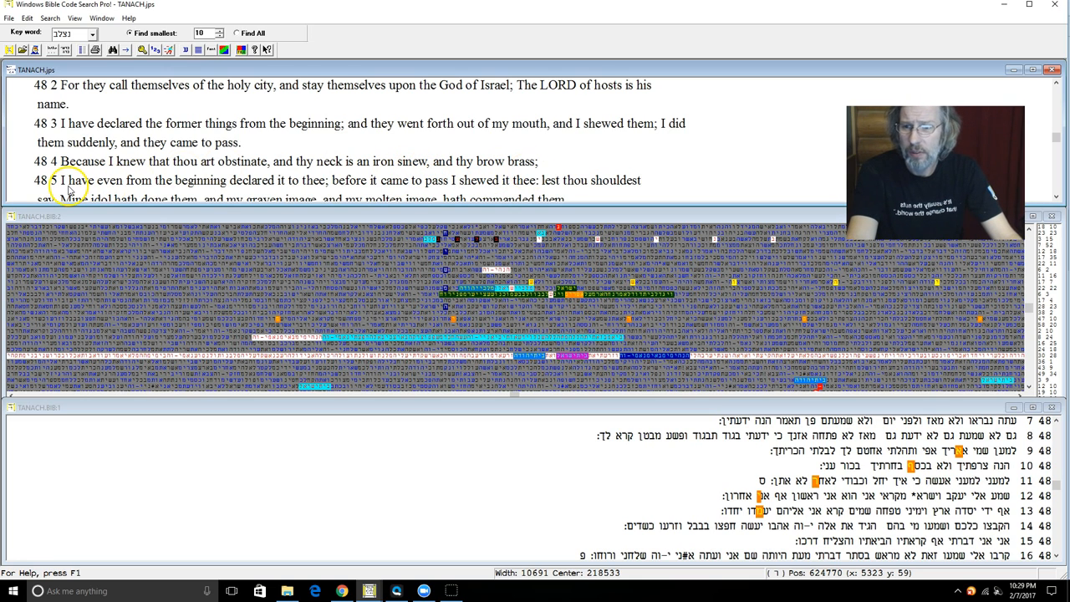
mouse_move(250, 194)
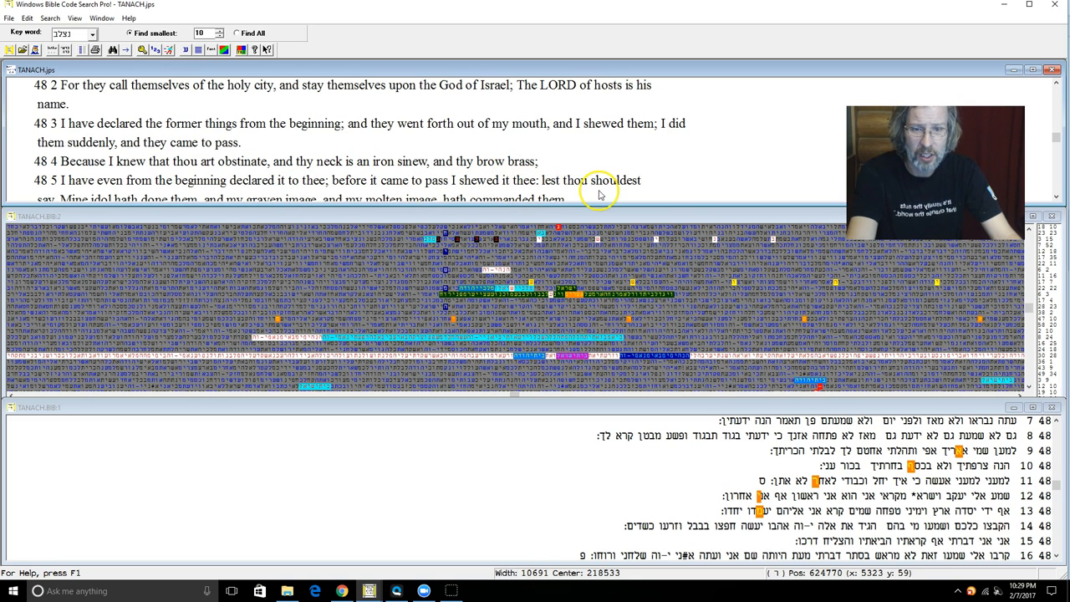
mouse_move(1064, 187)
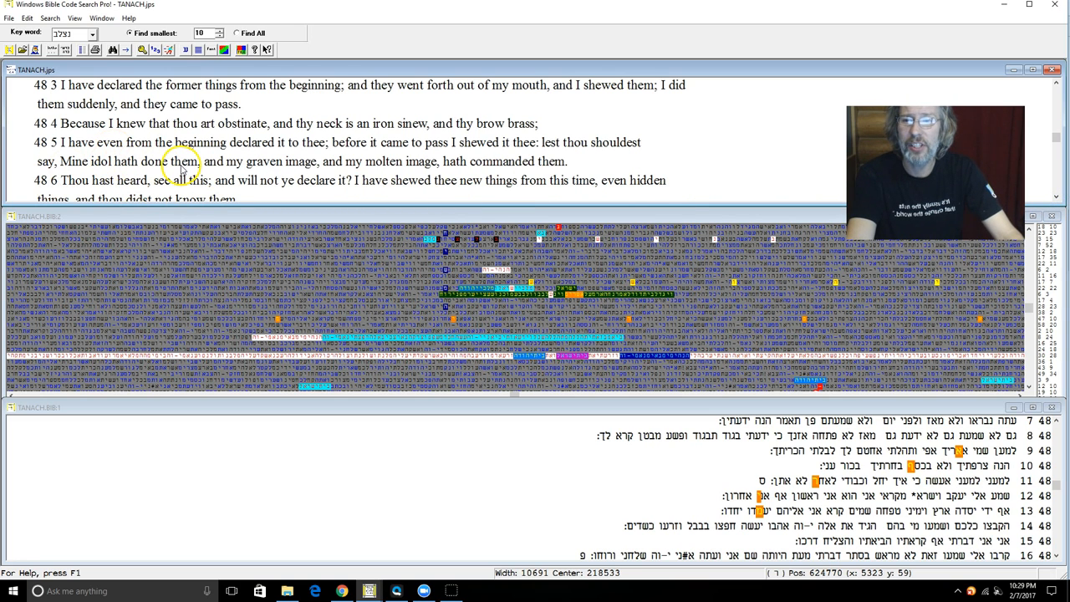
mouse_move(381, 167)
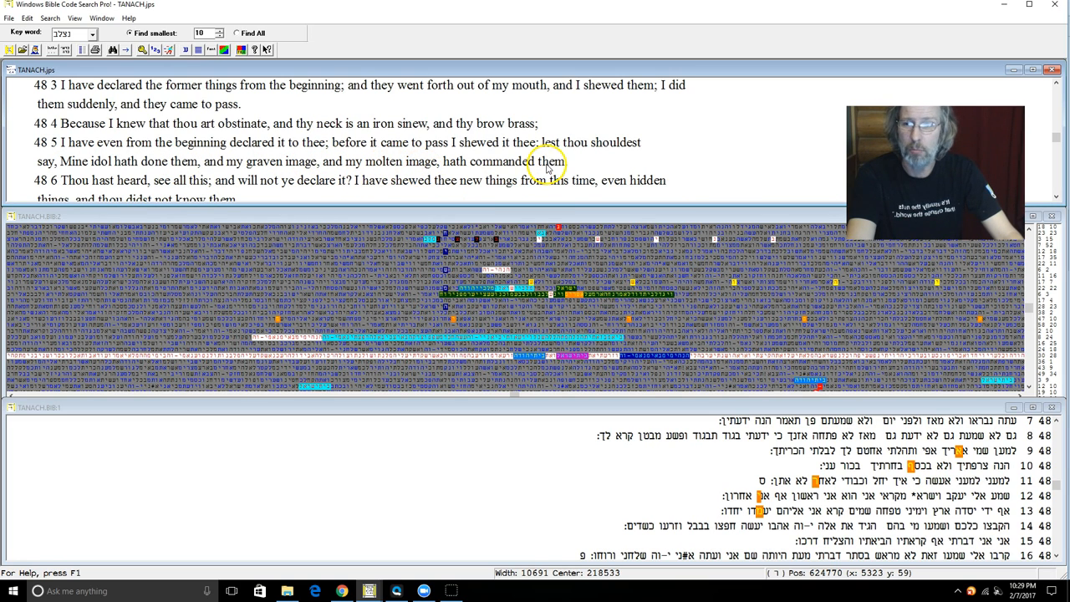
mouse_move(170, 172)
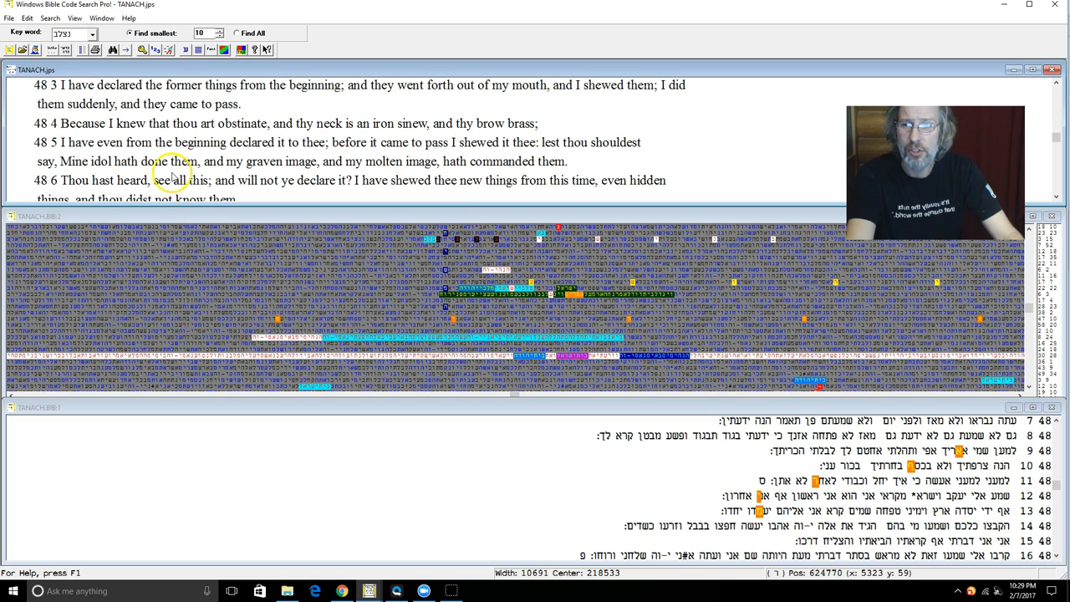
mouse_move(233, 190)
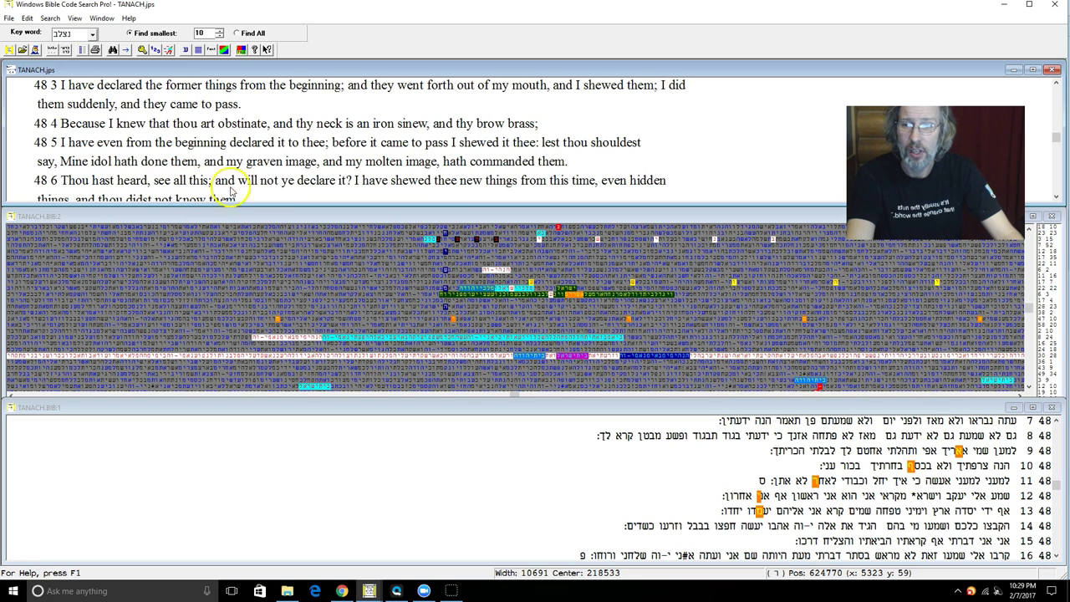
mouse_move(331, 192)
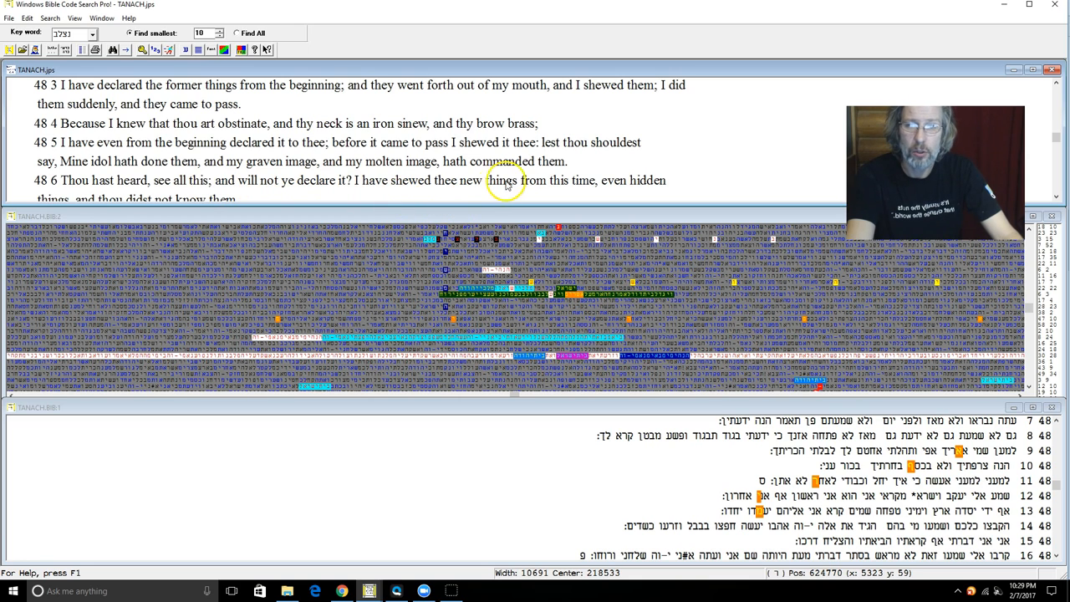
mouse_move(854, 278)
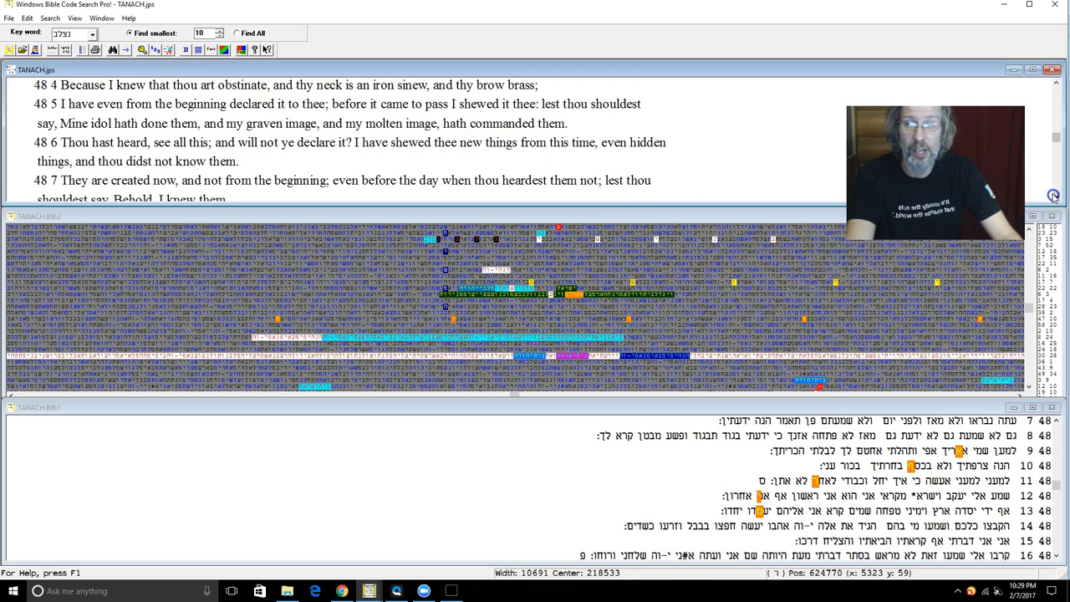
- Scroll the English pane down toward Isaiah 48:11–14
scroll(down, 3)
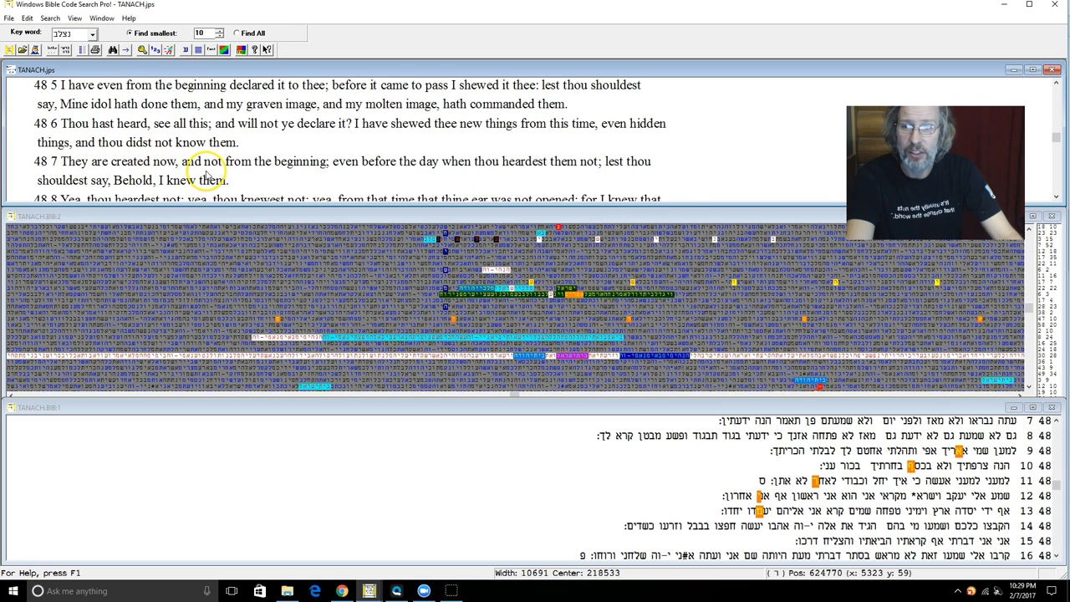
mouse_move(428, 164)
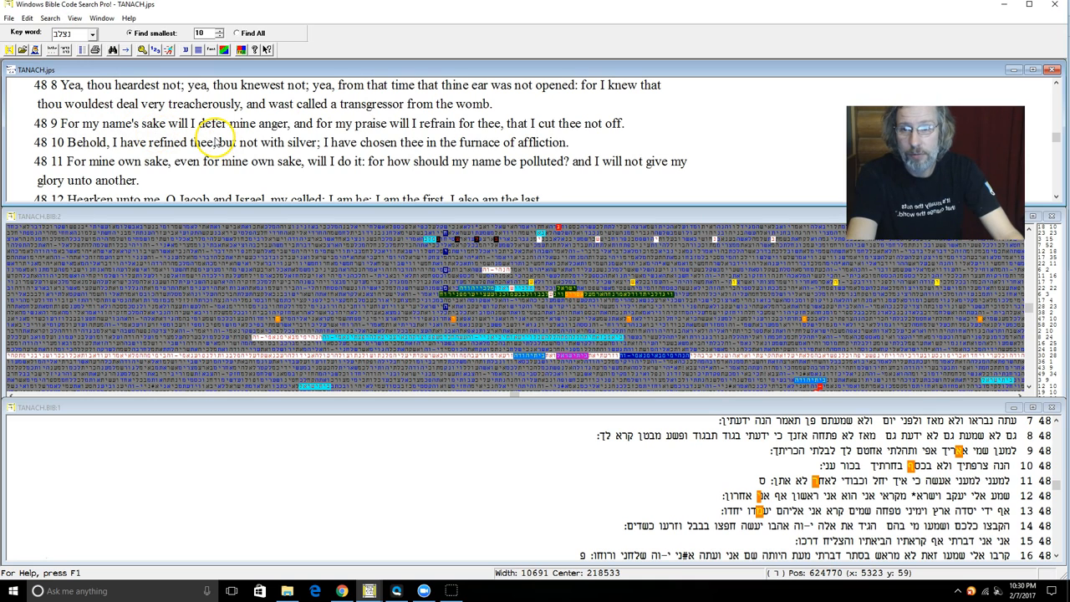
mouse_move(343, 137)
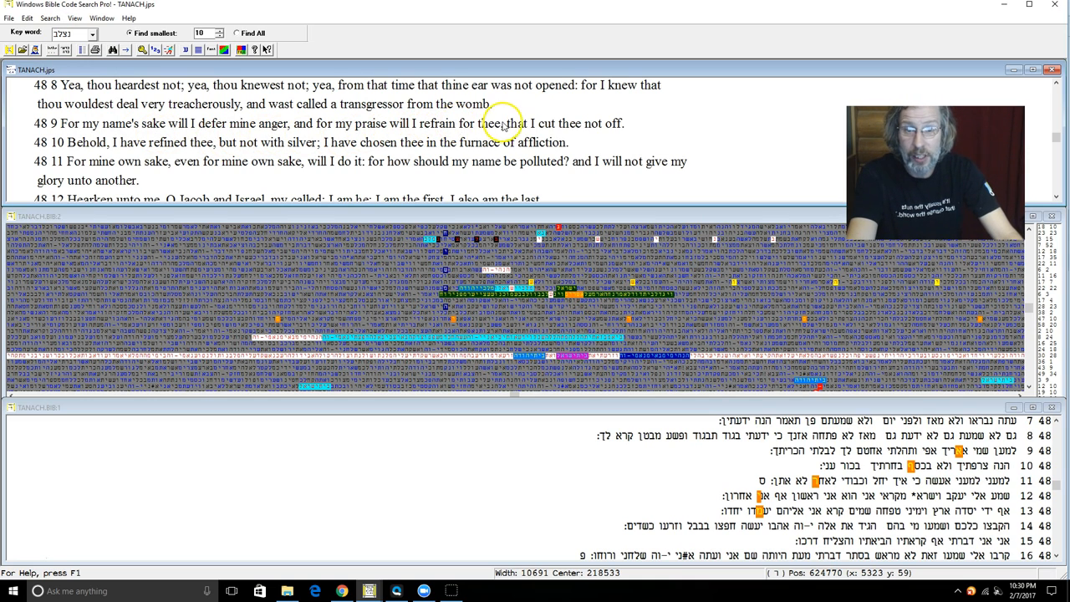
mouse_move(598, 132)
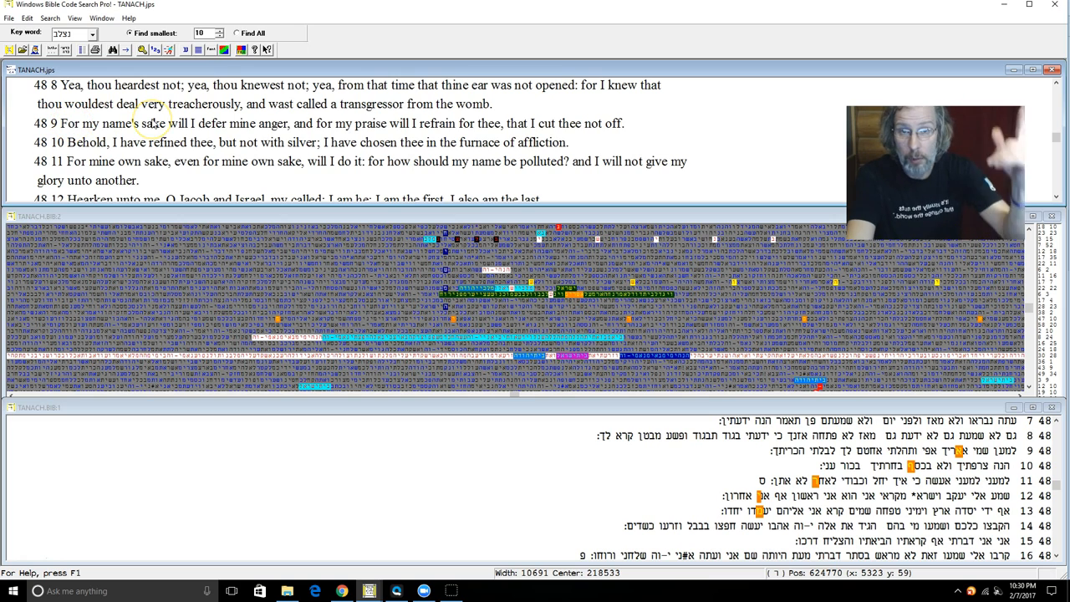
mouse_move(94, 157)
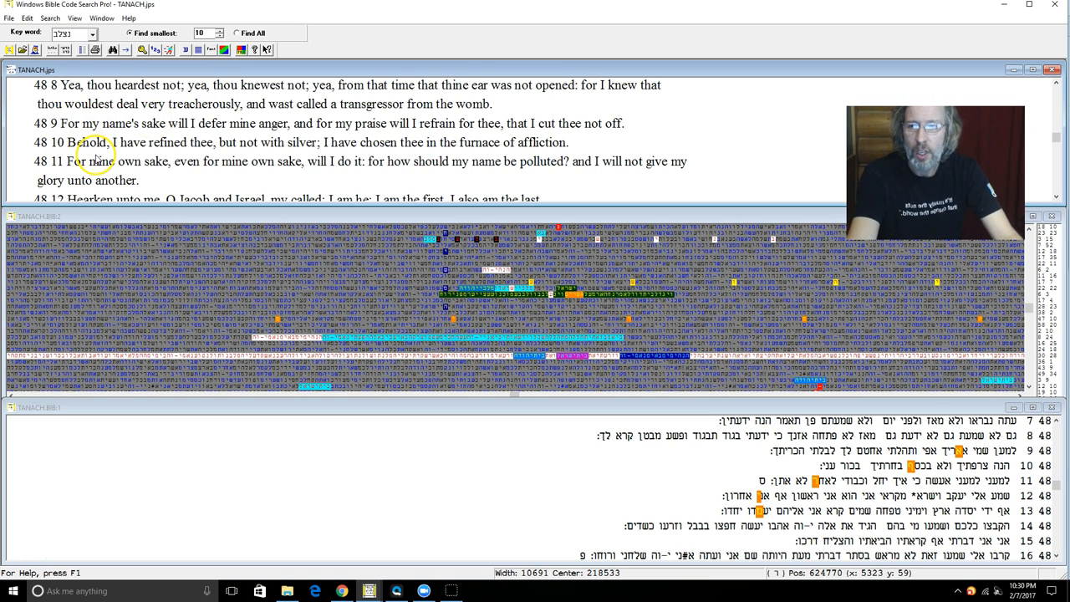
mouse_move(230, 161)
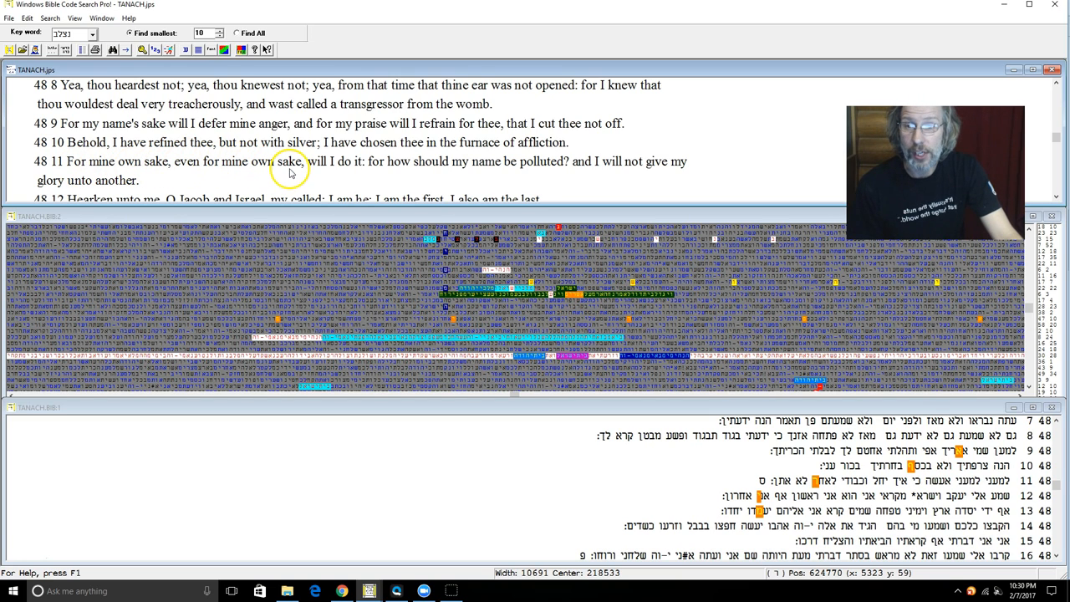
mouse_move(378, 167)
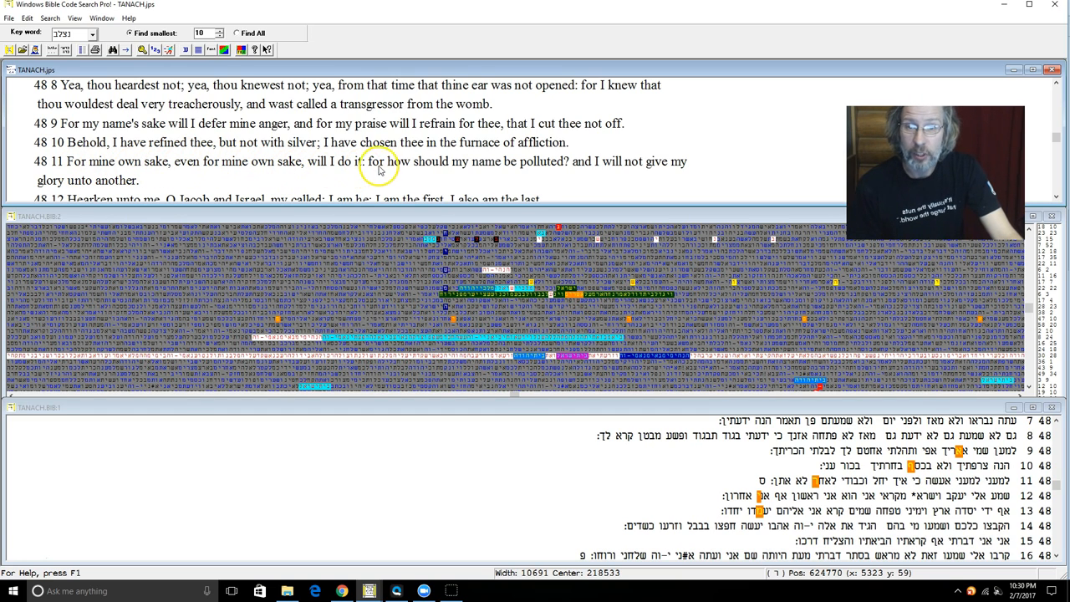
mouse_move(448, 157)
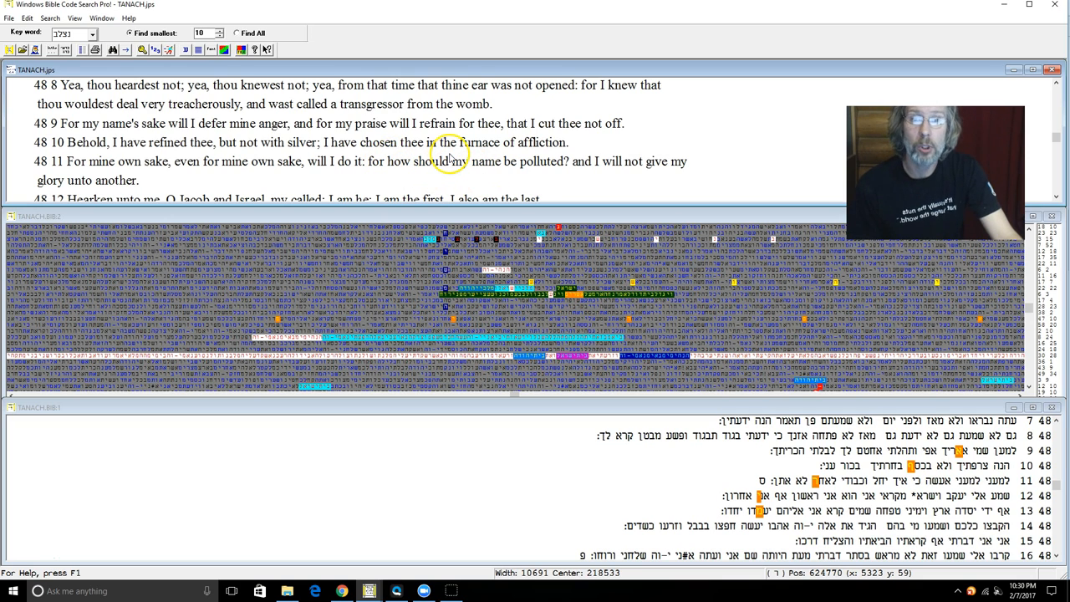
mouse_move(538, 181)
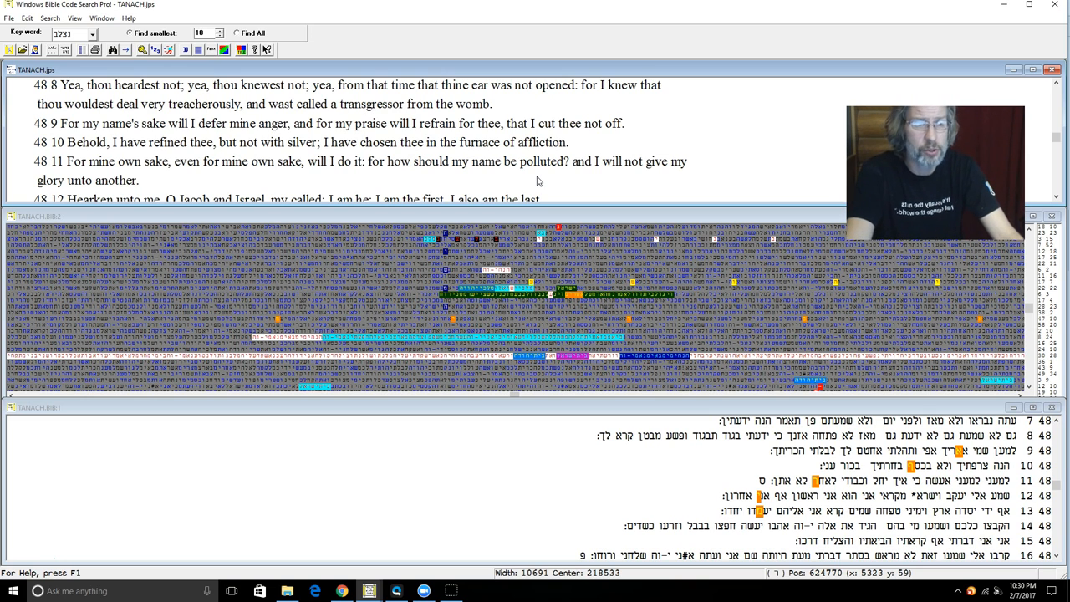
mouse_move(555, 170)
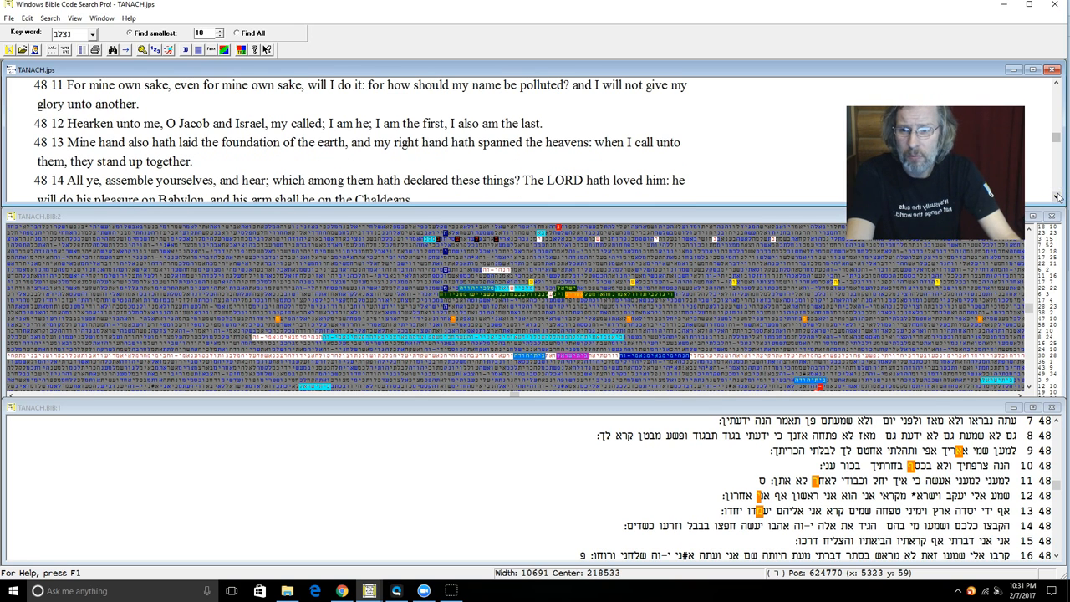
mouse_move(288, 137)
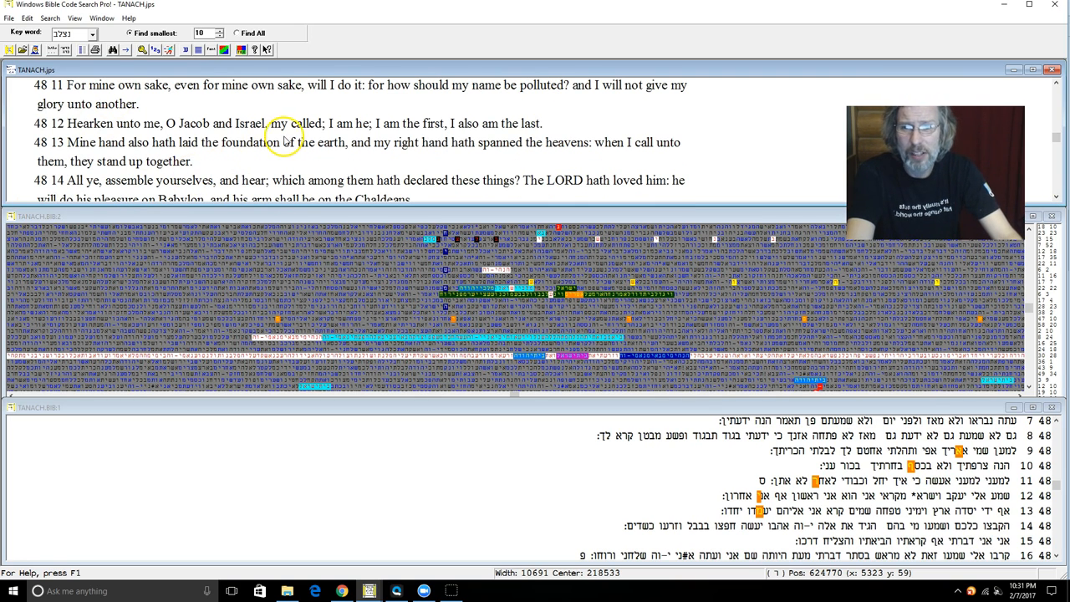
mouse_move(451, 153)
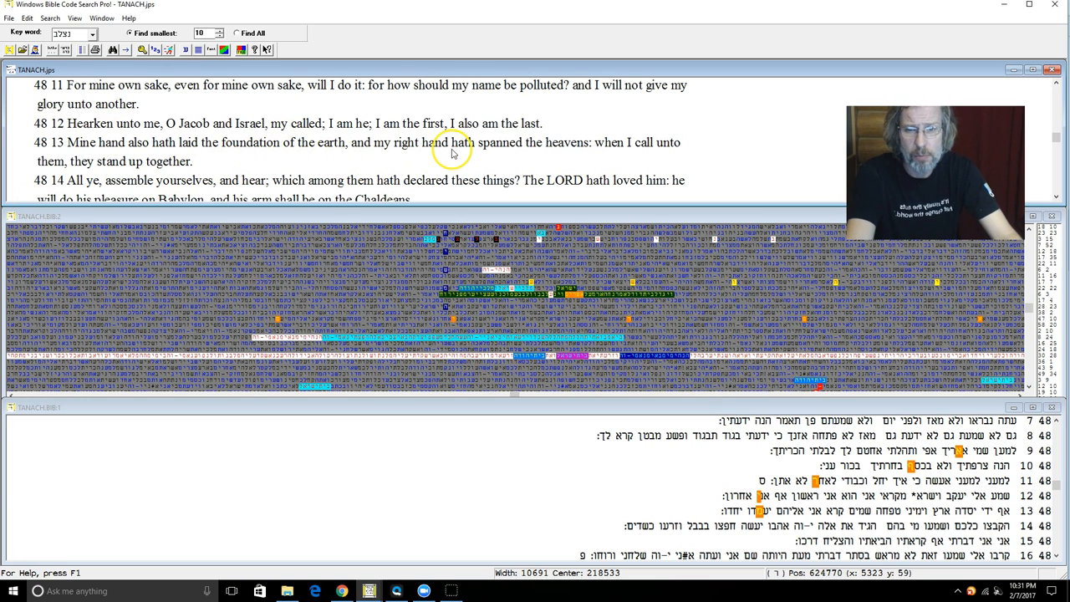
mouse_move(676, 149)
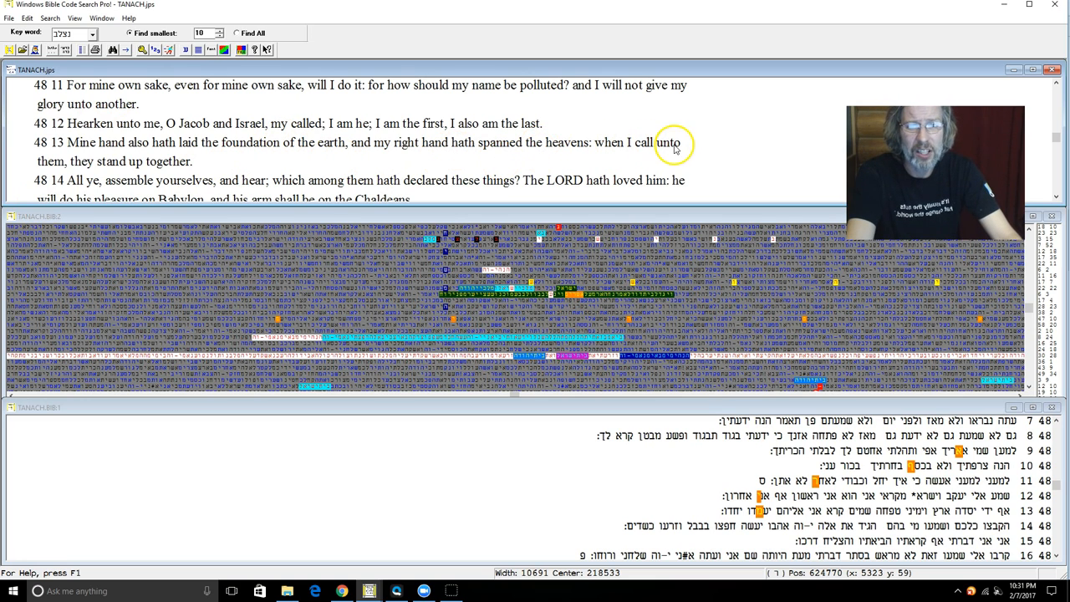
mouse_move(178, 164)
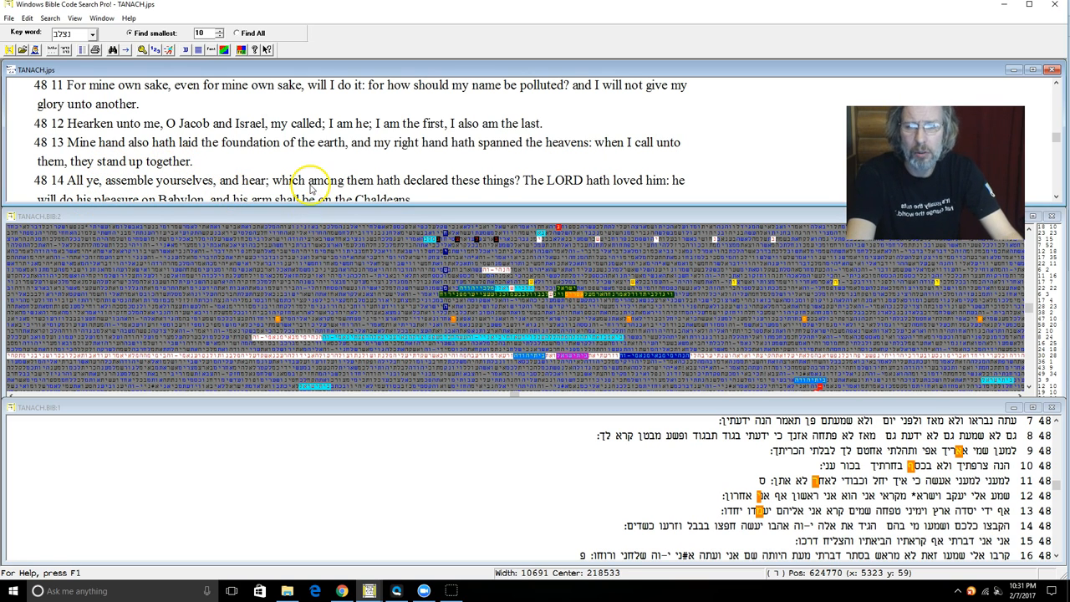
mouse_move(518, 187)
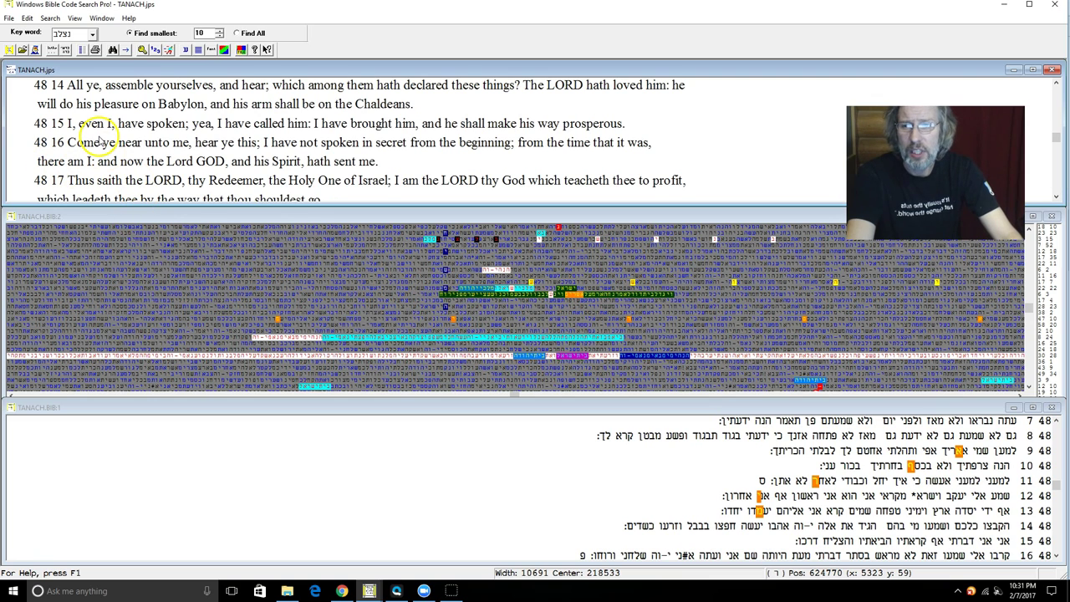
mouse_move(251, 157)
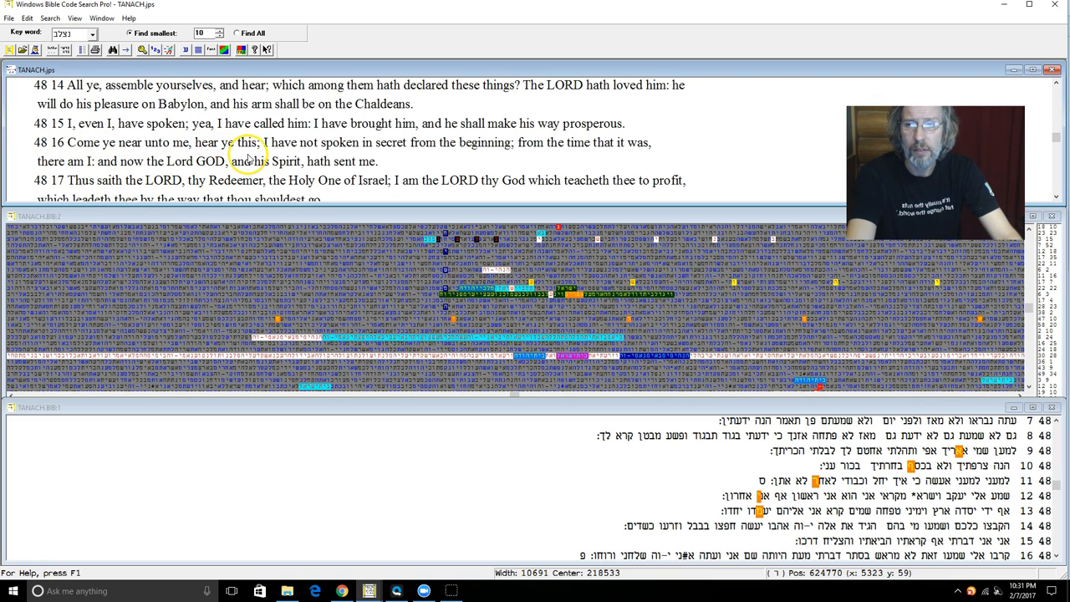
mouse_move(494, 157)
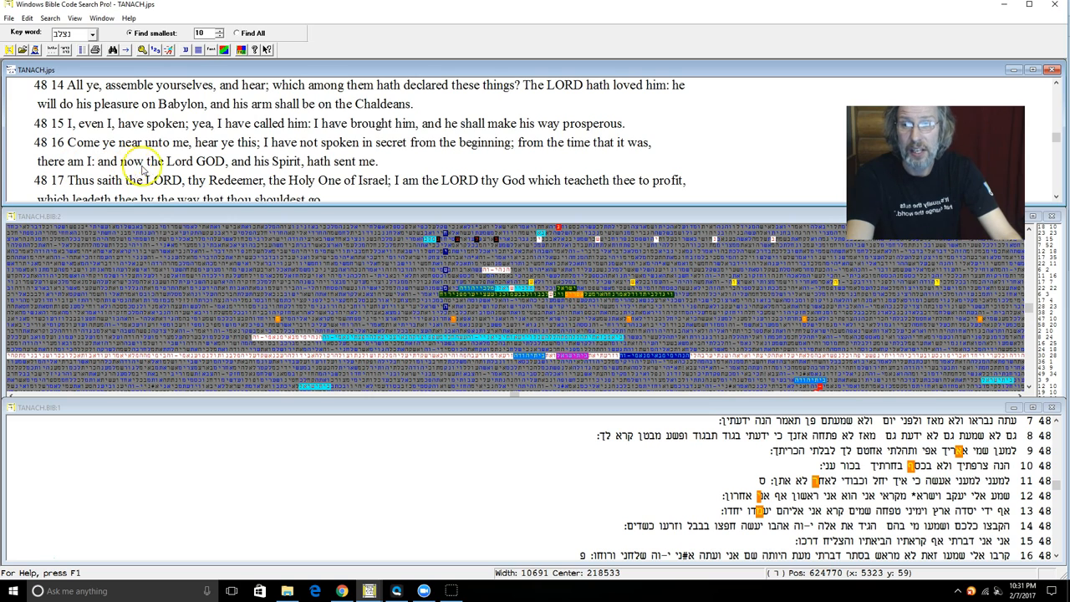
mouse_move(237, 172)
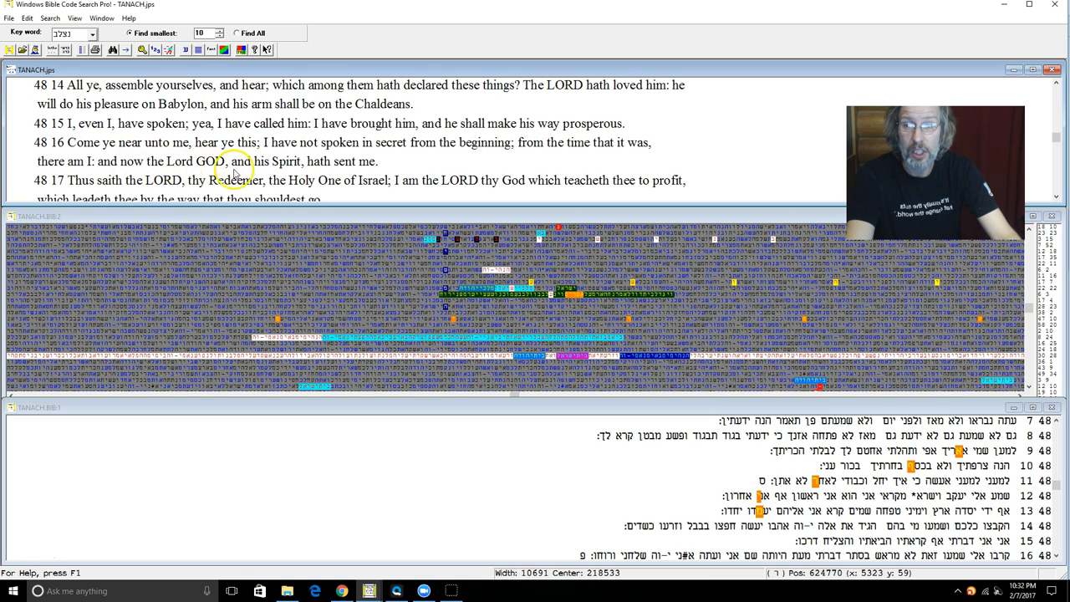
mouse_move(53, 185)
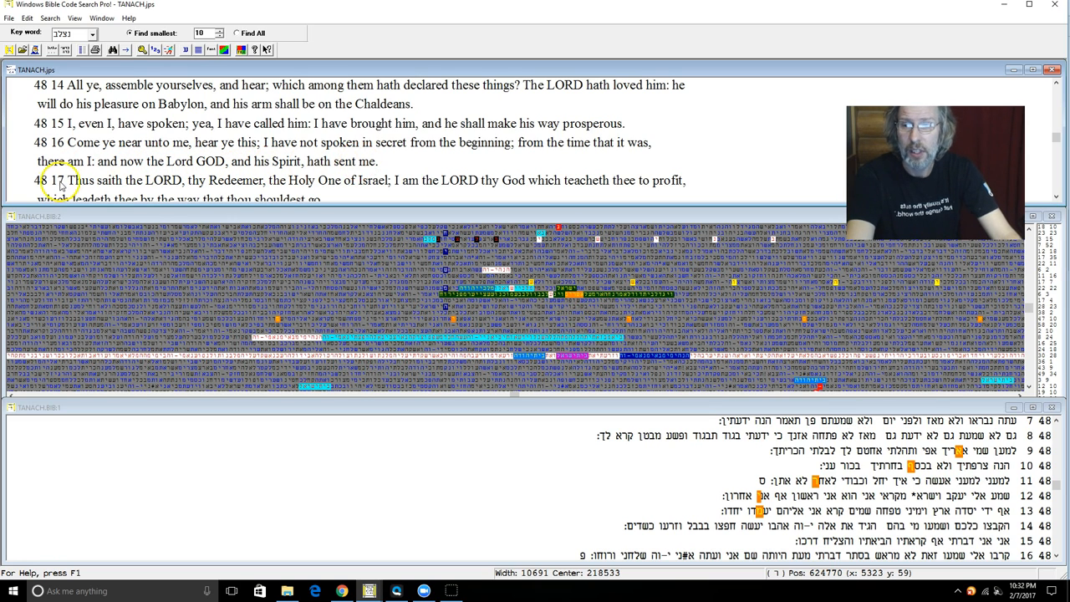
mouse_move(326, 194)
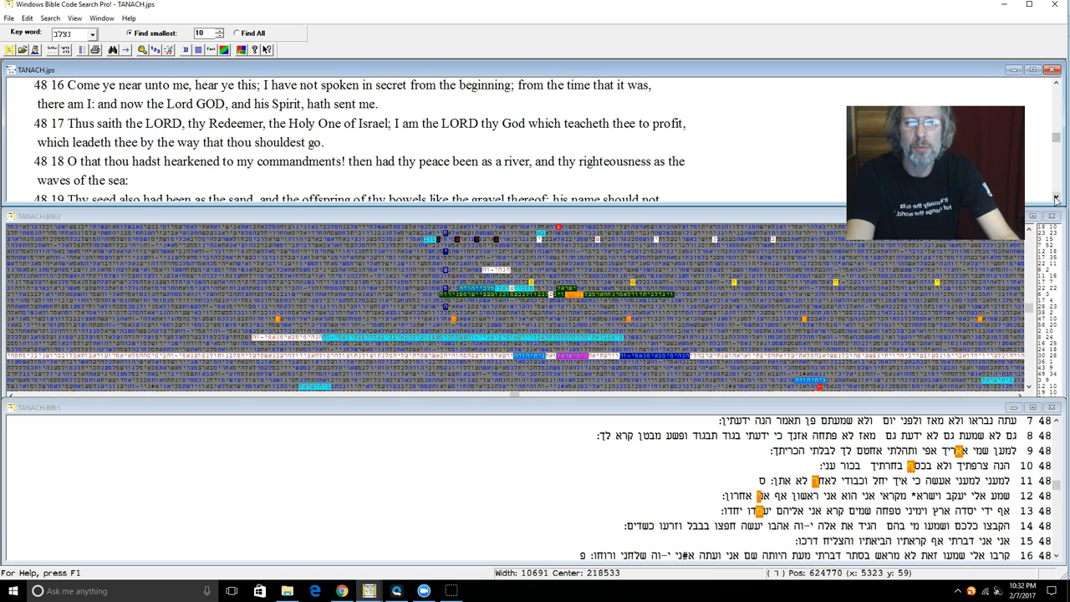
- Scroll the English pane down to Isaiah 48:20–22 and the start of chapter 49
scroll(down, 3)
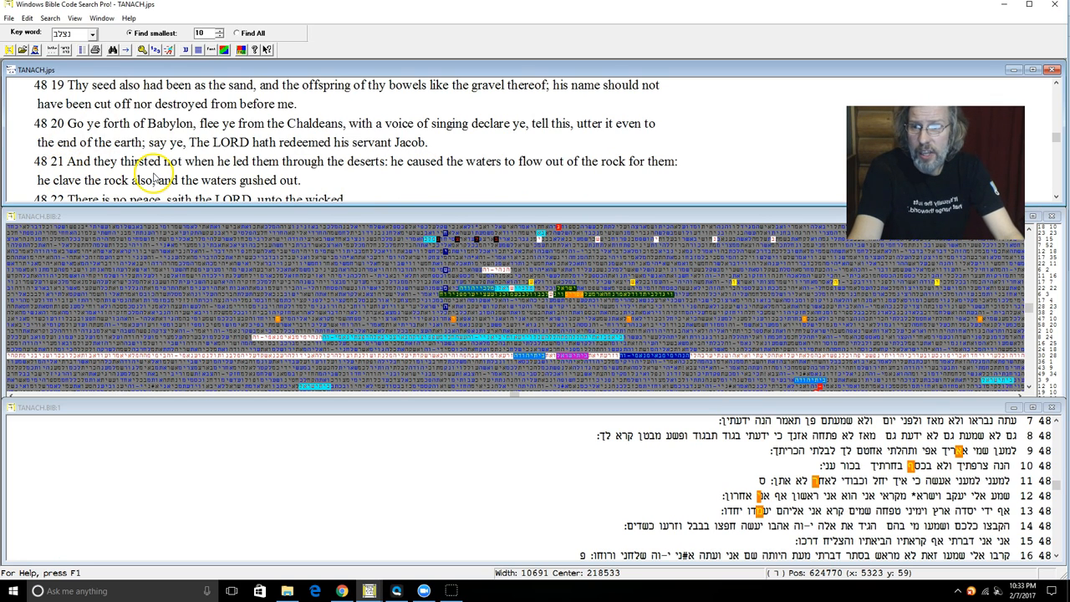
mouse_move(398, 180)
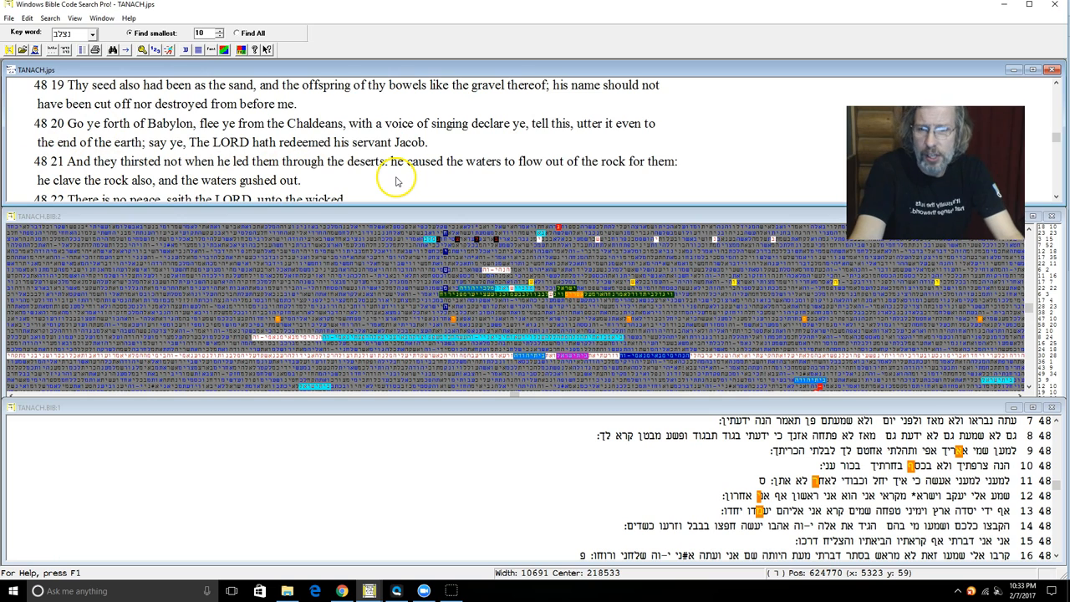
mouse_move(584, 172)
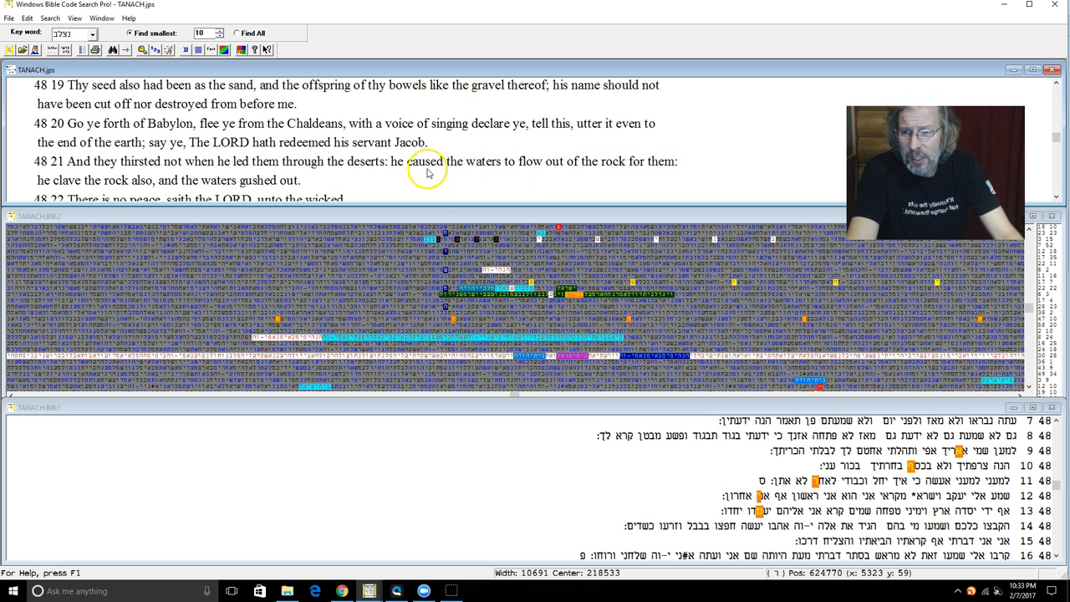
mouse_move(592, 219)
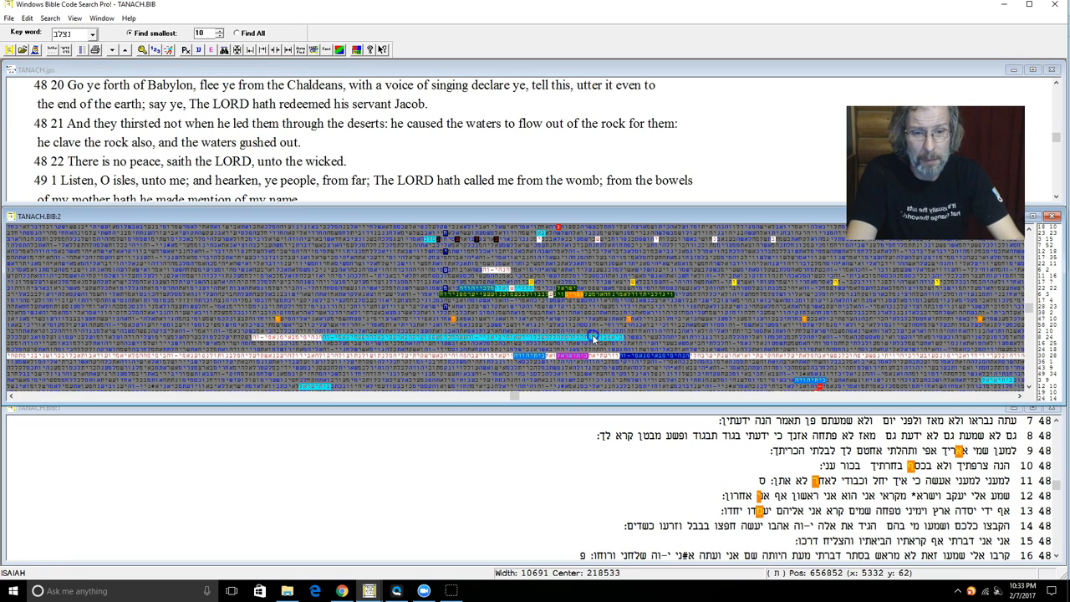
- Show the matching English verses for the new matrix passage at Jeremiah 9
right_click(588, 354)
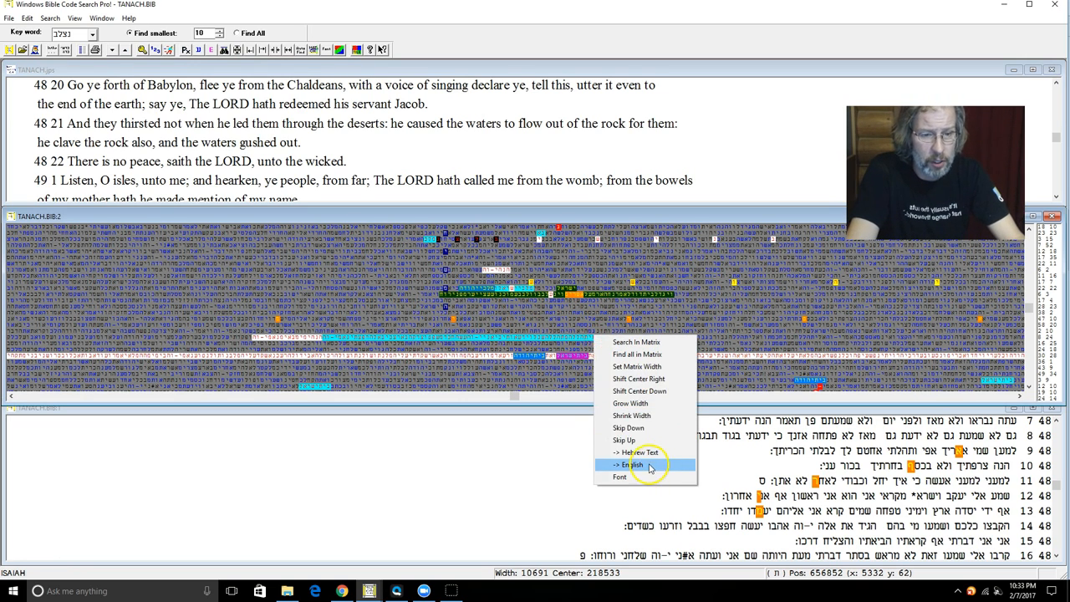
click(632, 465)
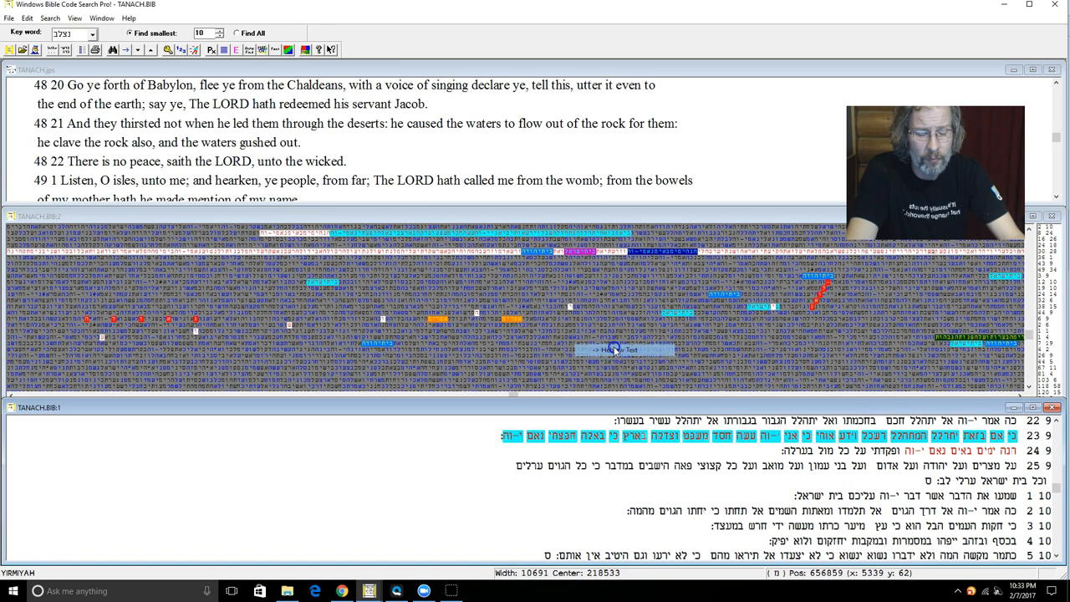
mouse_move(232, 9)
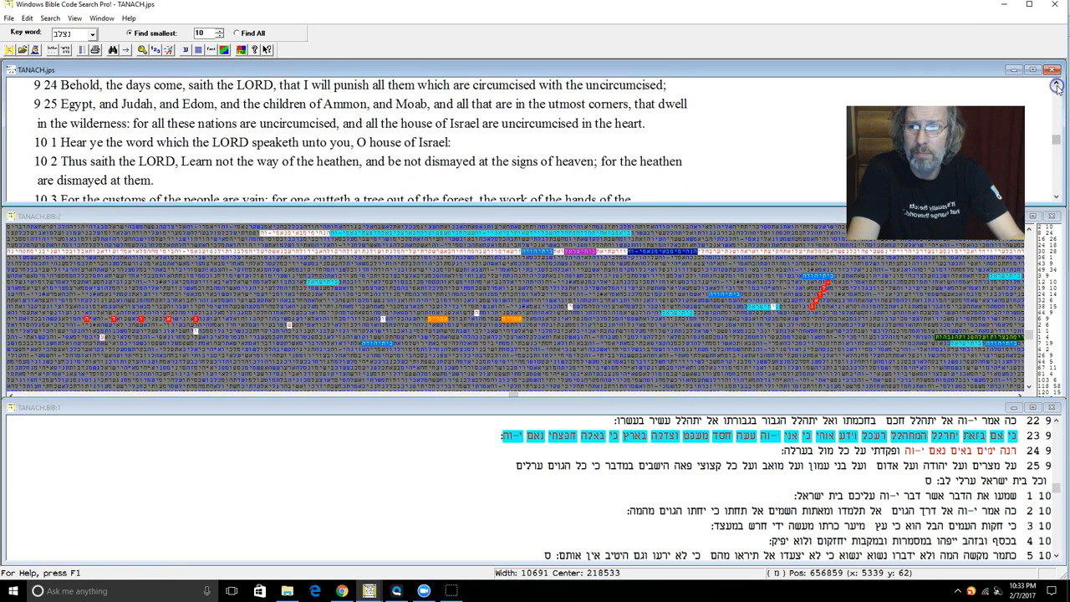
- Position the English pane so Jeremiah 9:23 is at the top, running into chapter 10
click(1057, 87)
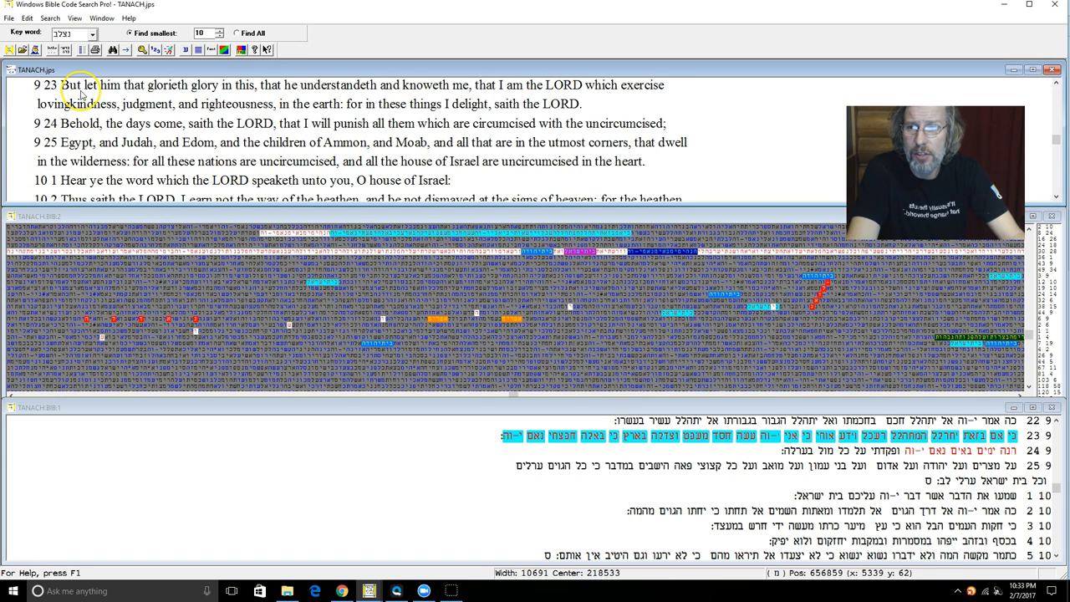
mouse_move(159, 103)
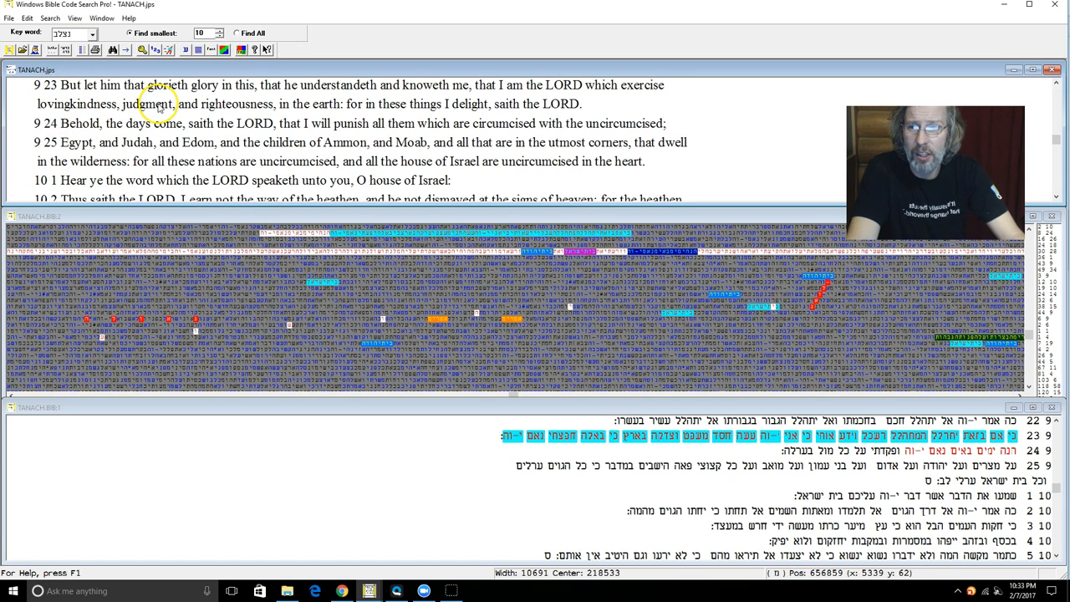
mouse_move(161, 104)
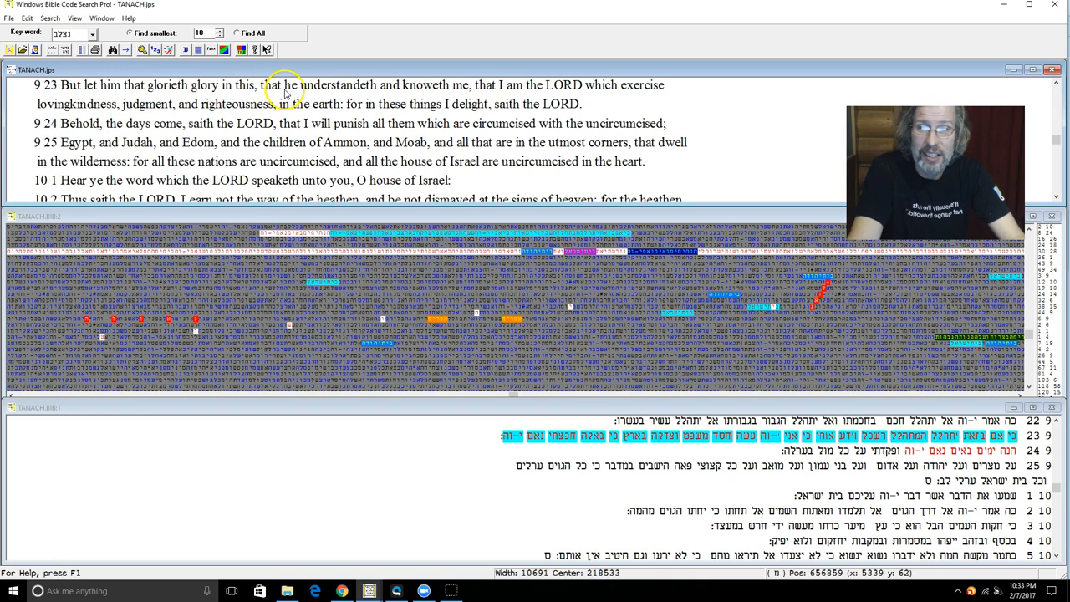
mouse_move(441, 98)
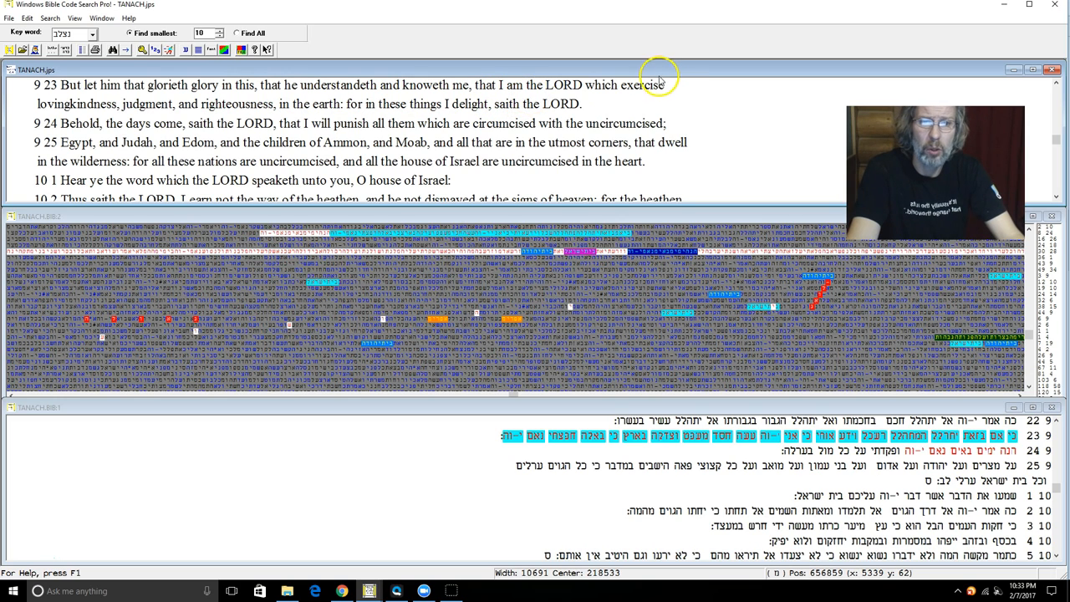
mouse_move(285, 111)
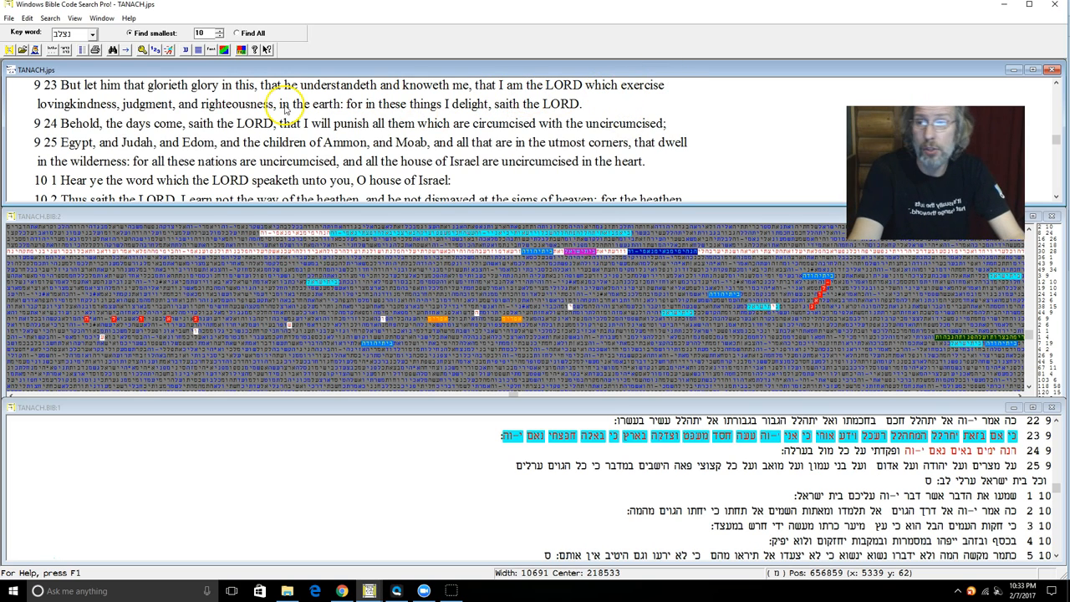
mouse_move(219, 113)
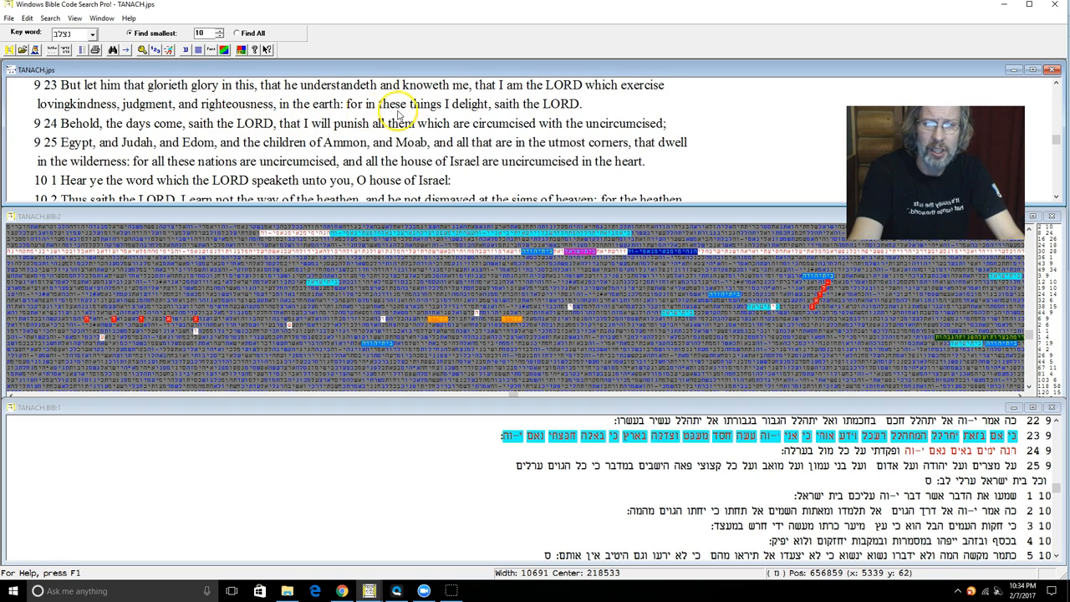
mouse_move(414, 371)
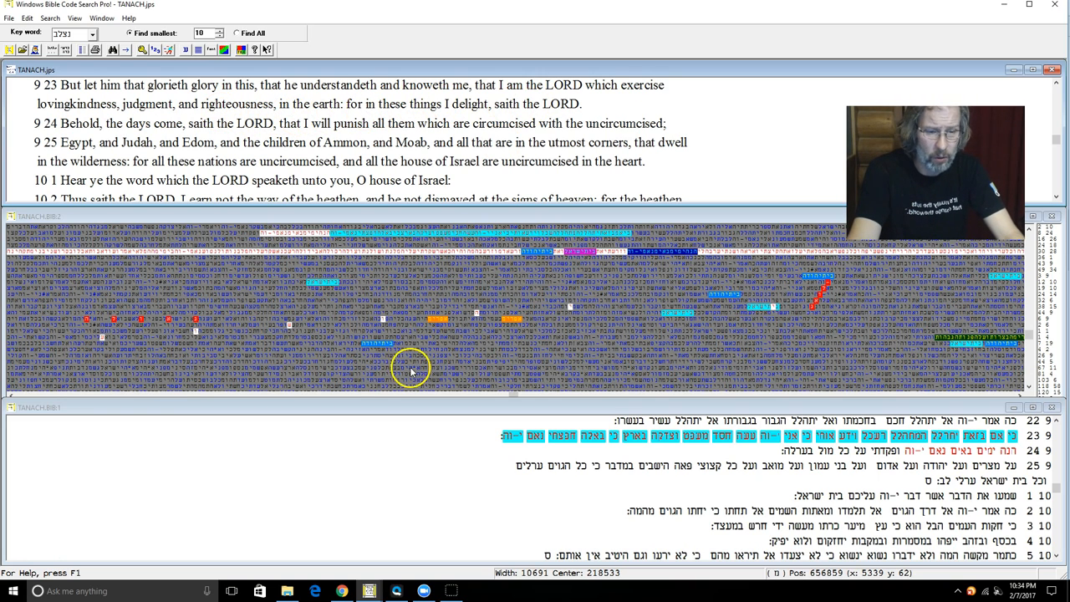
mouse_move(662, 256)
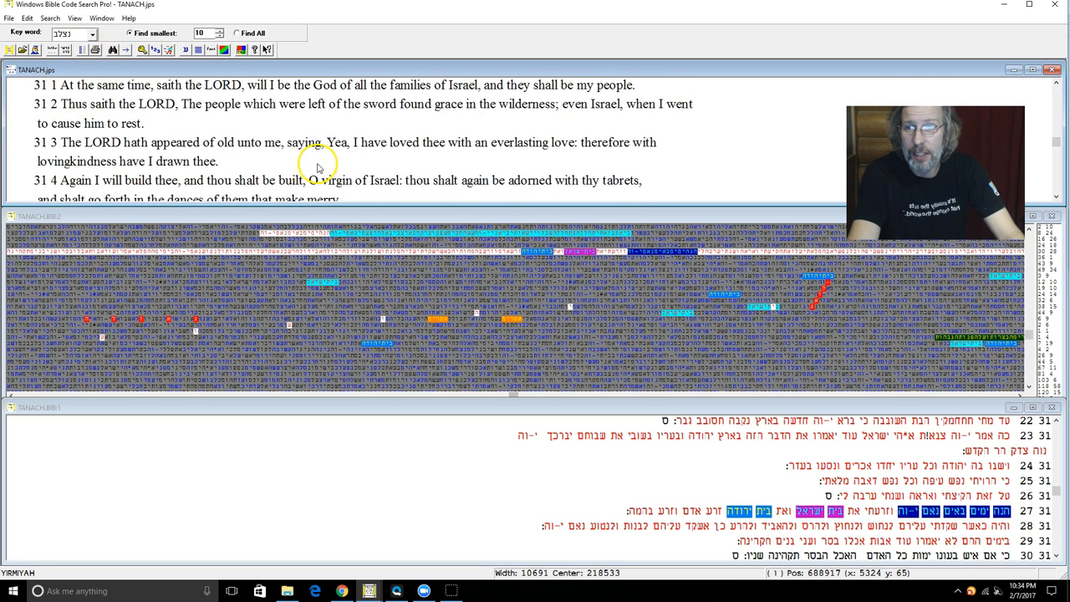
mouse_move(237, 90)
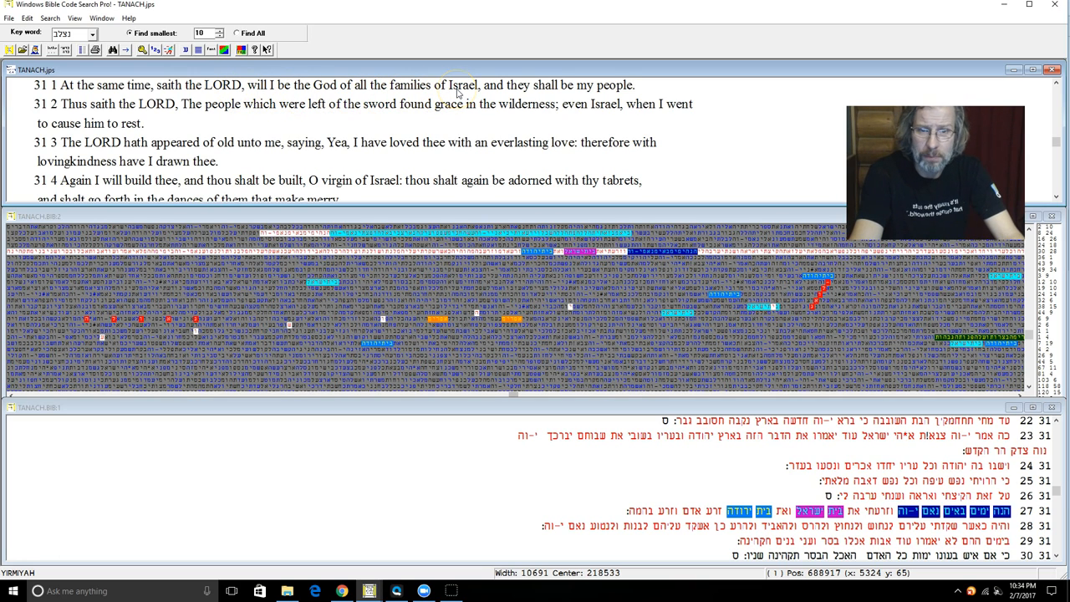
mouse_move(488, 157)
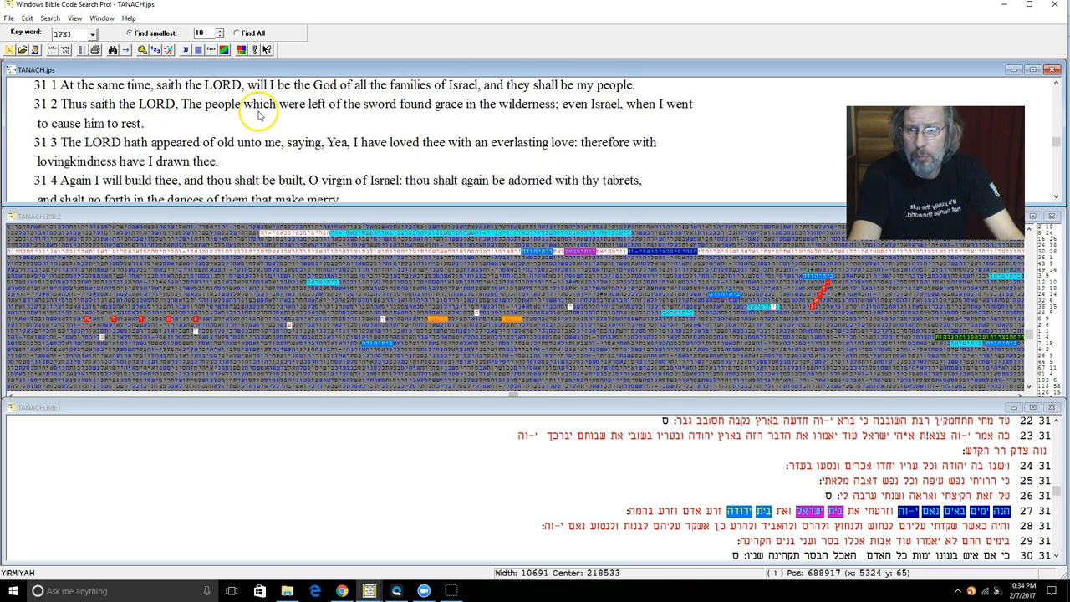
mouse_move(424, 114)
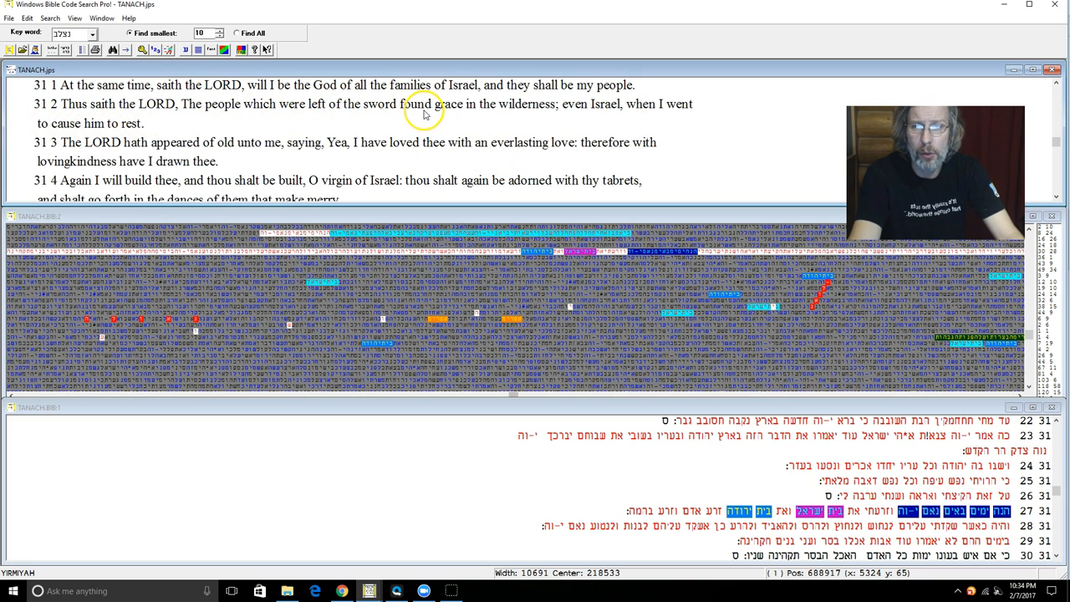
mouse_move(548, 107)
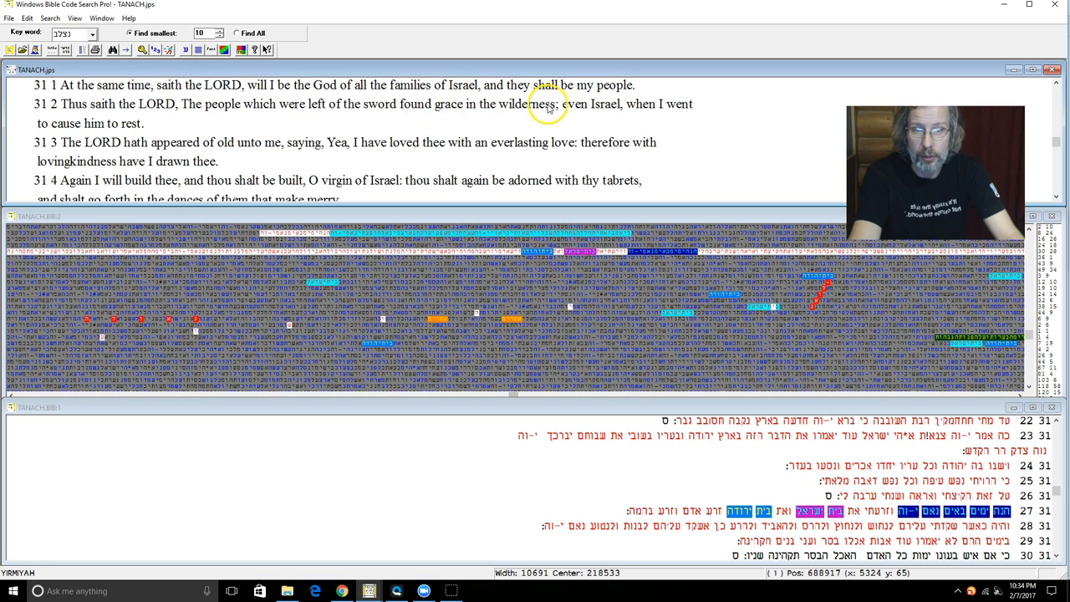
mouse_move(680, 124)
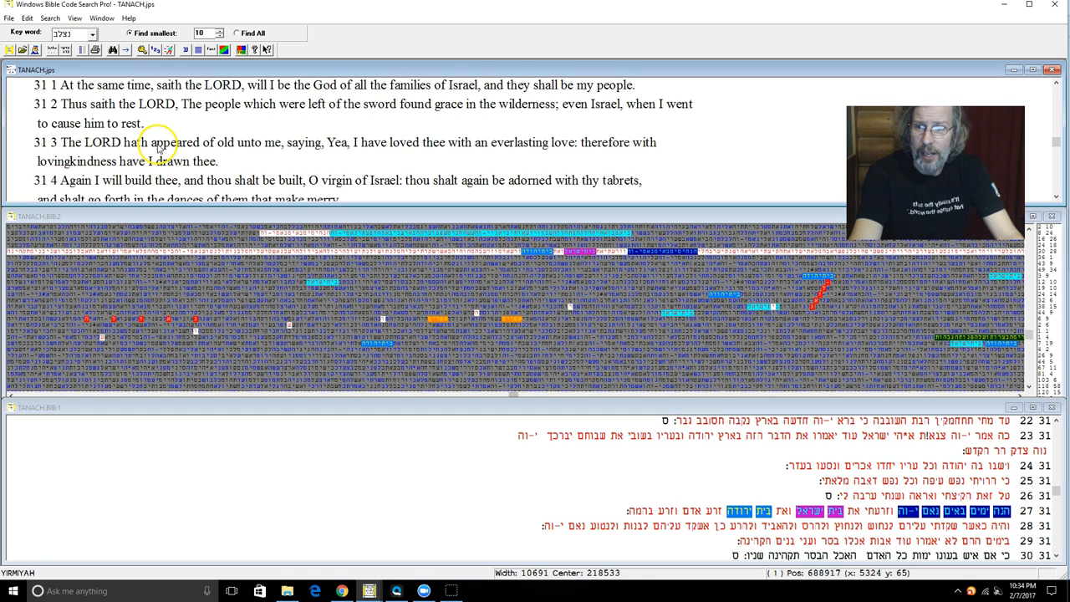
mouse_move(266, 157)
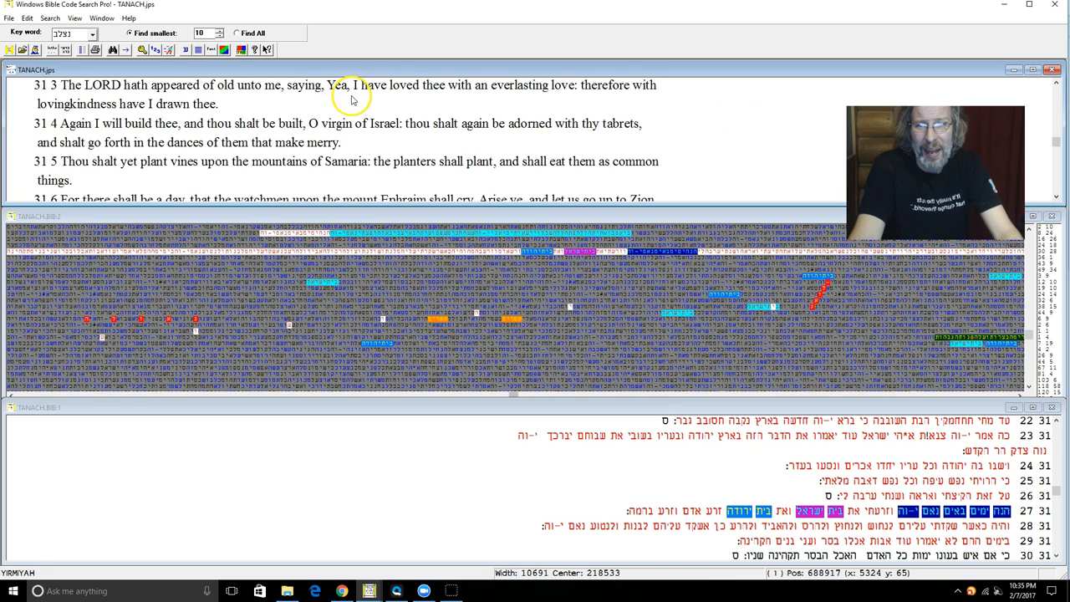
mouse_move(403, 135)
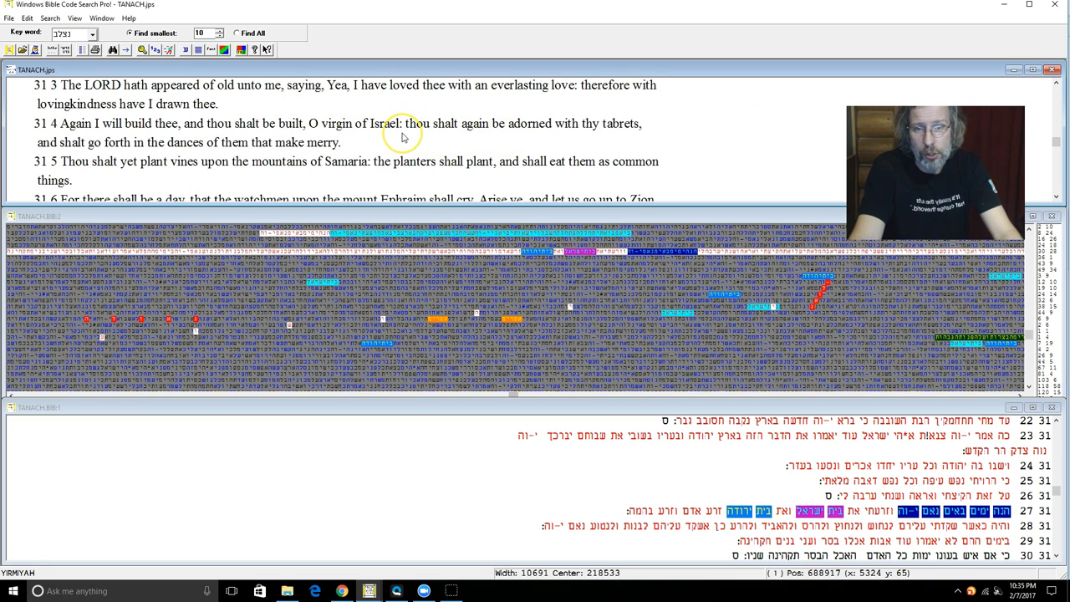
mouse_move(405, 138)
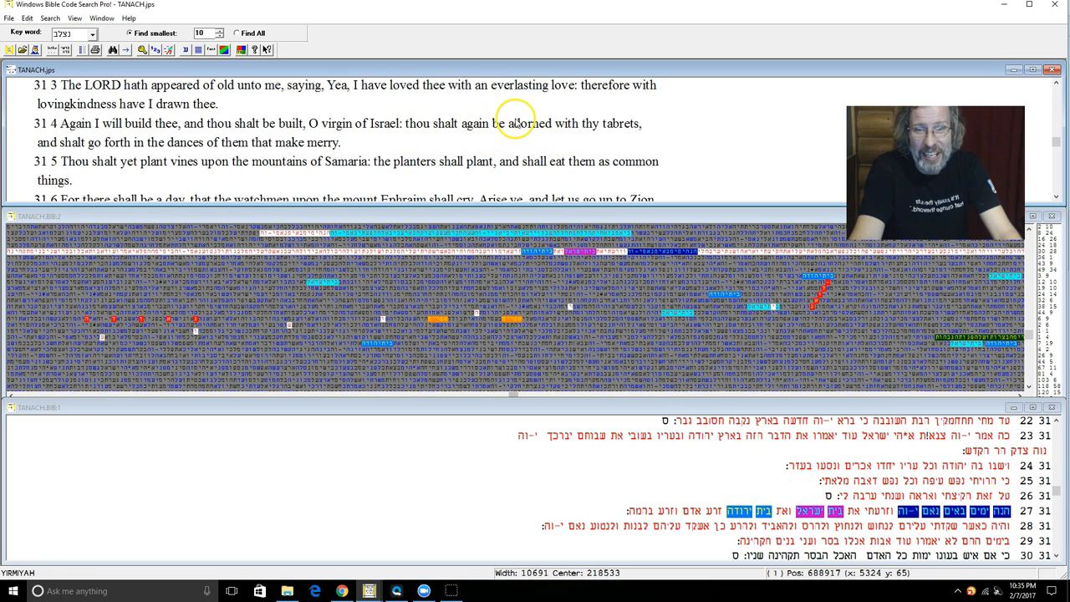
mouse_move(637, 131)
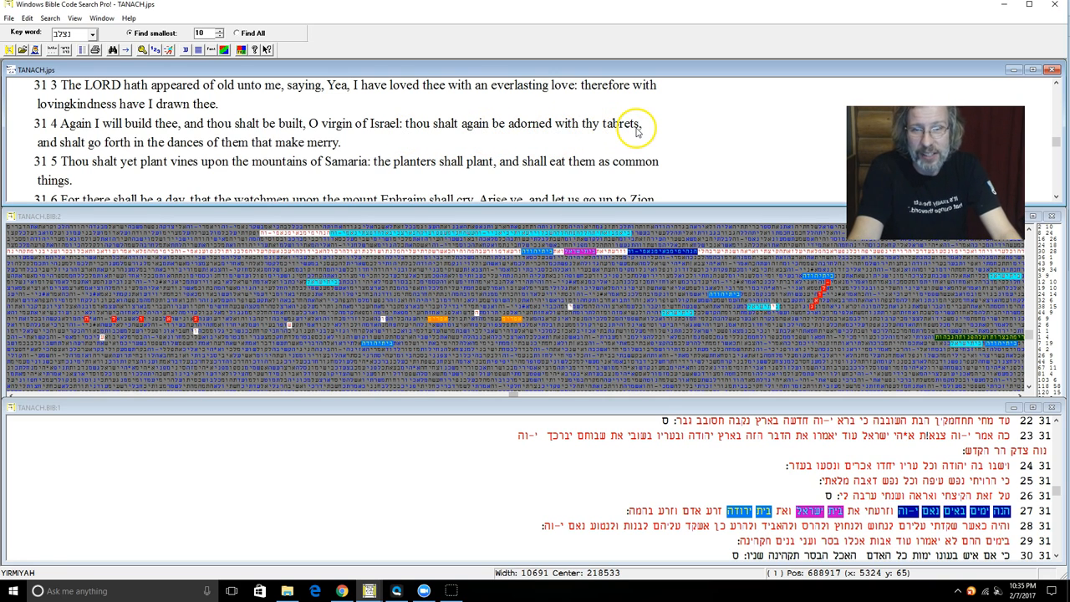
mouse_move(157, 161)
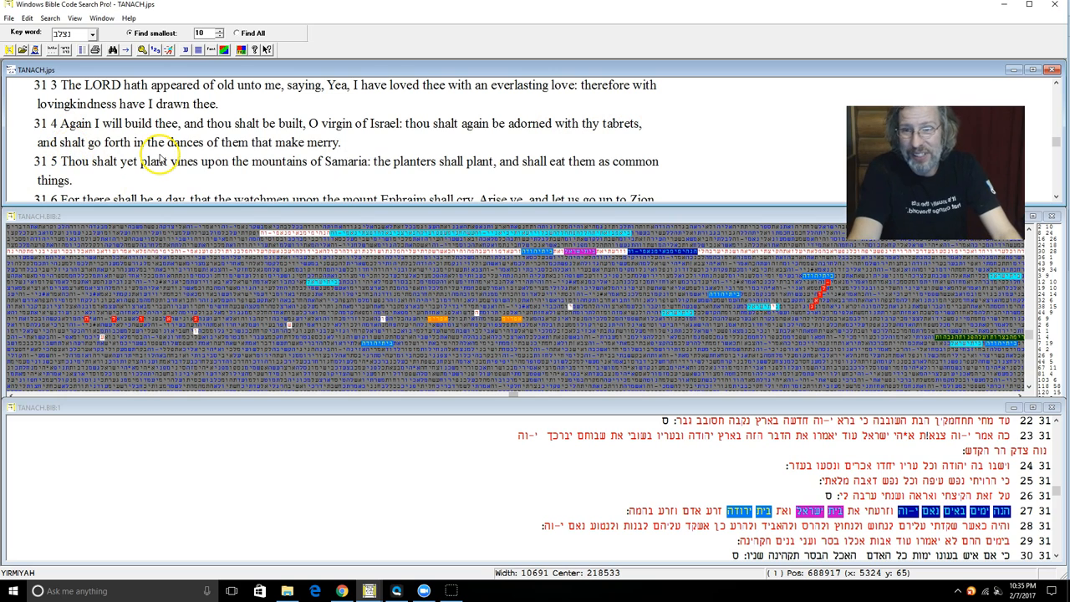
mouse_move(189, 177)
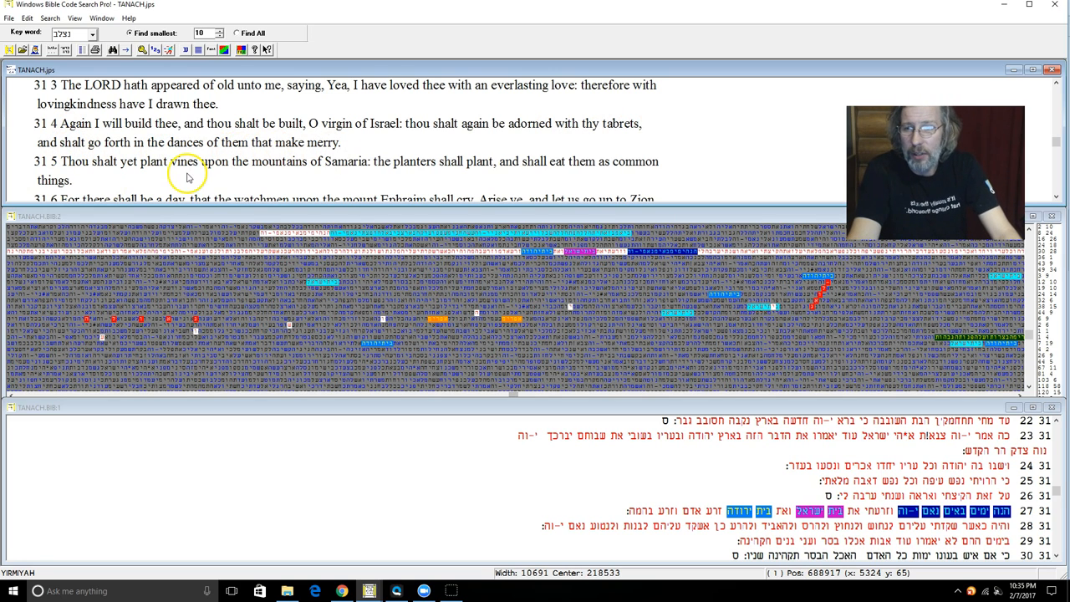
mouse_move(224, 171)
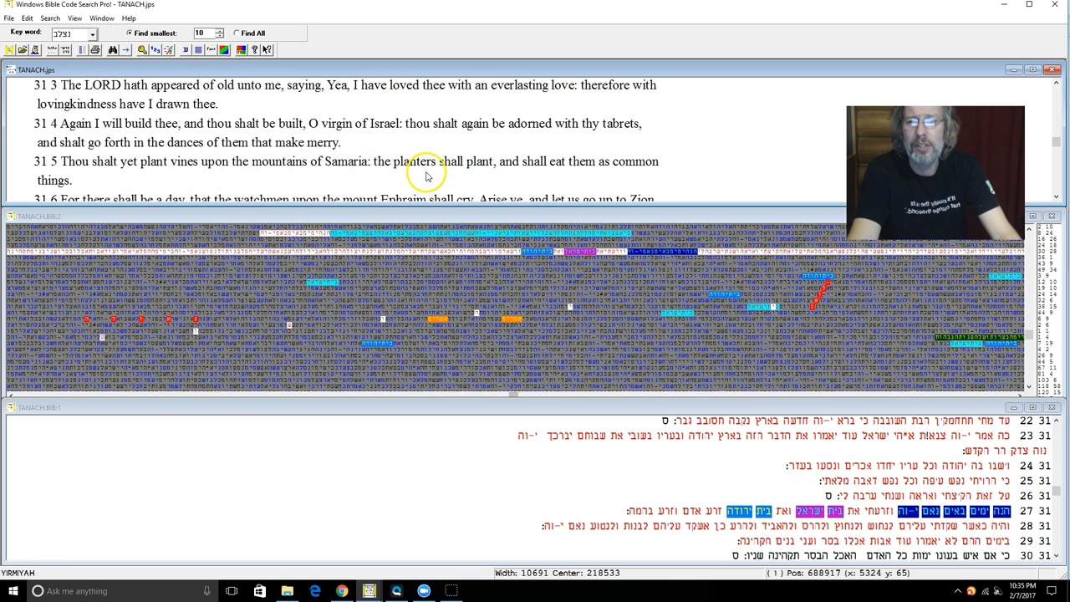
mouse_move(710, 194)
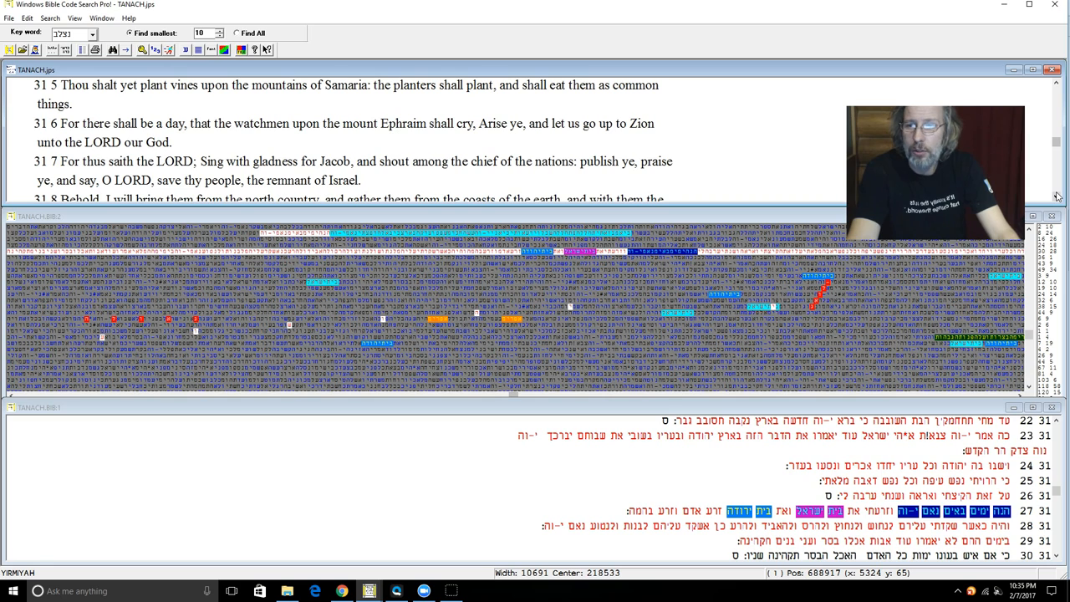
- Scroll the English pane down through Jeremiah 31 to verses 6–8
scroll(down, 3)
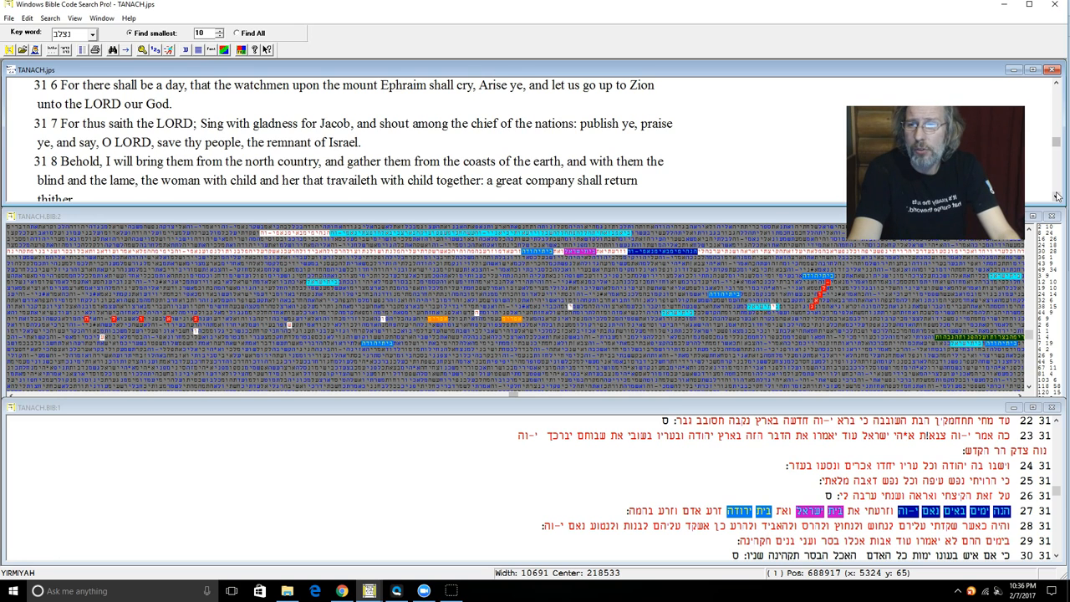
- Scroll the English pane on to Jeremiah 31:9–12
scroll(down, 3)
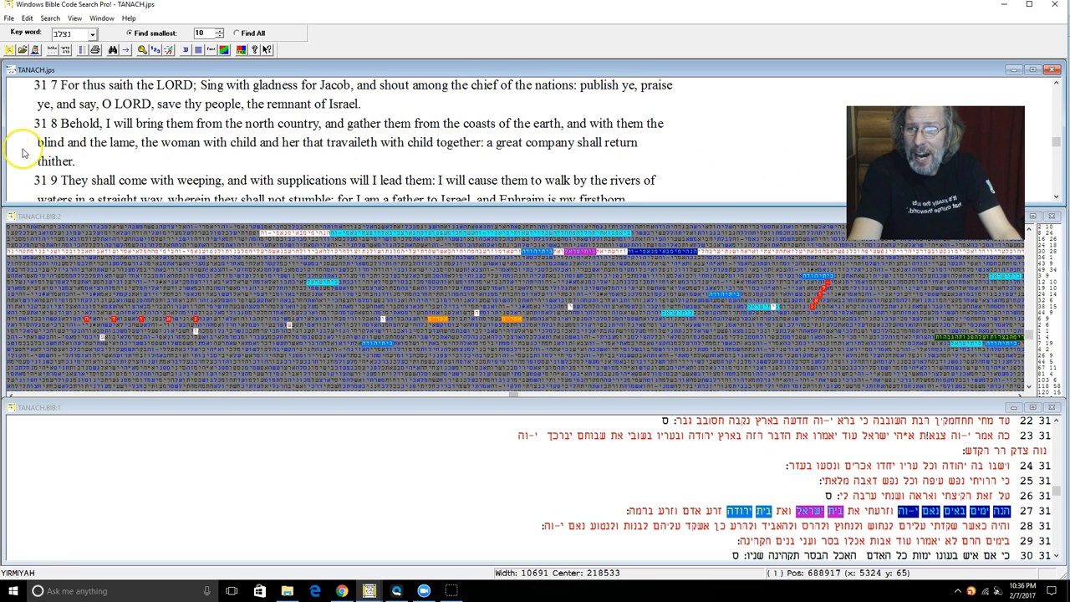
mouse_move(244, 127)
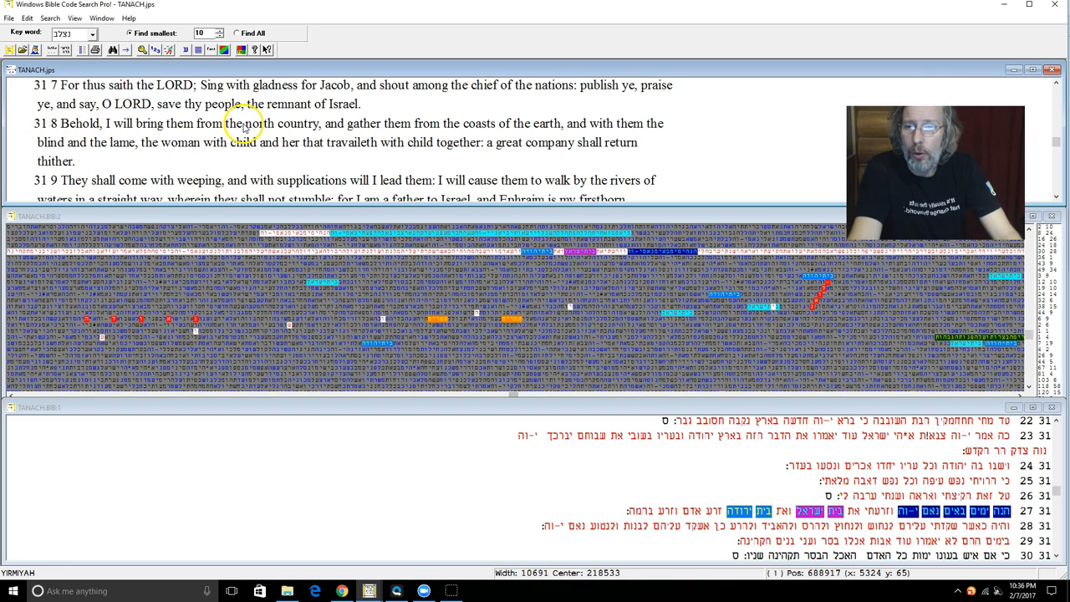
mouse_move(488, 142)
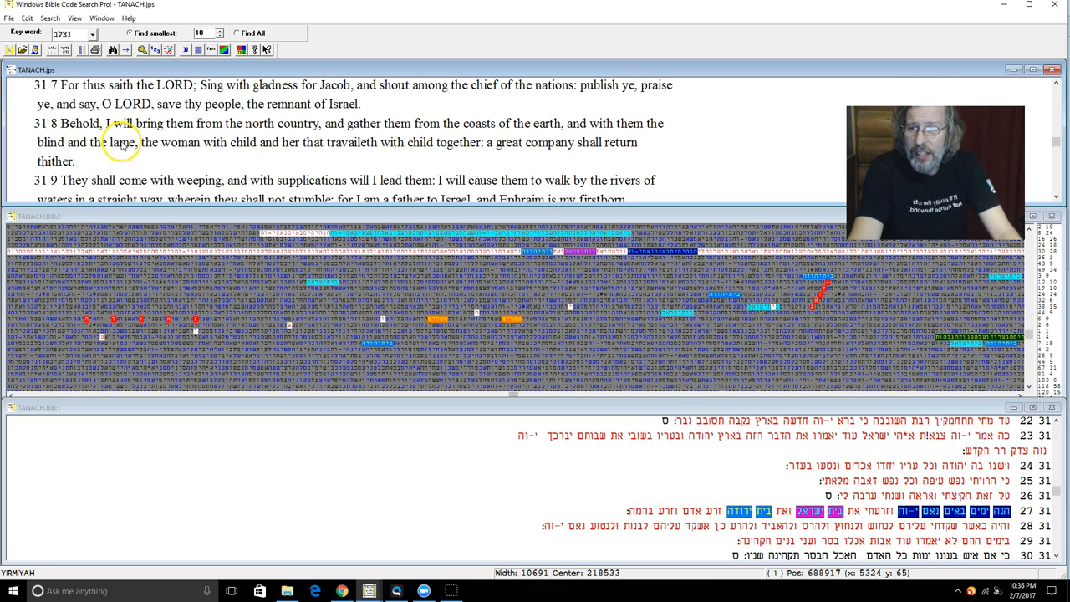
mouse_move(257, 147)
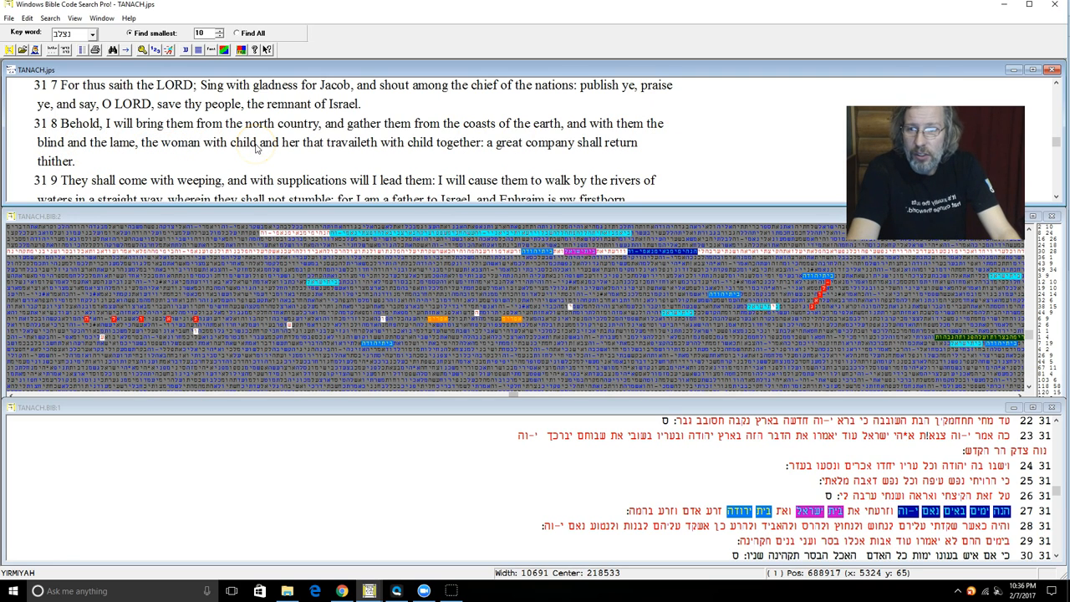
mouse_move(465, 154)
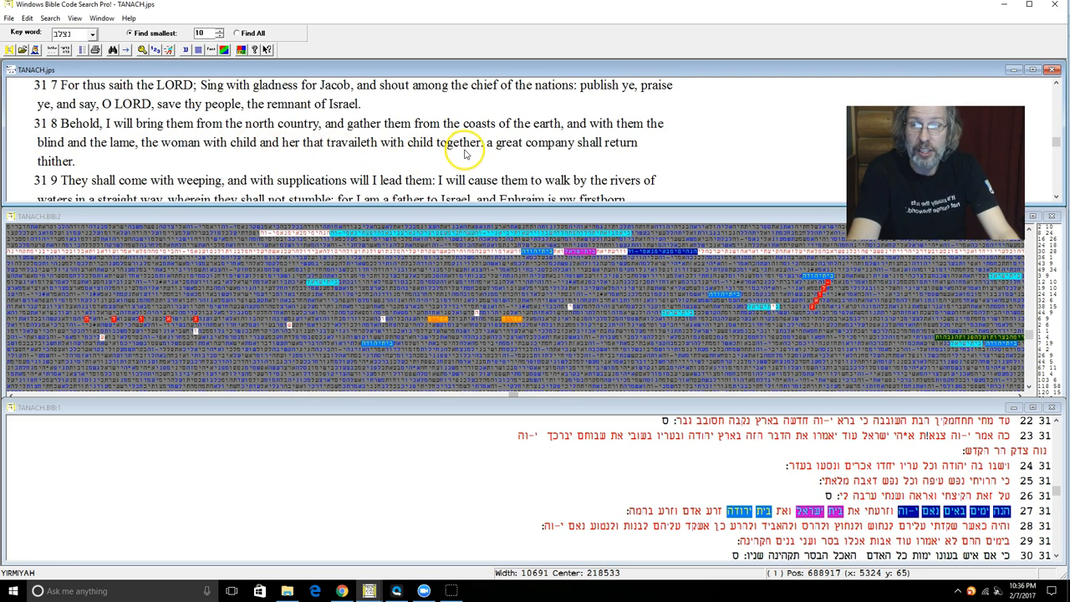
mouse_move(294, 171)
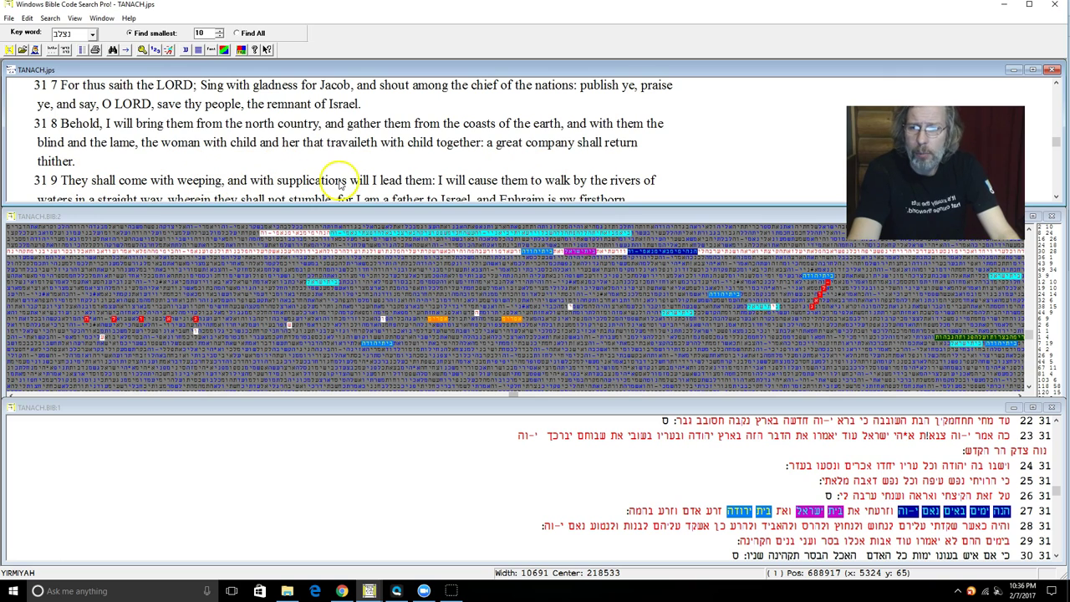
mouse_move(451, 219)
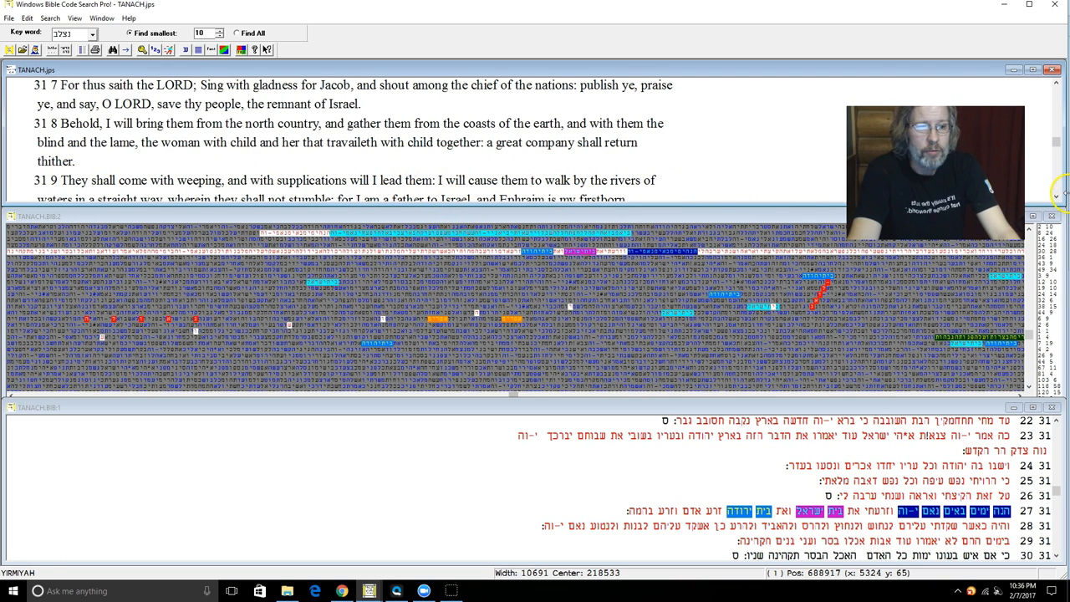
scroll(down, 3)
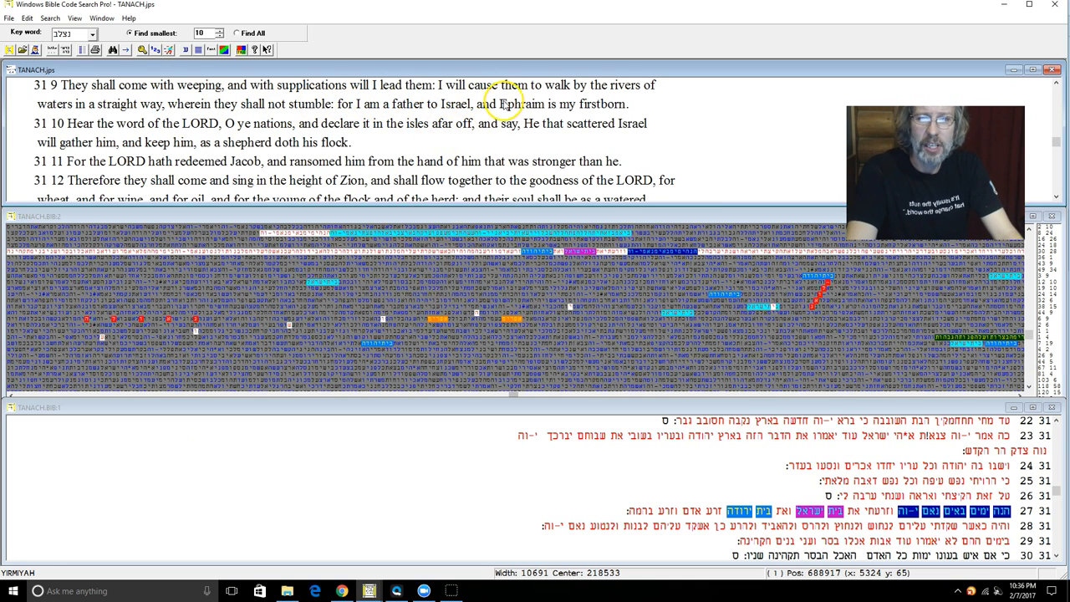
mouse_move(133, 124)
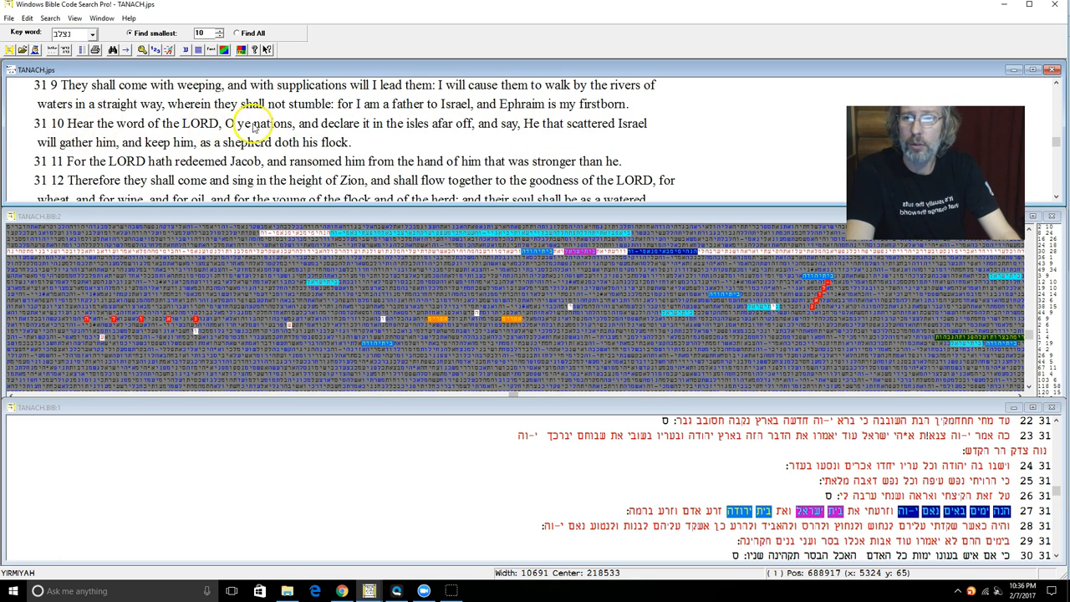
mouse_move(433, 130)
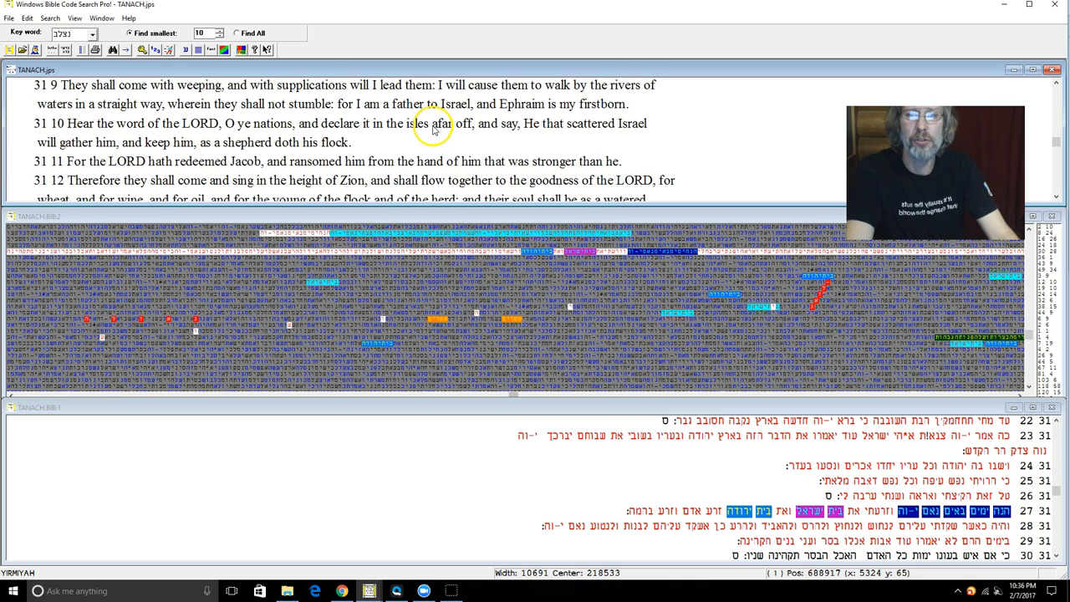
mouse_move(539, 140)
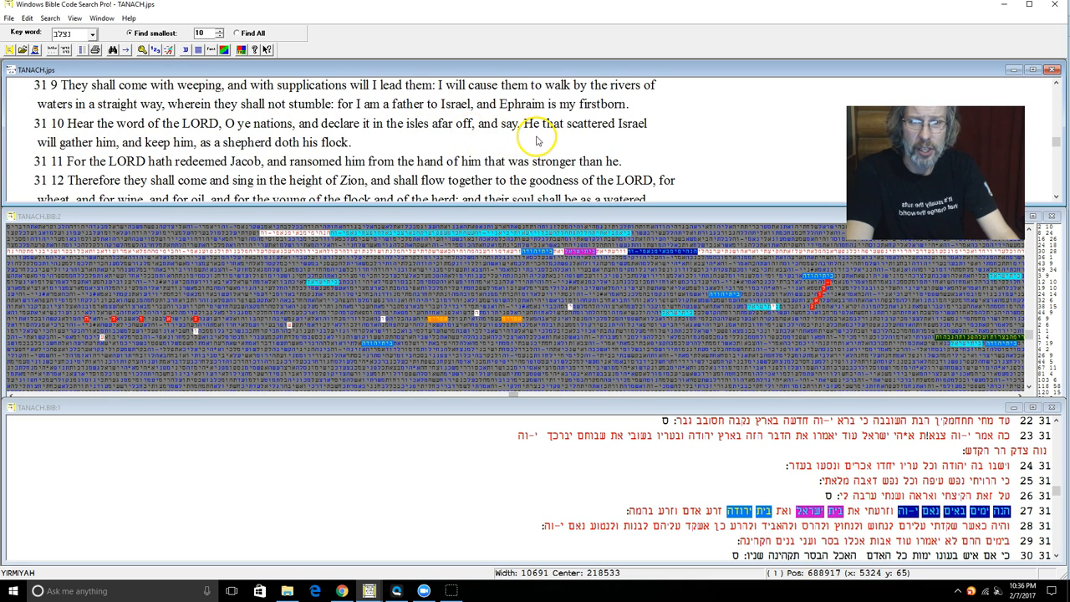
mouse_move(8, 125)
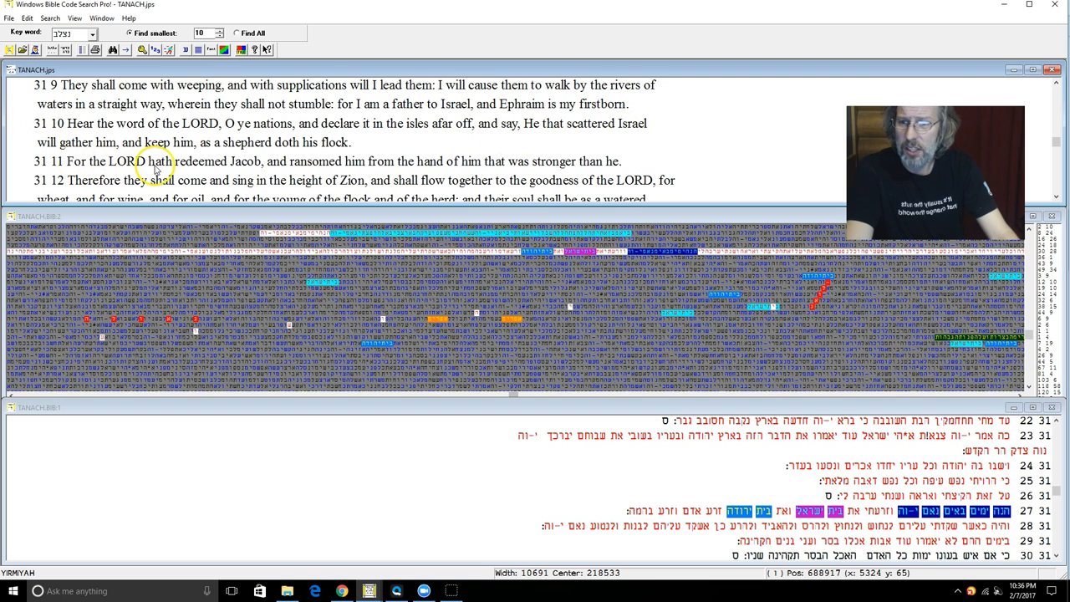
mouse_move(332, 148)
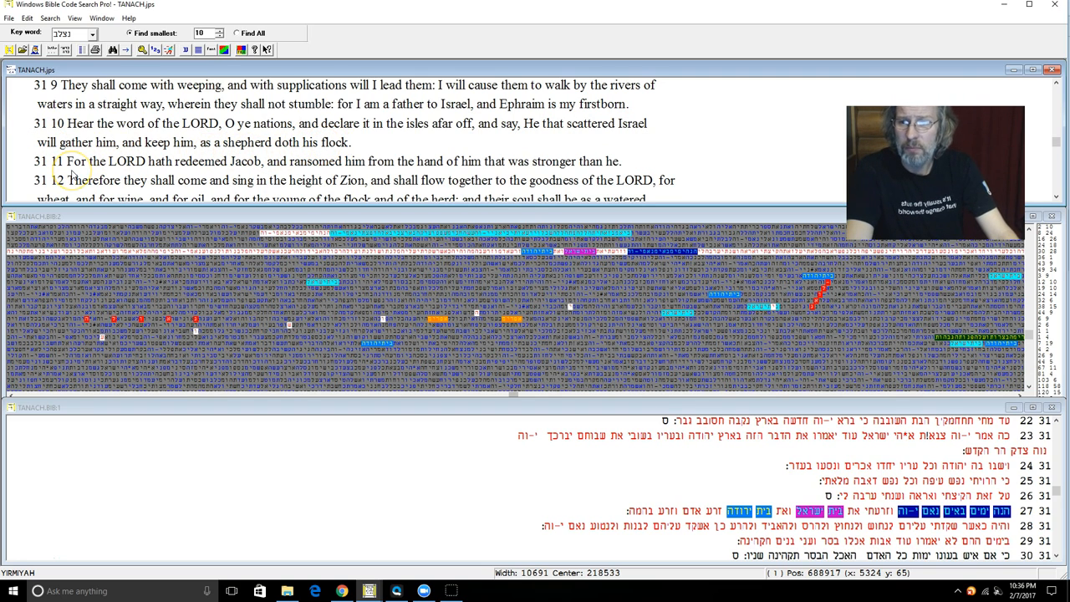
mouse_move(164, 171)
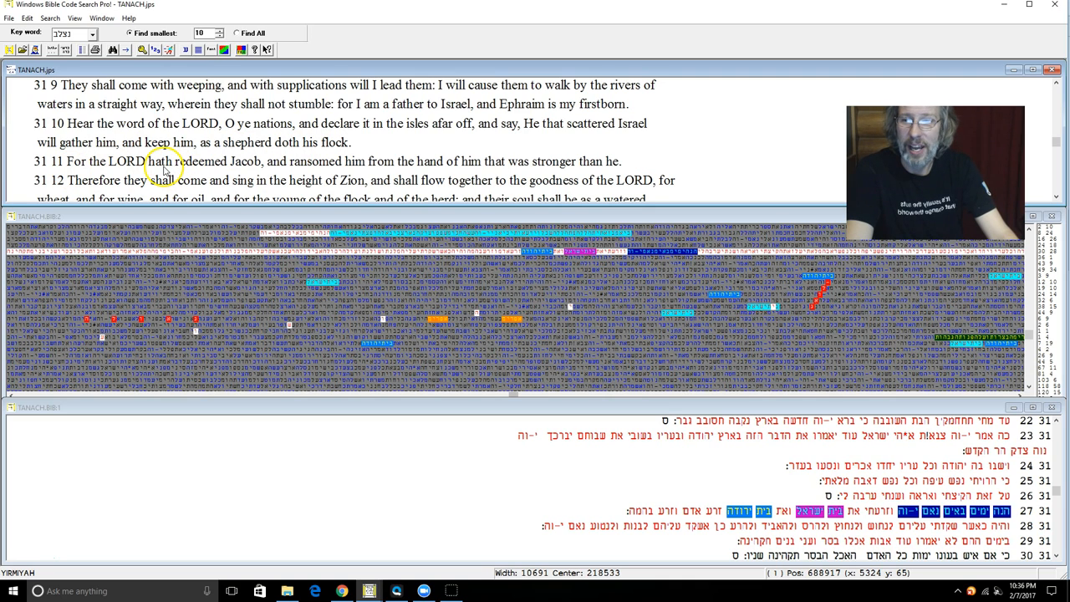
mouse_move(350, 172)
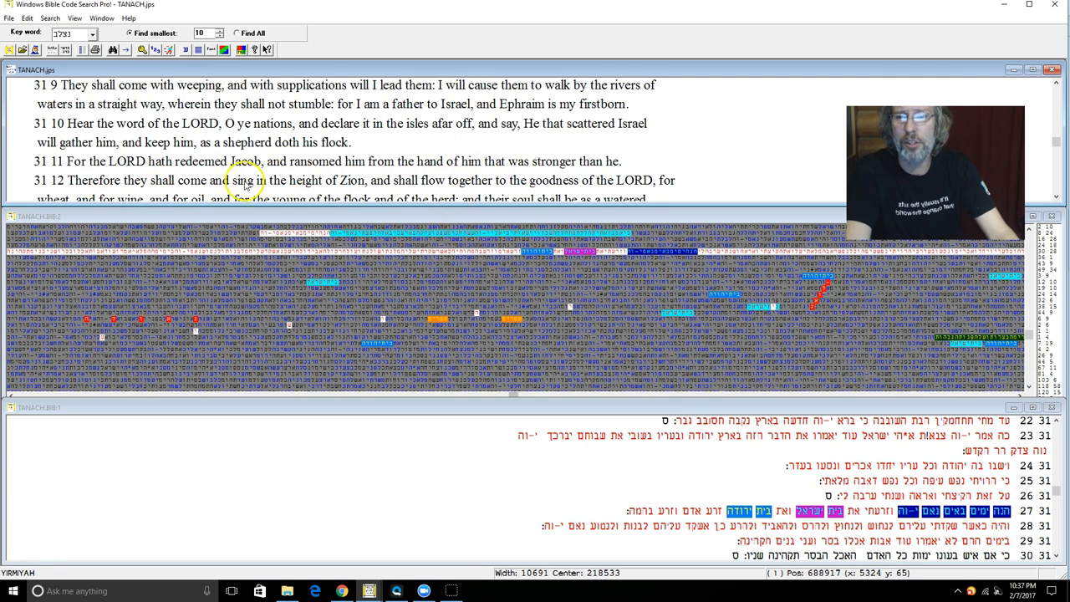
mouse_move(345, 183)
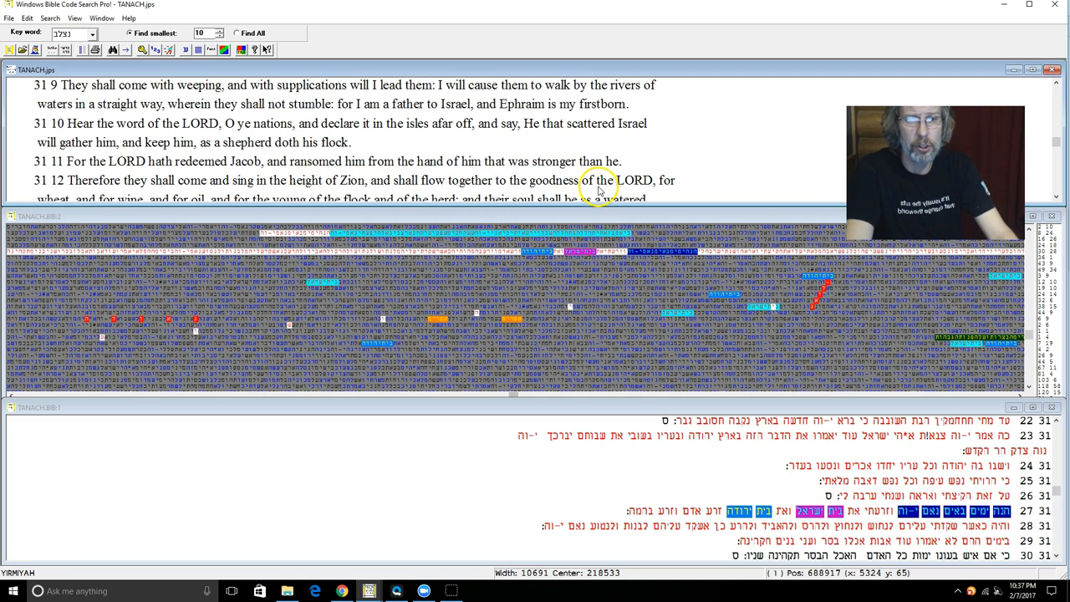
mouse_move(1050, 194)
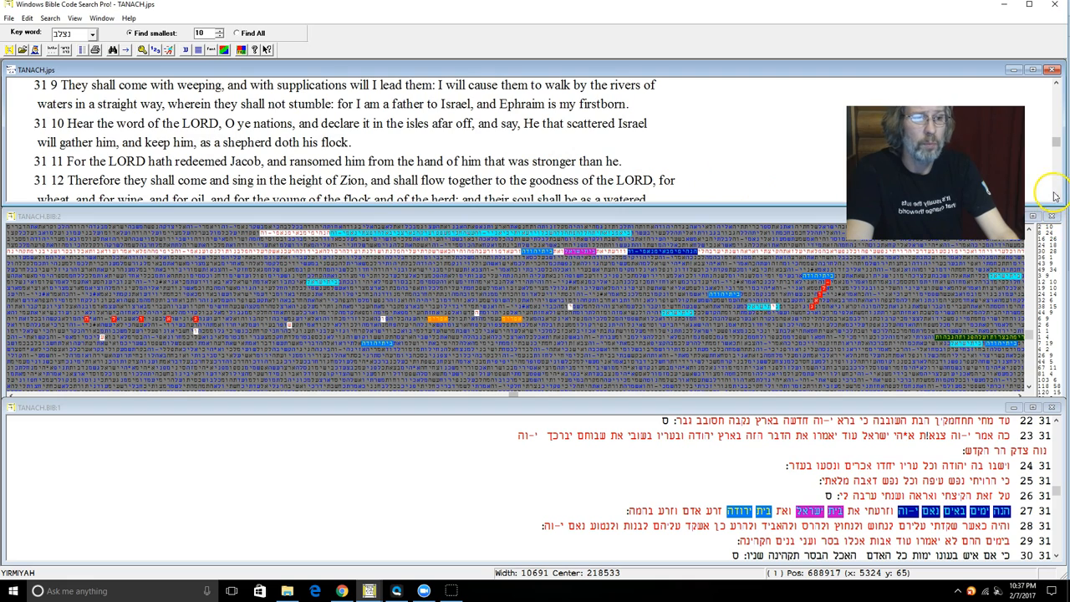
- Scroll the English text pane down to Jeremiah 31:13–16
scroll(down, 3)
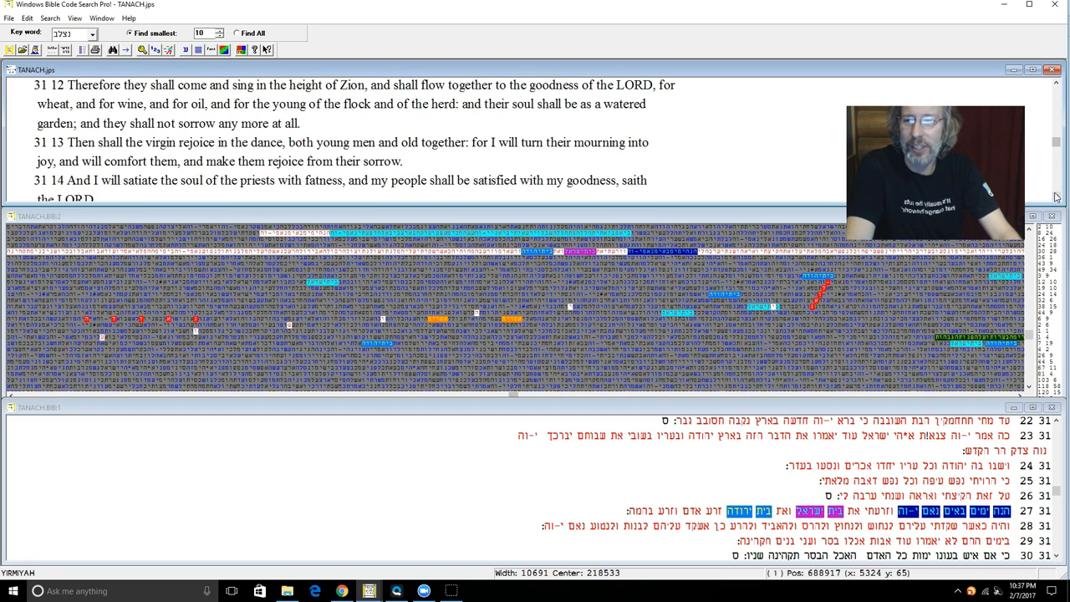
scroll(down, 3)
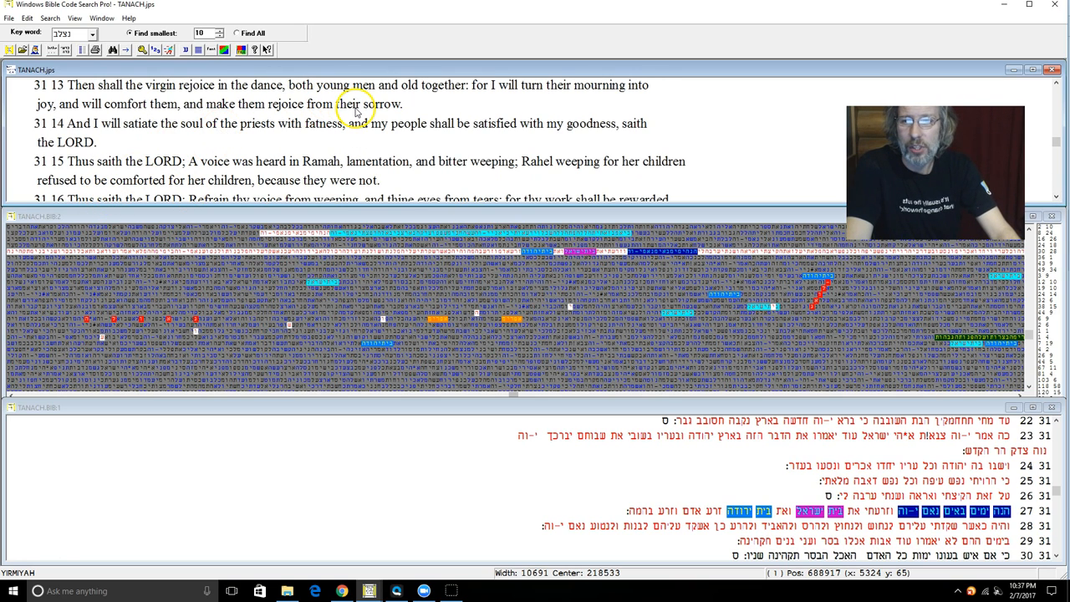
mouse_move(114, 131)
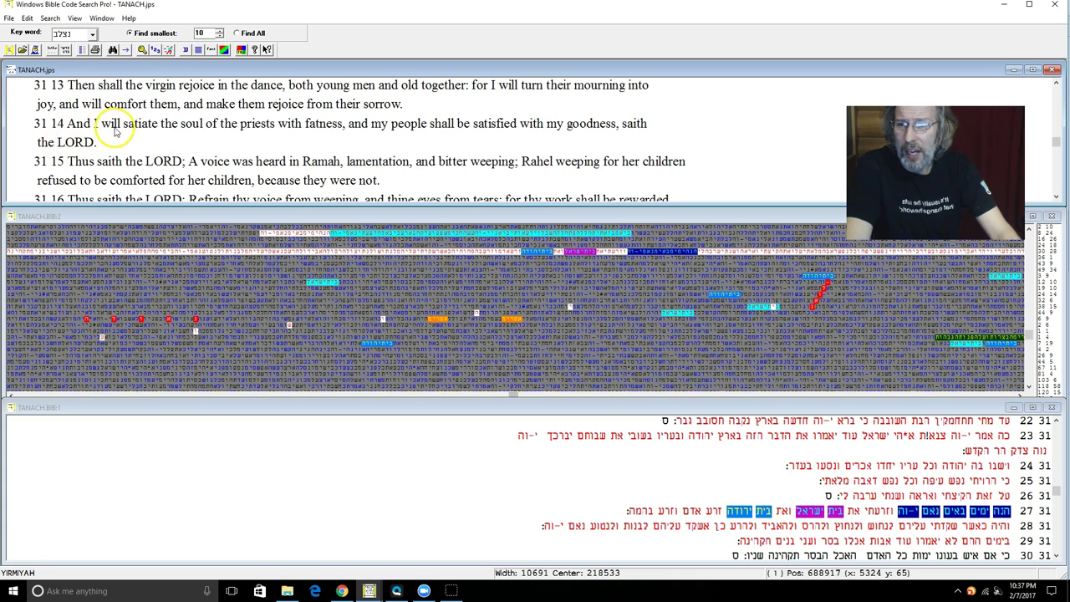
mouse_move(237, 134)
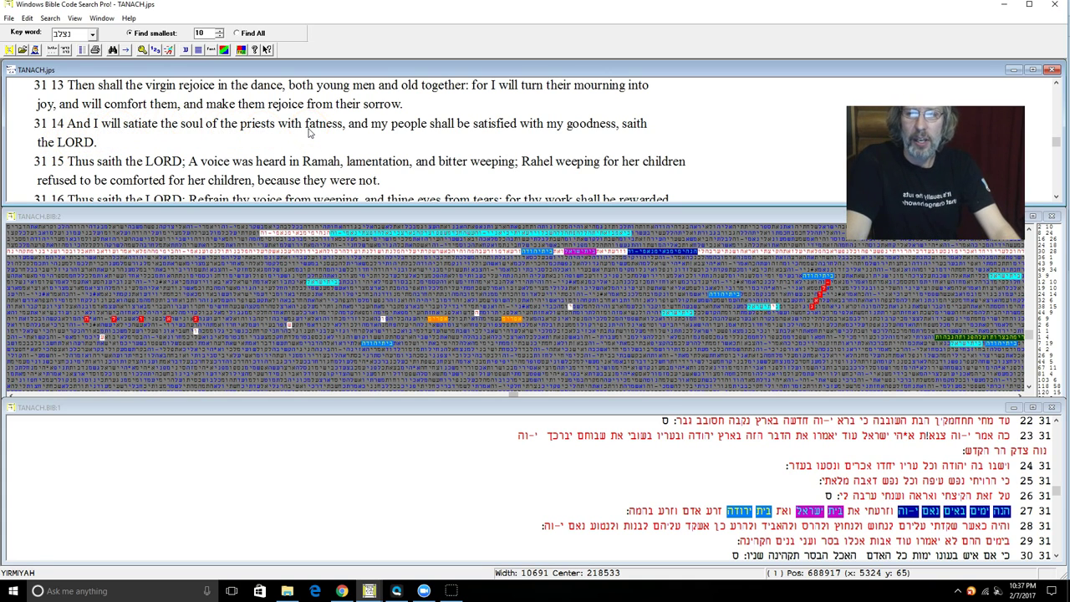
mouse_move(548, 148)
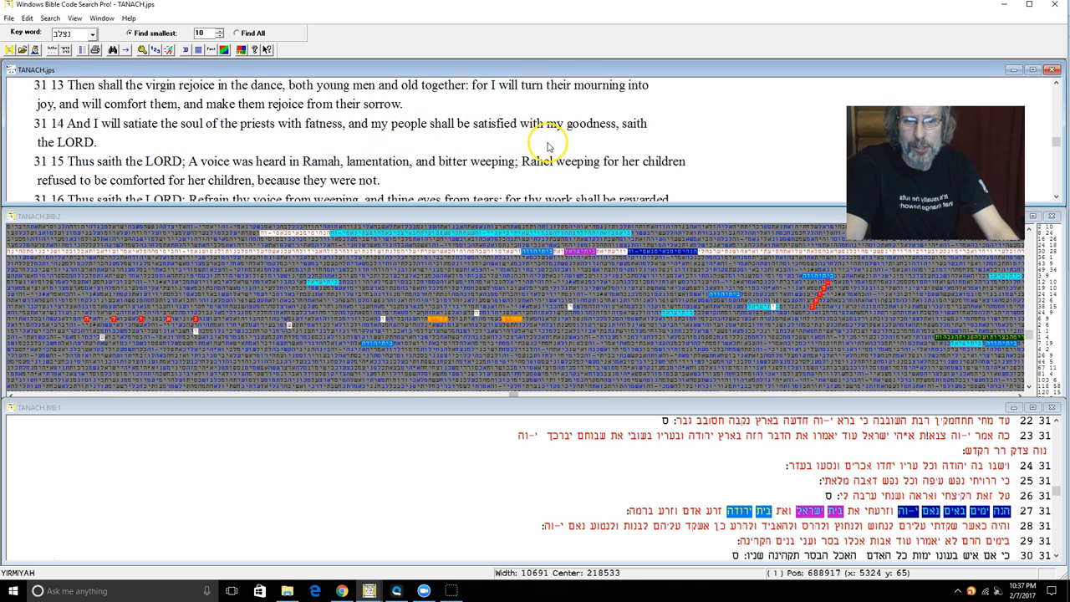
mouse_move(655, 137)
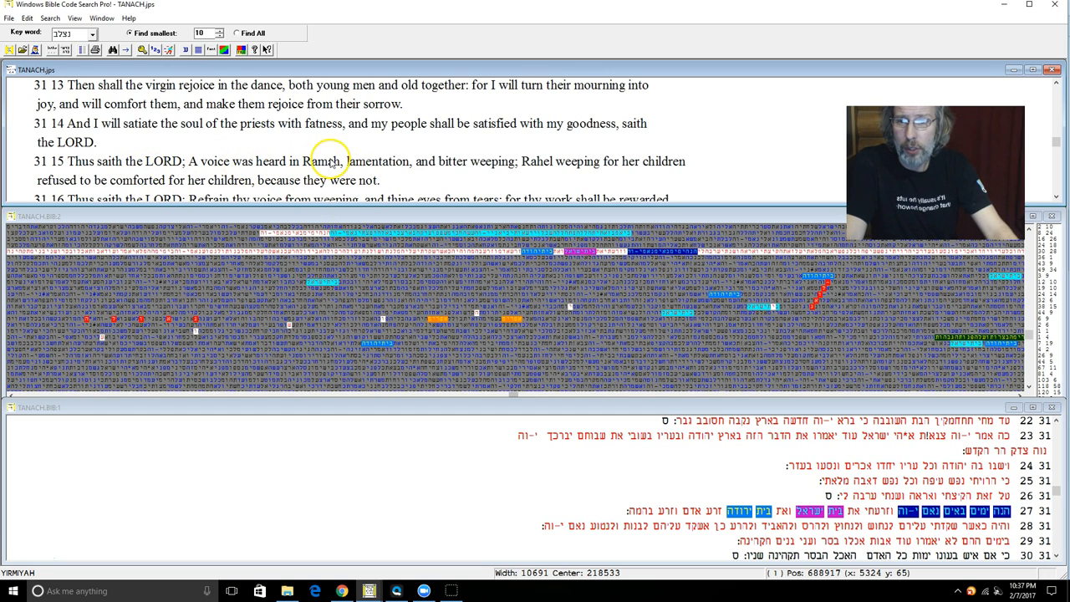
mouse_move(525, 190)
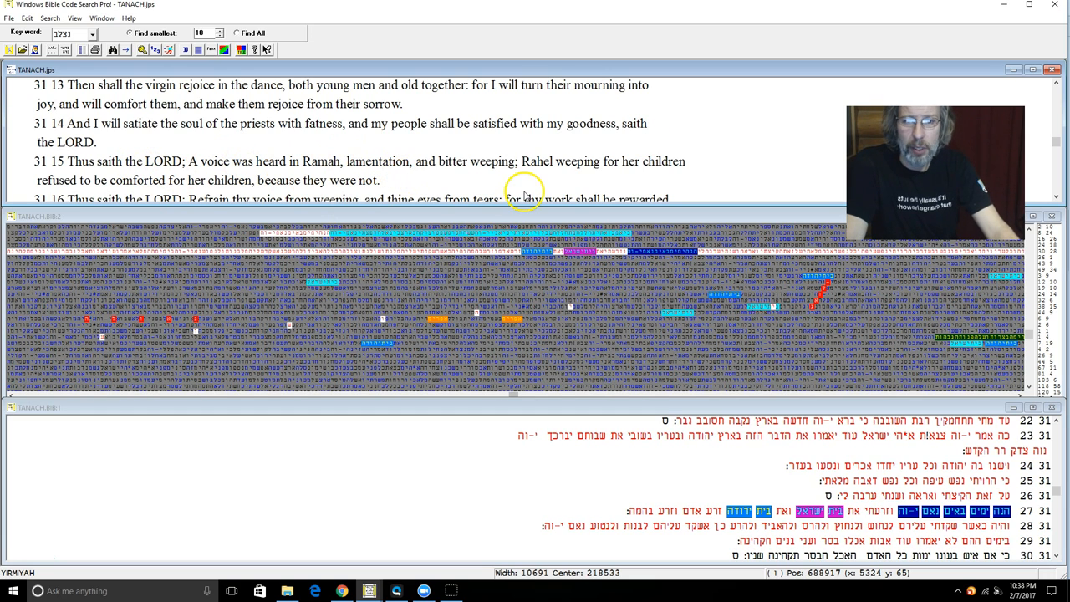
mouse_move(663, 177)
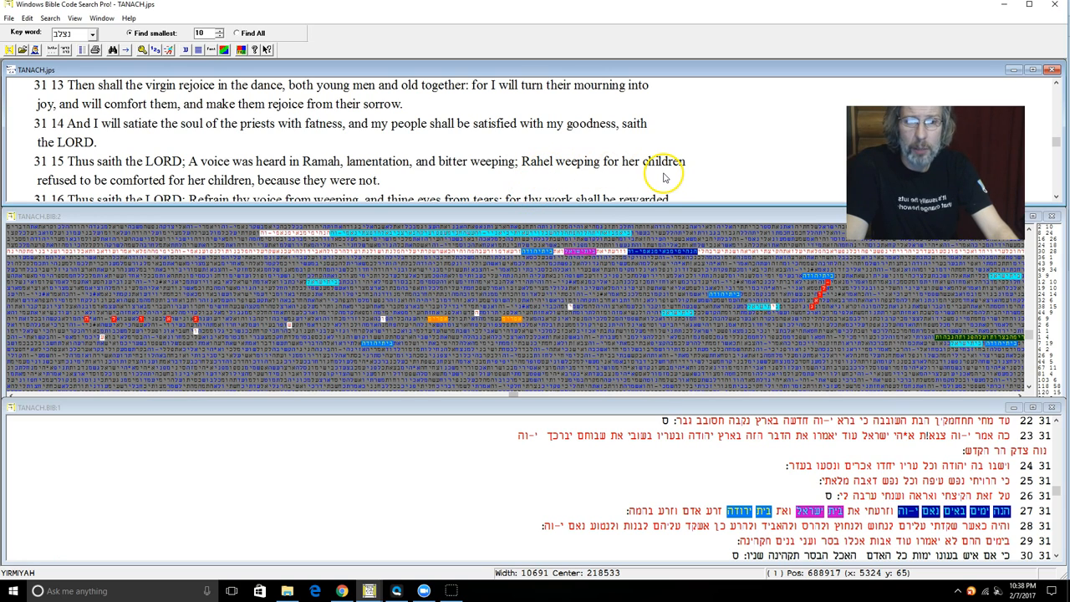
mouse_move(137, 190)
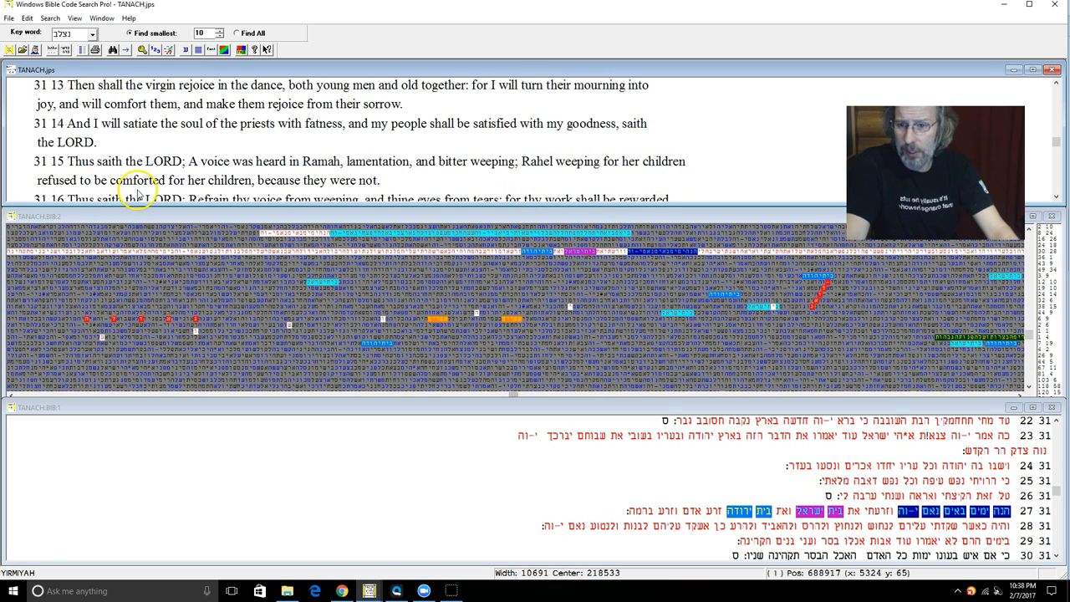
mouse_move(276, 221)
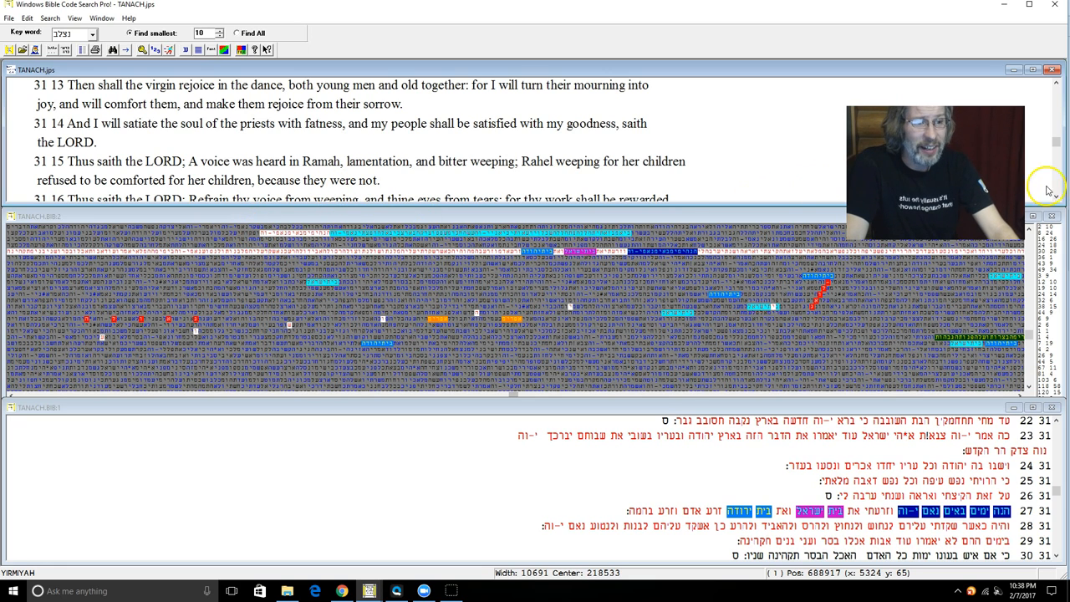
scroll(down, 3)
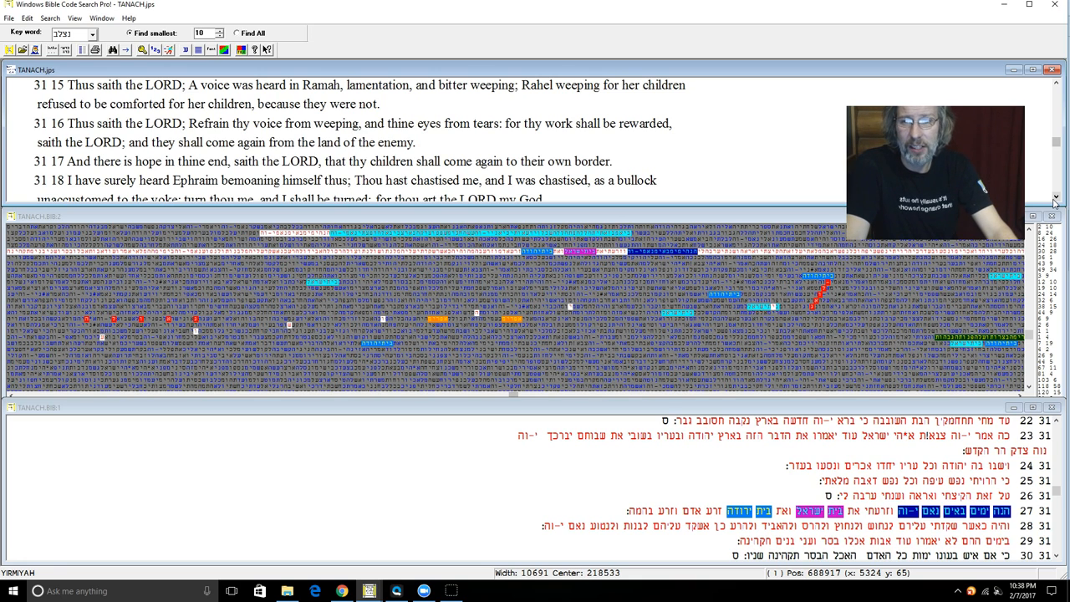
scroll(down, 3)
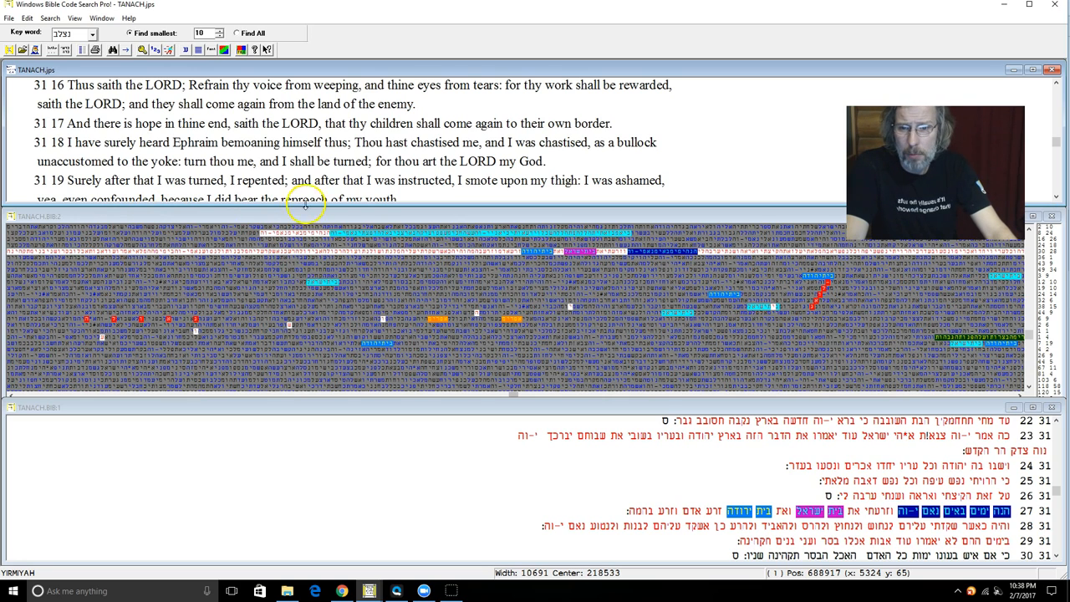
mouse_move(421, 187)
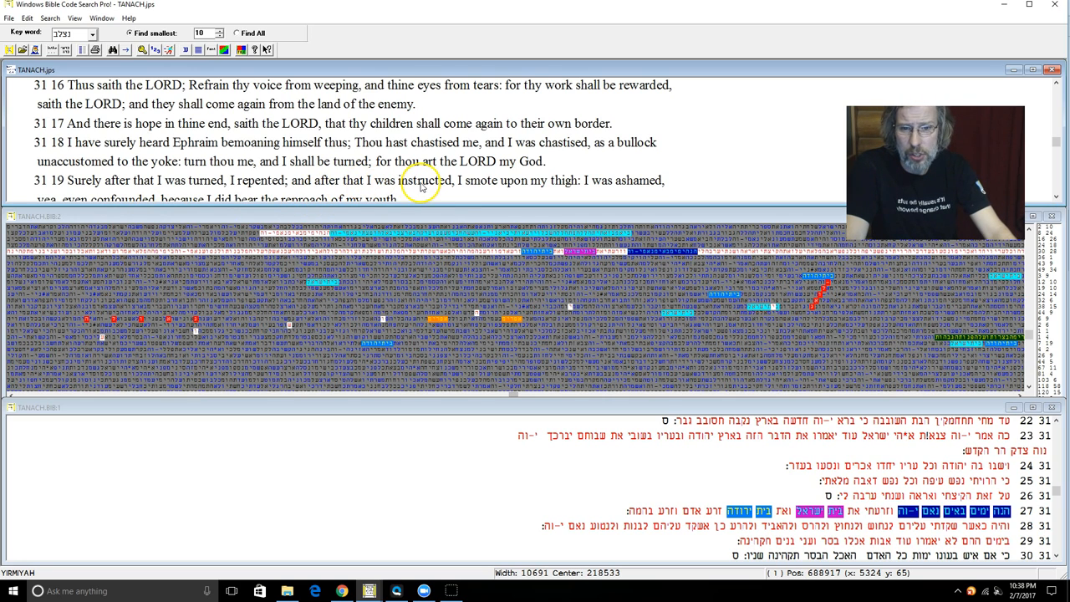
mouse_move(777, 179)
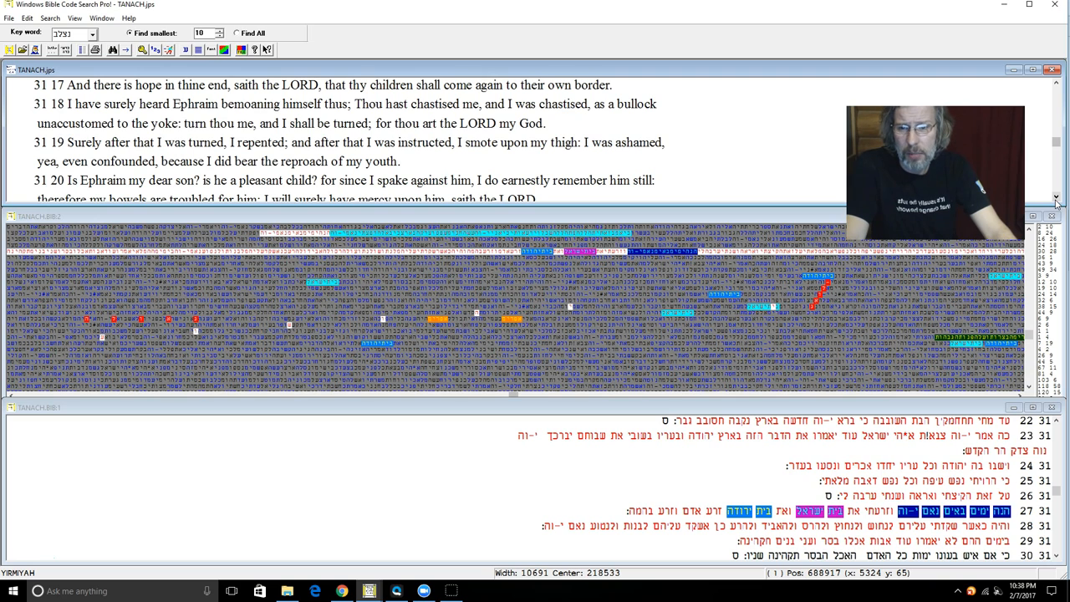
scroll(down, 3)
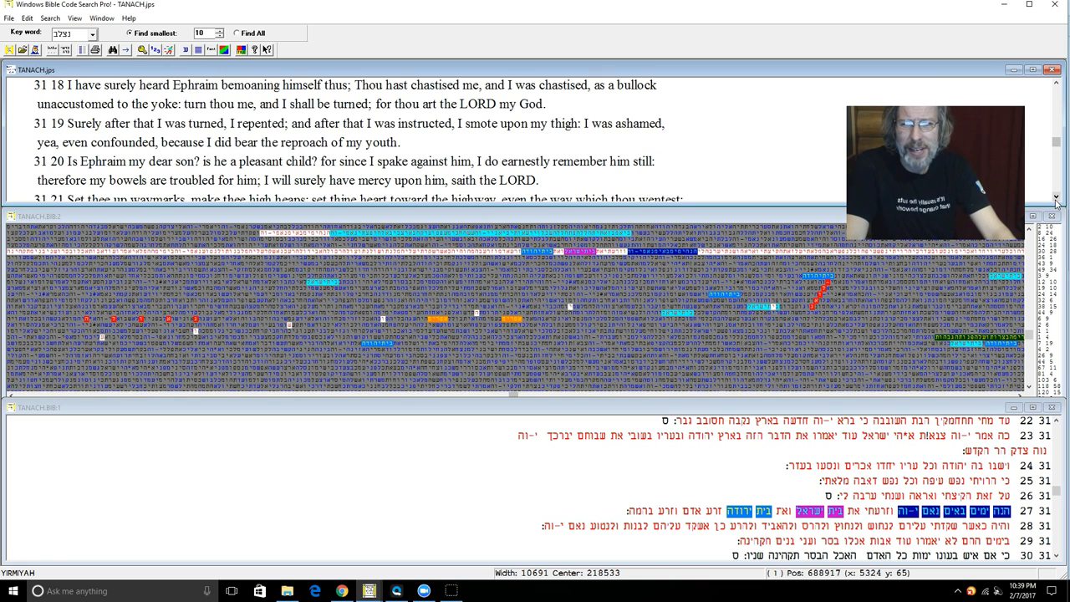
scroll(down, 3)
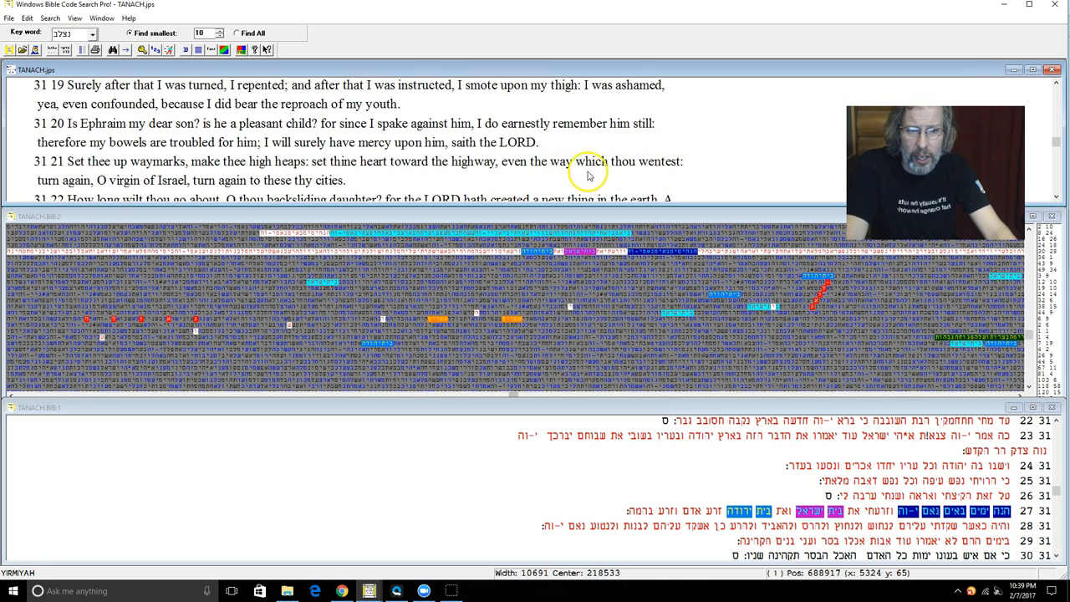
mouse_move(134, 192)
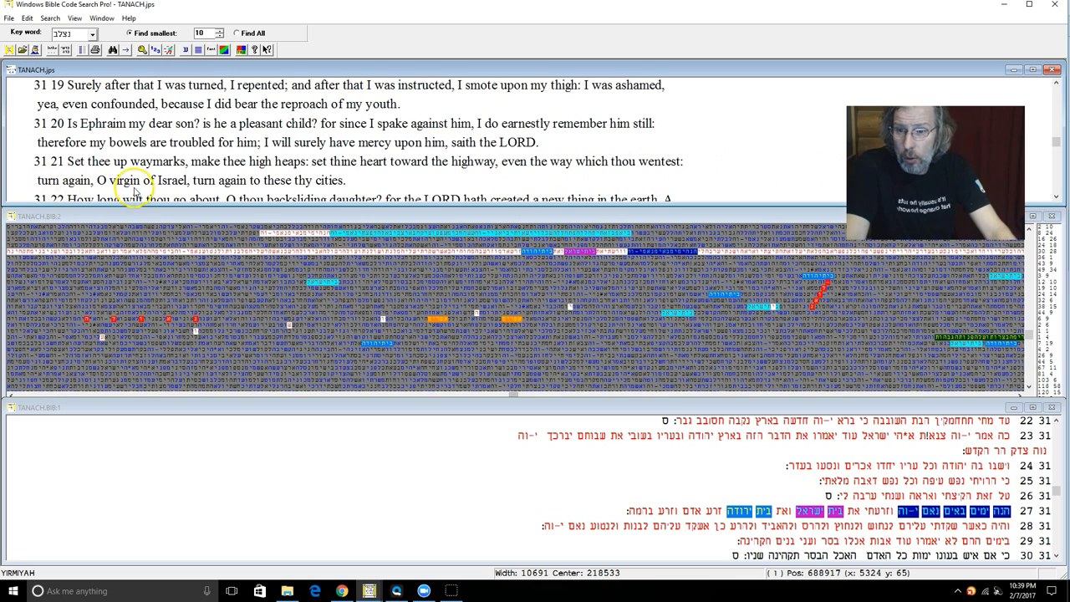
mouse_move(284, 191)
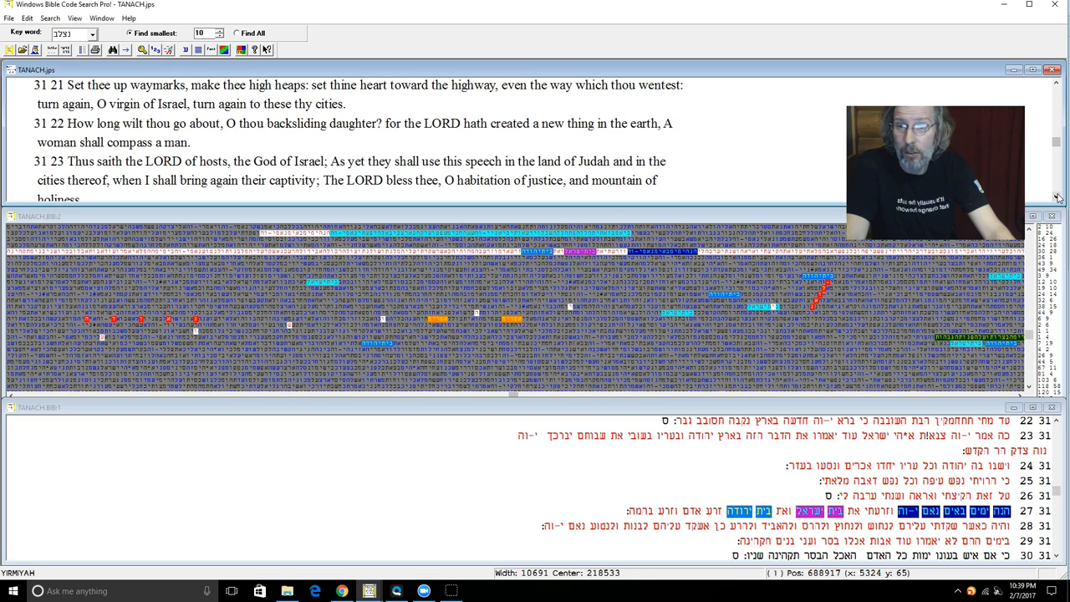
mouse_move(405, 141)
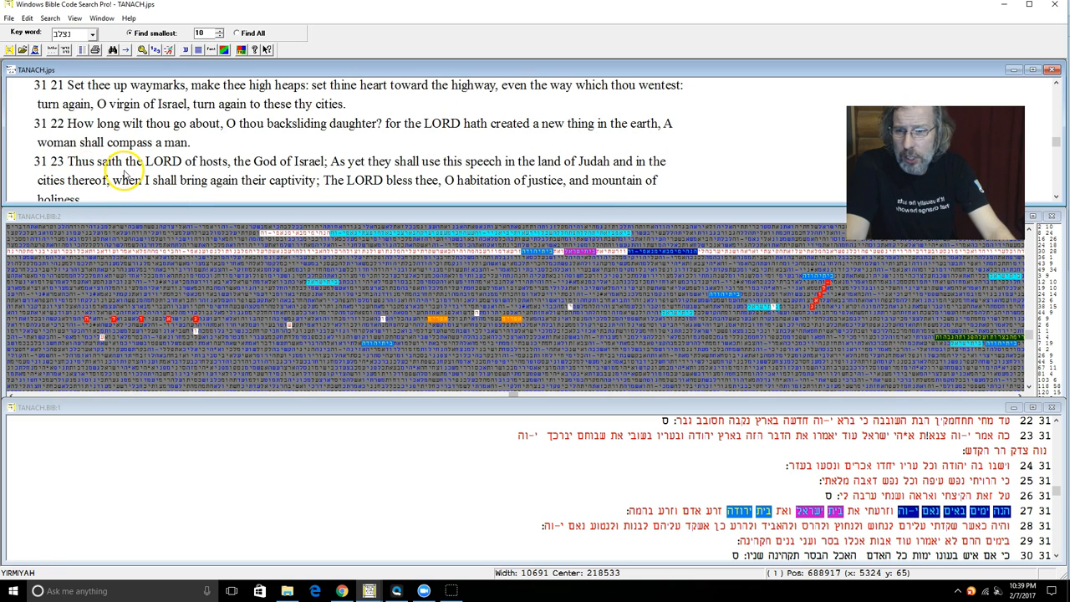
mouse_move(254, 165)
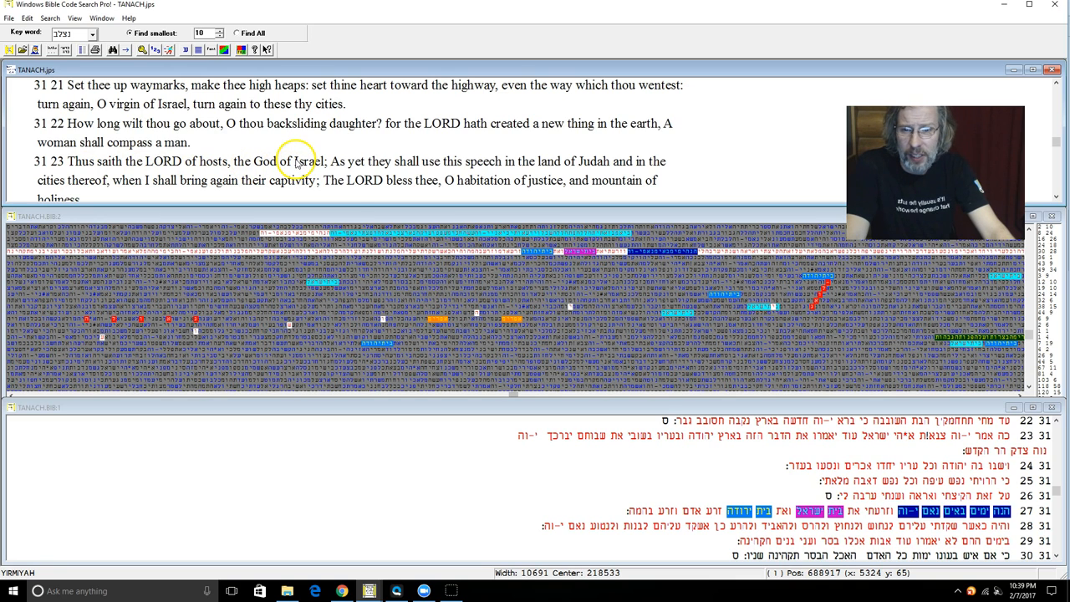
mouse_move(522, 171)
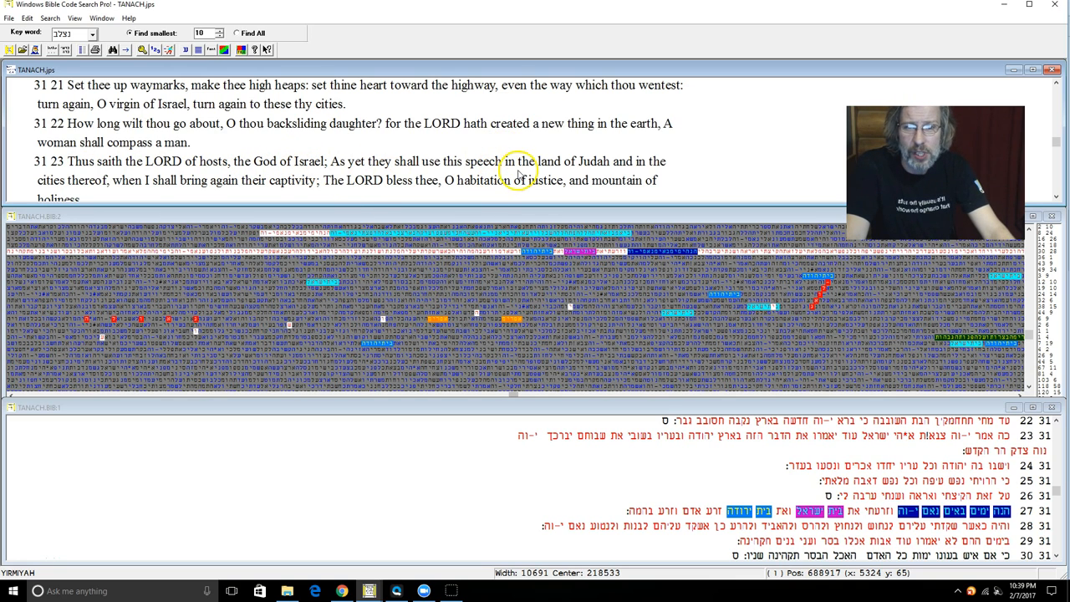
mouse_move(682, 164)
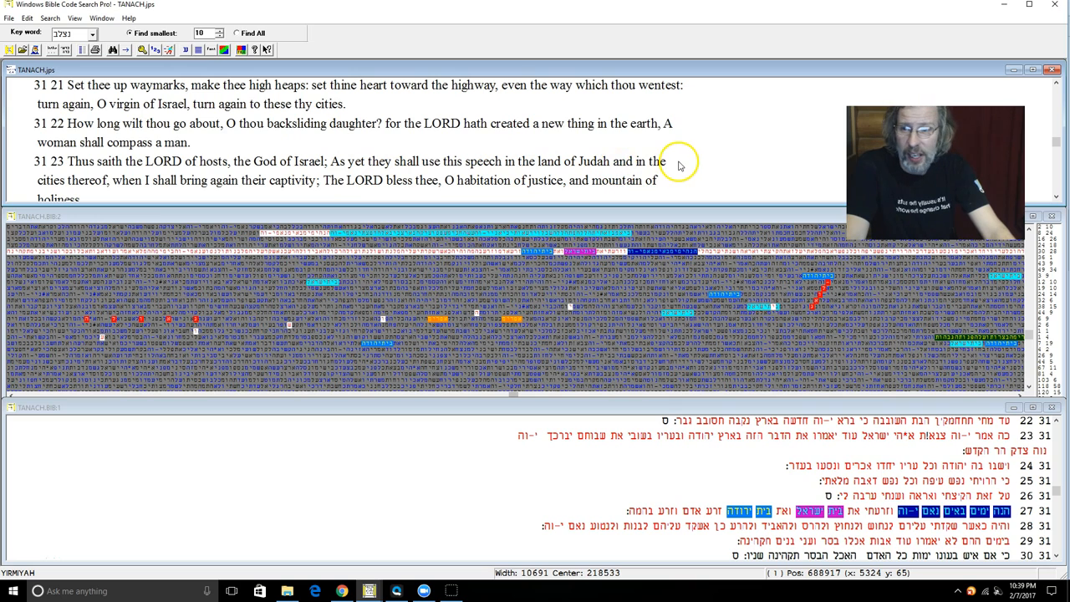
mouse_move(167, 194)
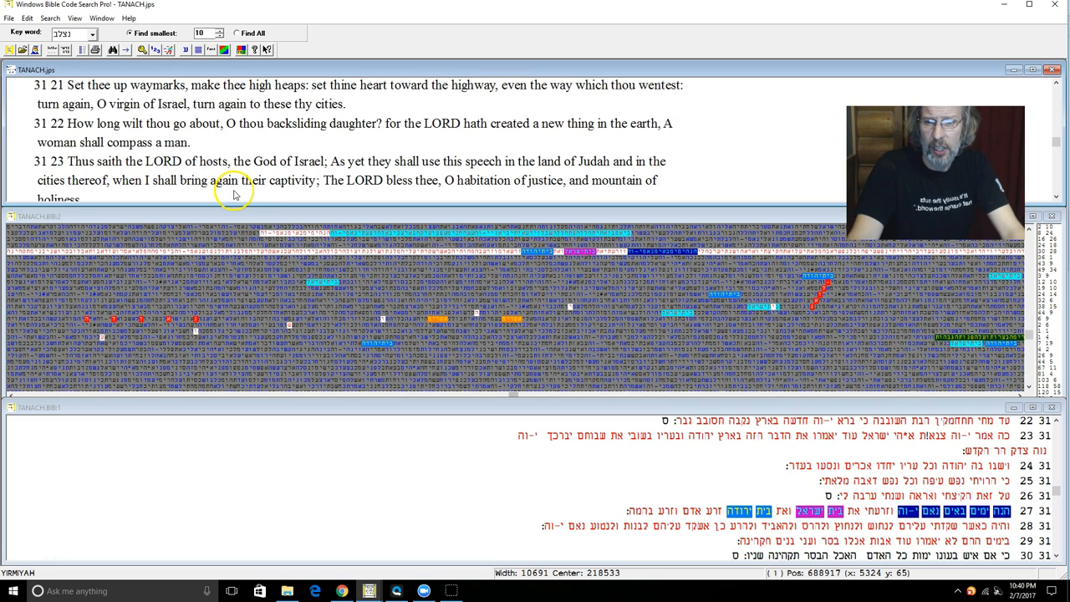
mouse_move(340, 184)
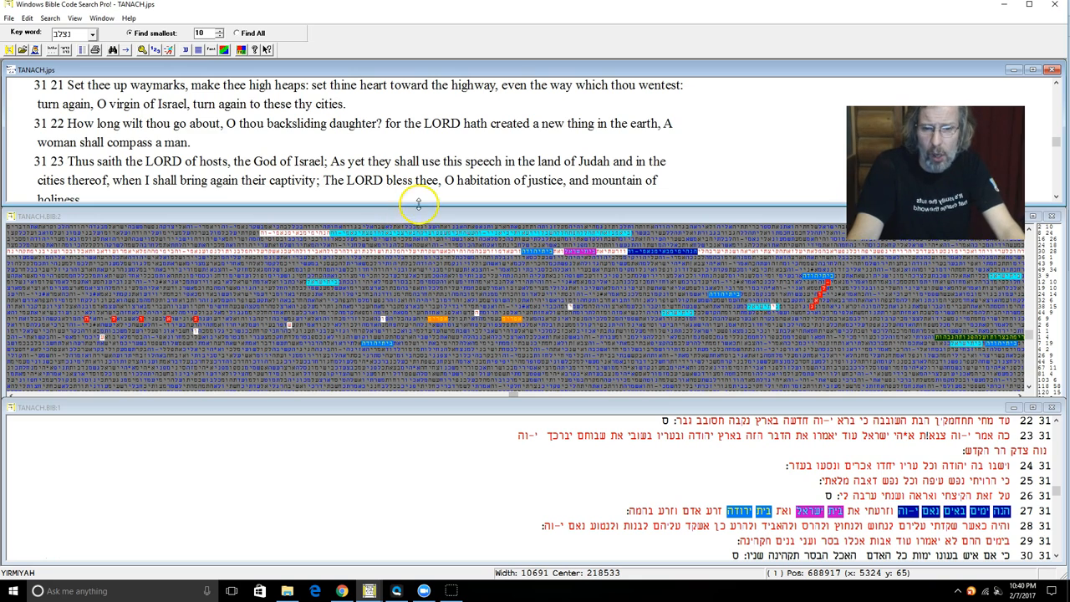
mouse_move(699, 204)
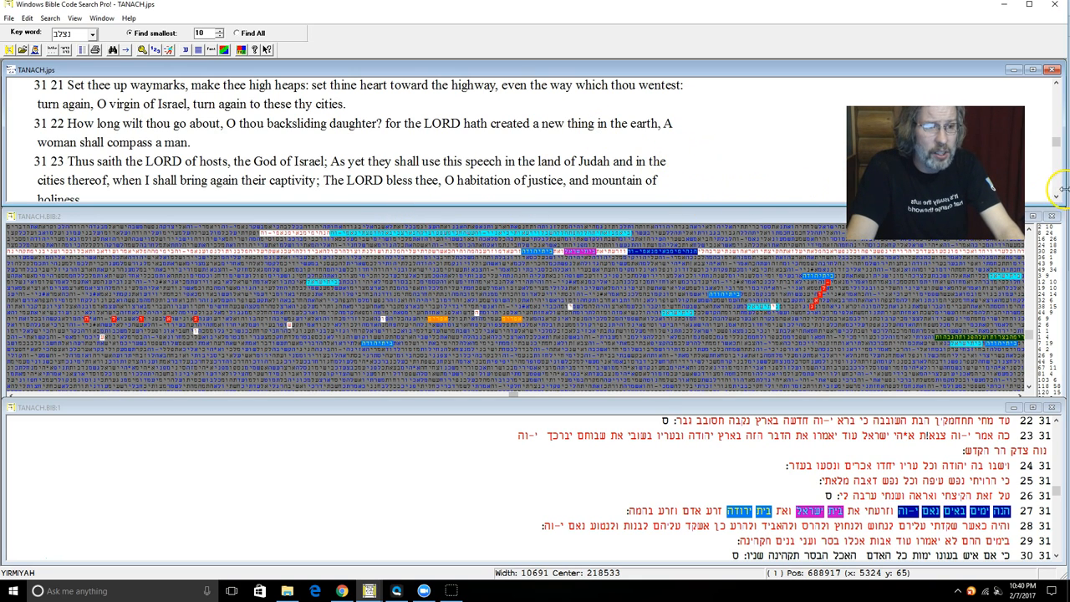
- Scroll the English text pane down until Jeremiah 31:28–31 sit at the top
scroll(down, 3)
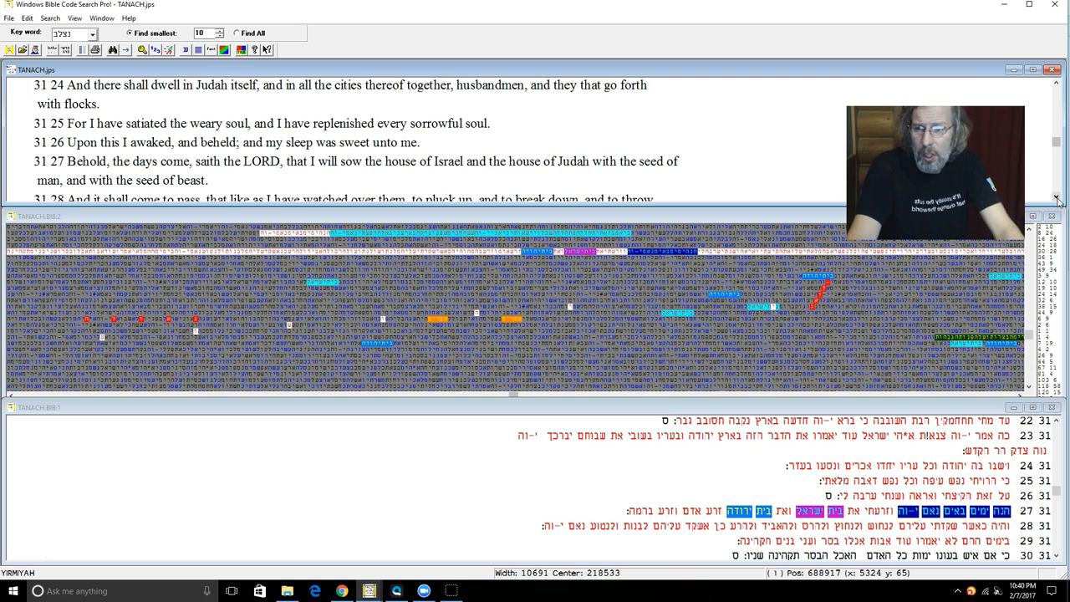
scroll(down, 3)
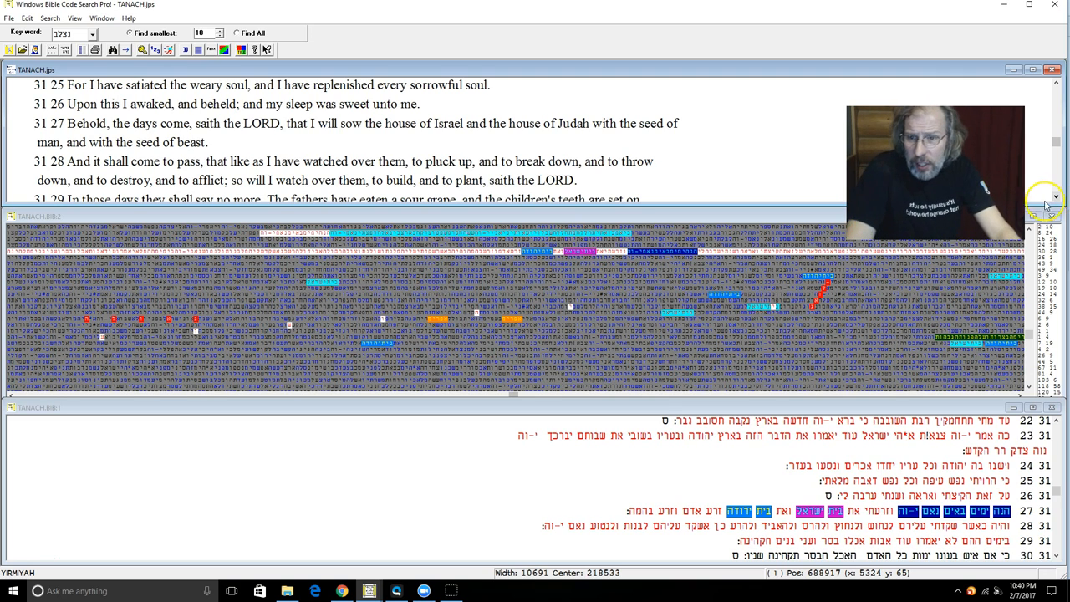
mouse_move(786, 237)
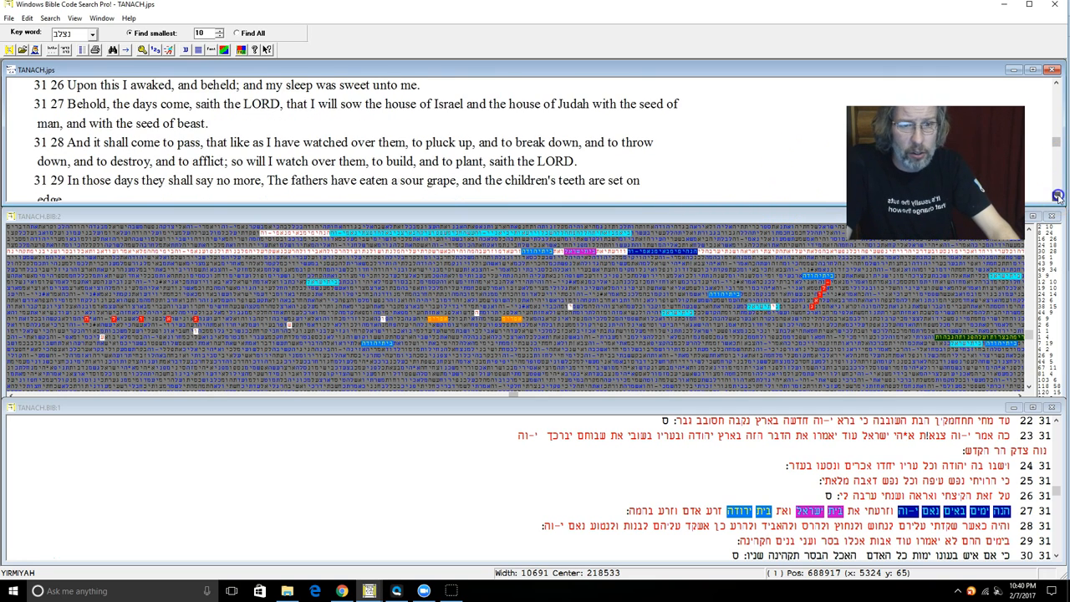
scroll(down, 3)
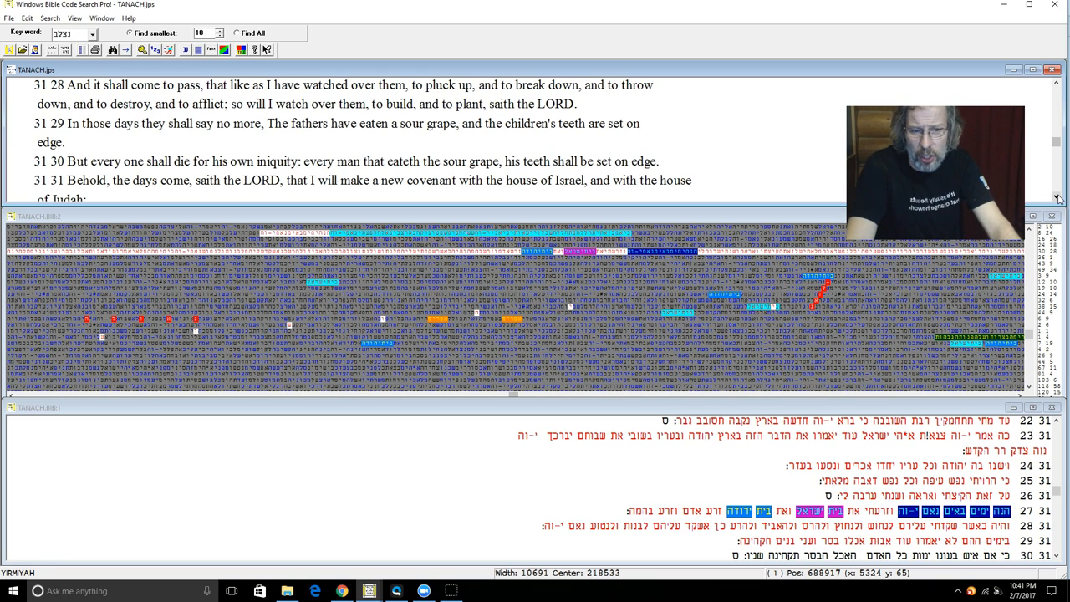
- Scroll the English text pane down to the new covenant passage, Jeremiah 31:31–34
scroll(down, 3)
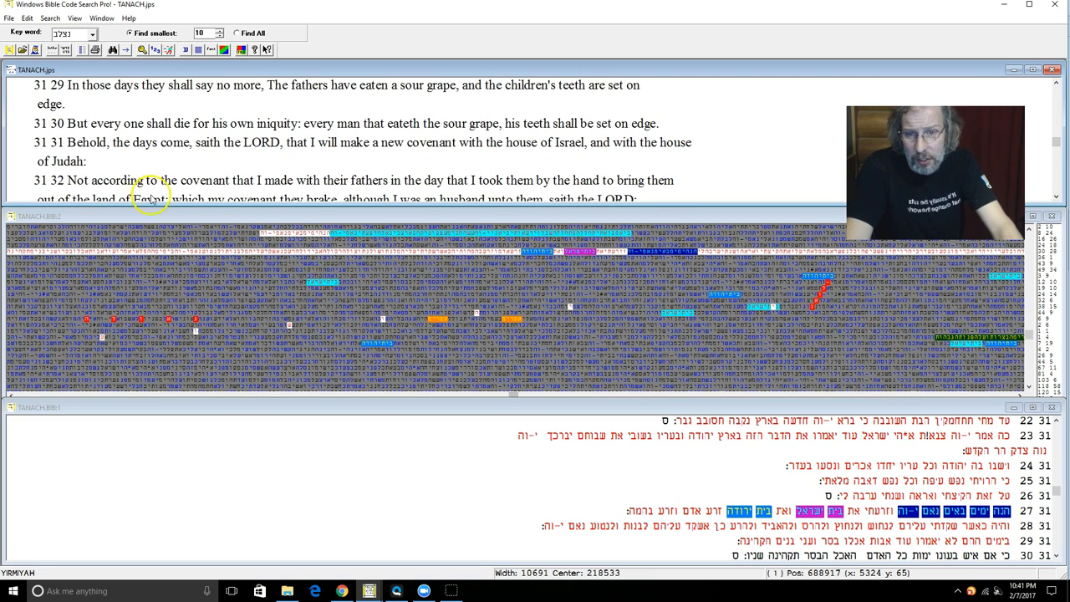
mouse_move(378, 142)
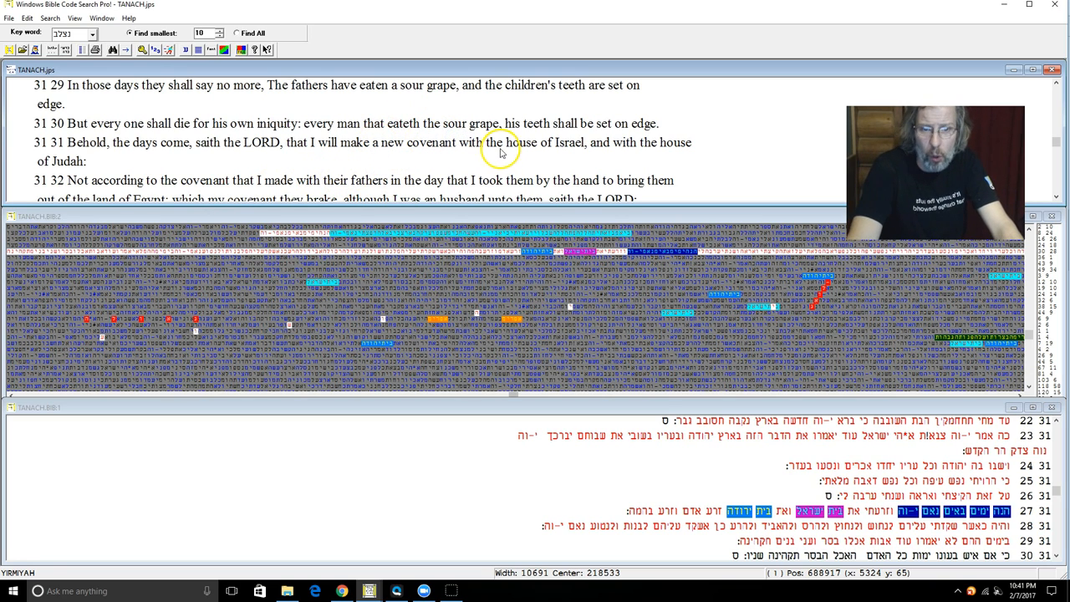
mouse_move(652, 161)
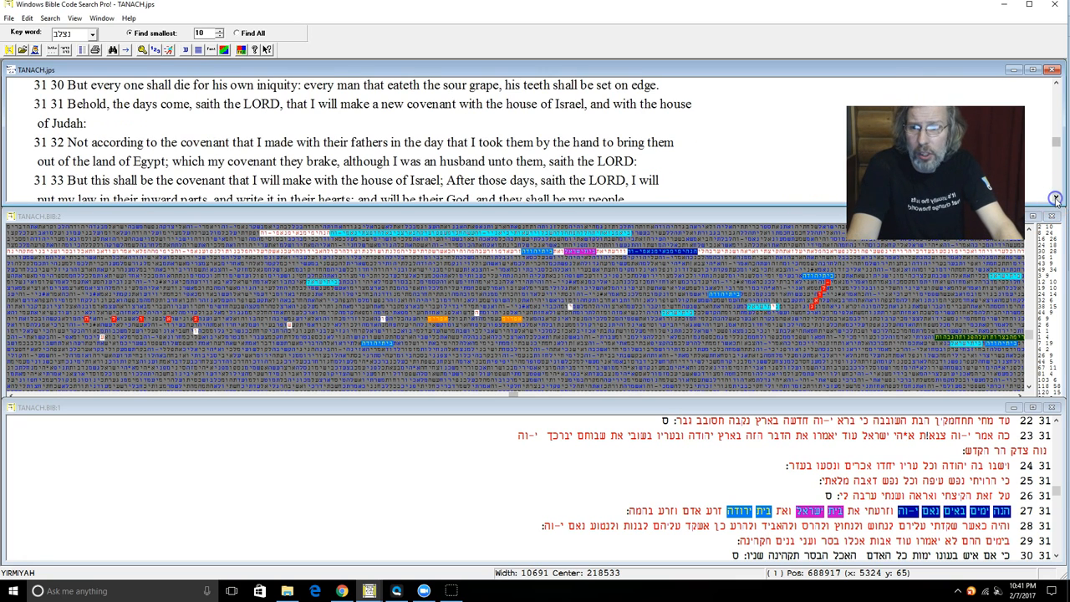
scroll(down, 3)
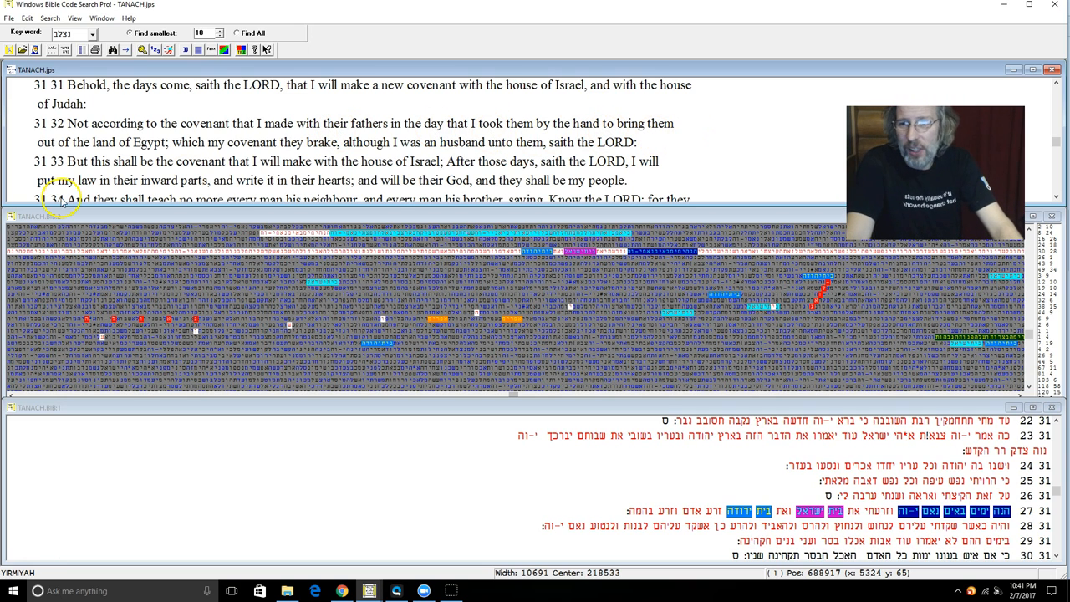
mouse_move(204, 144)
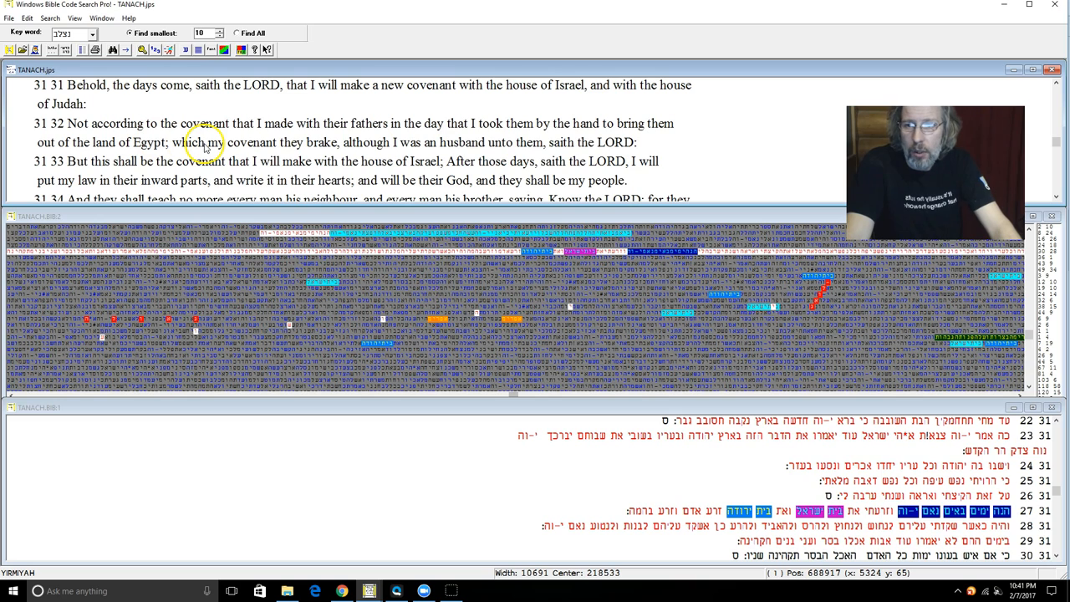
mouse_move(328, 159)
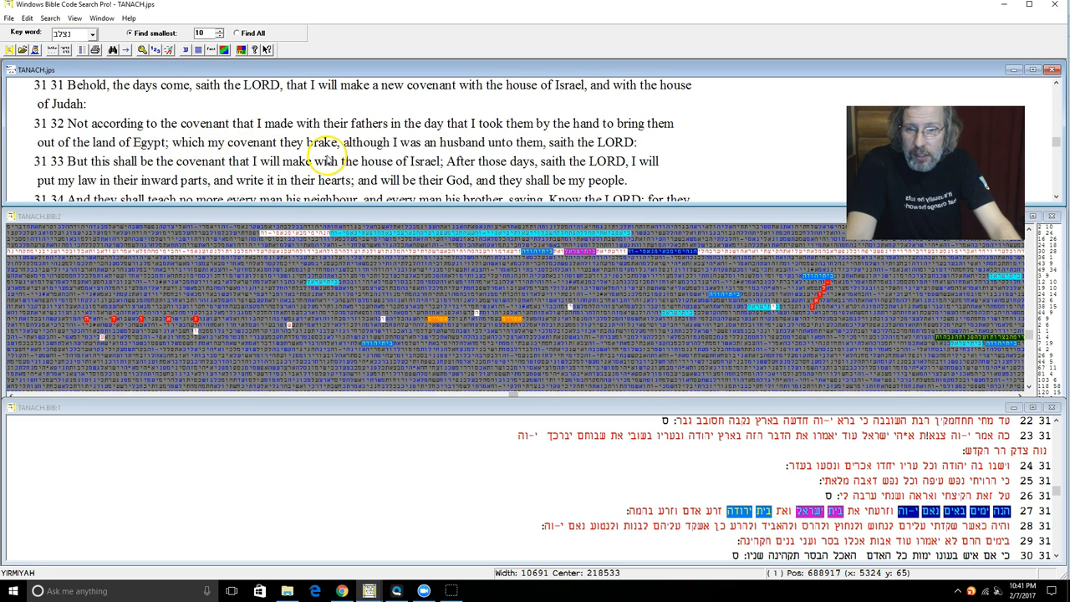
mouse_move(478, 160)
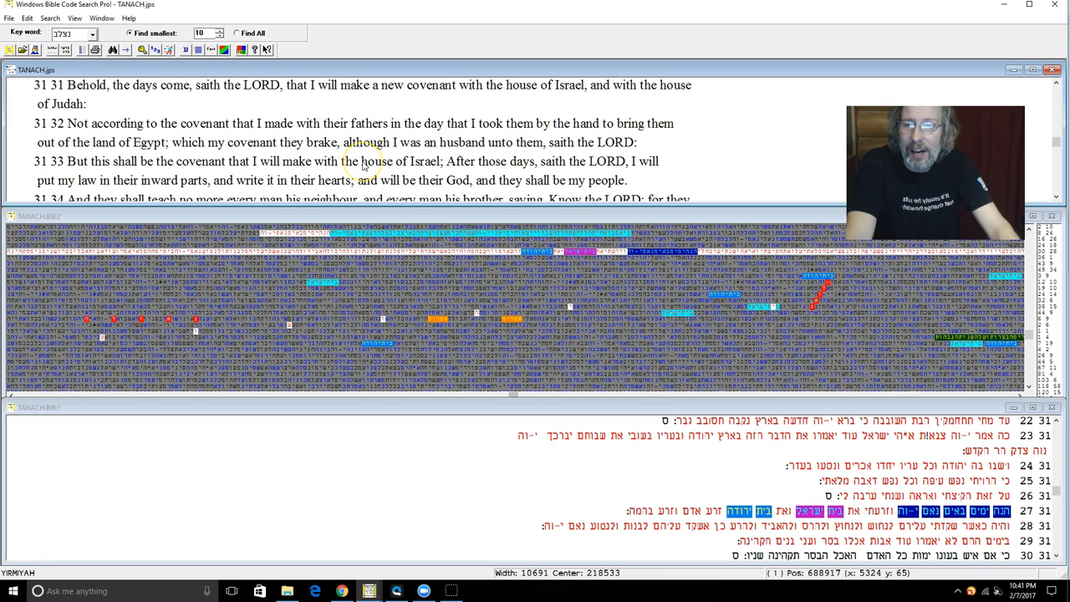
mouse_move(525, 199)
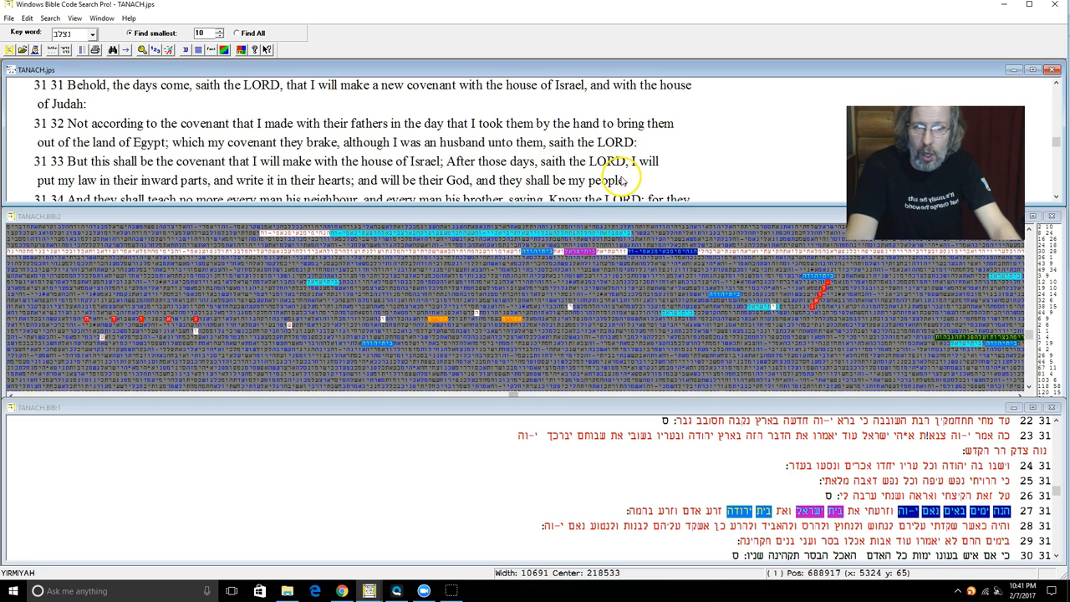
mouse_move(130, 176)
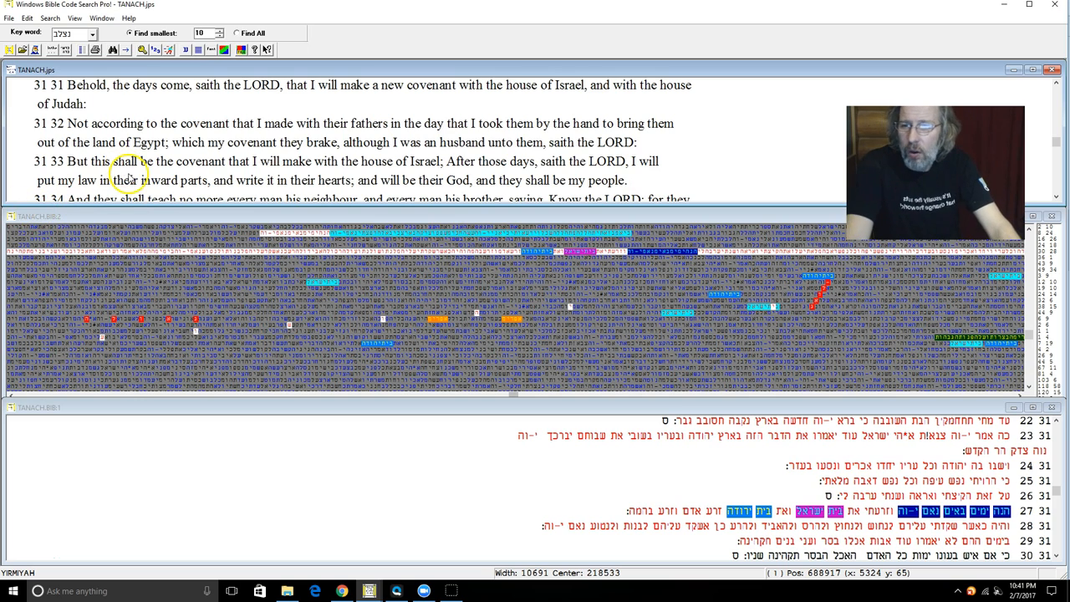
mouse_move(238, 198)
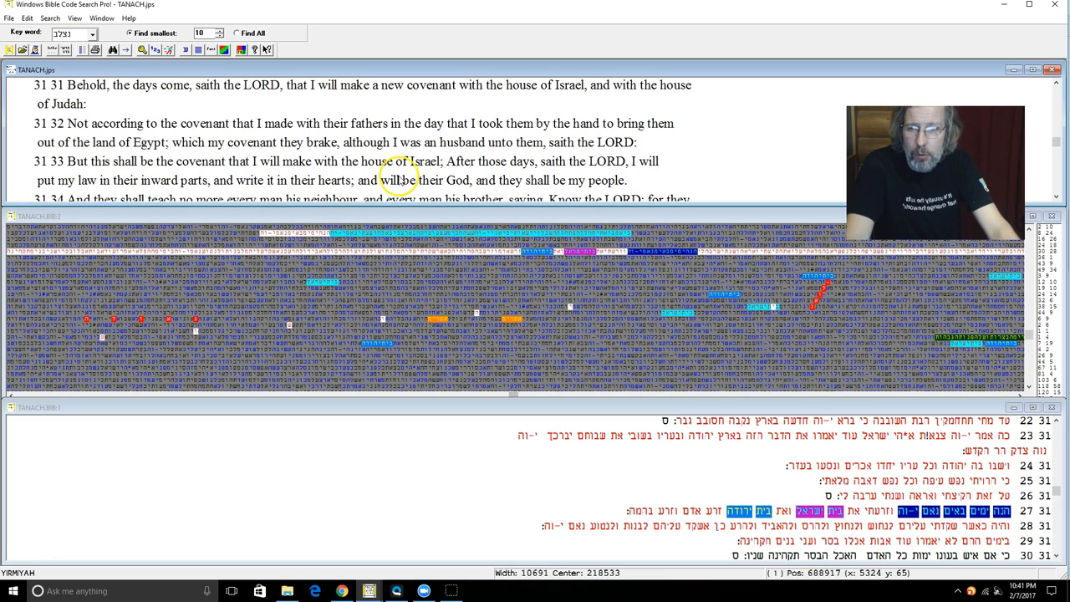
mouse_move(779, 182)
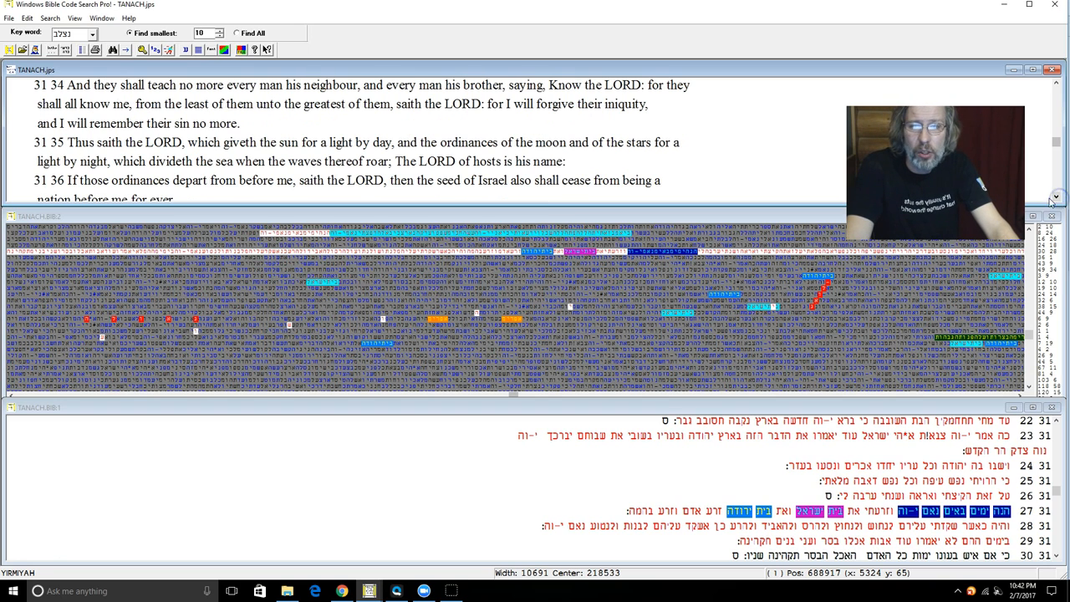
mouse_move(355, 194)
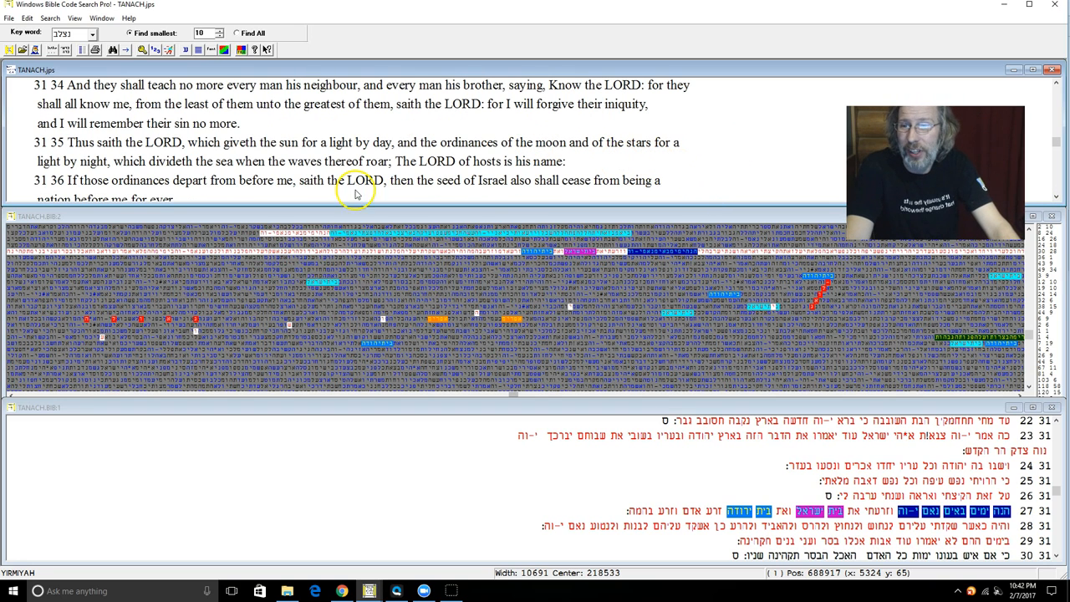
mouse_move(139, 171)
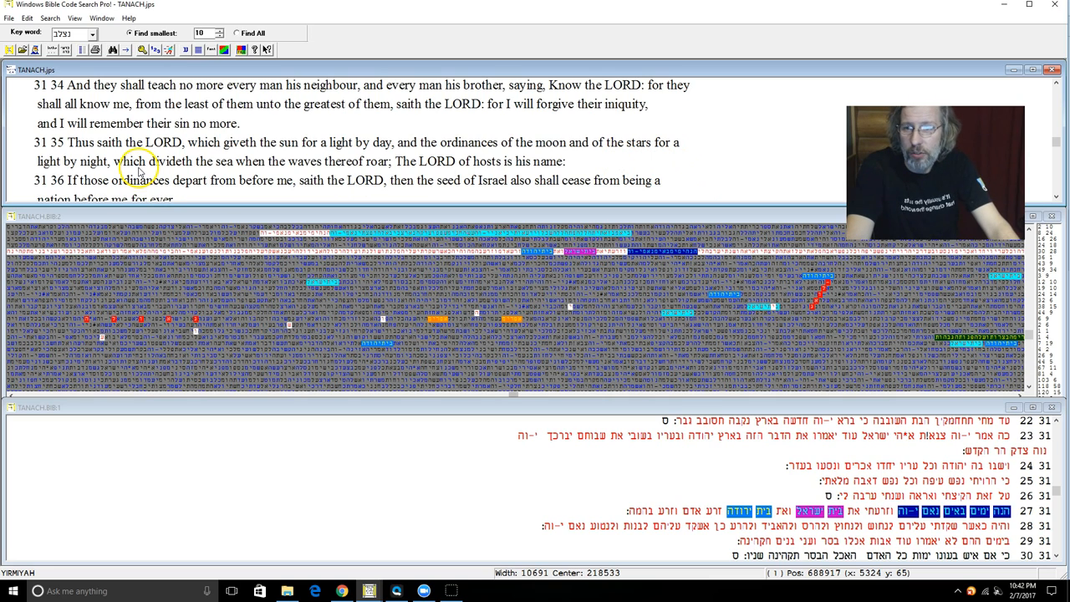
mouse_move(319, 191)
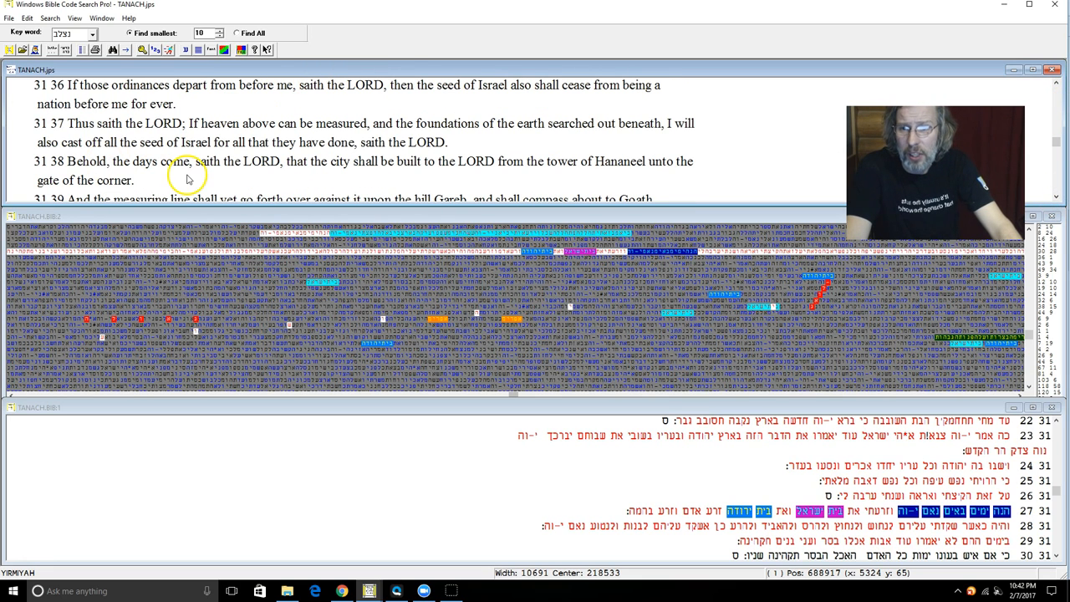
mouse_move(298, 135)
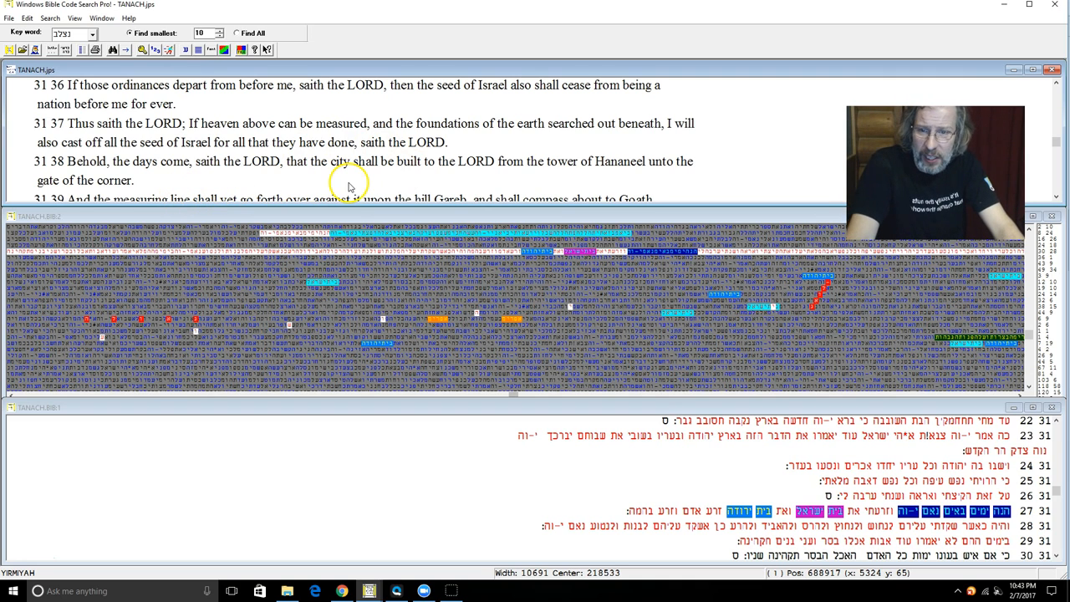
mouse_move(432, 181)
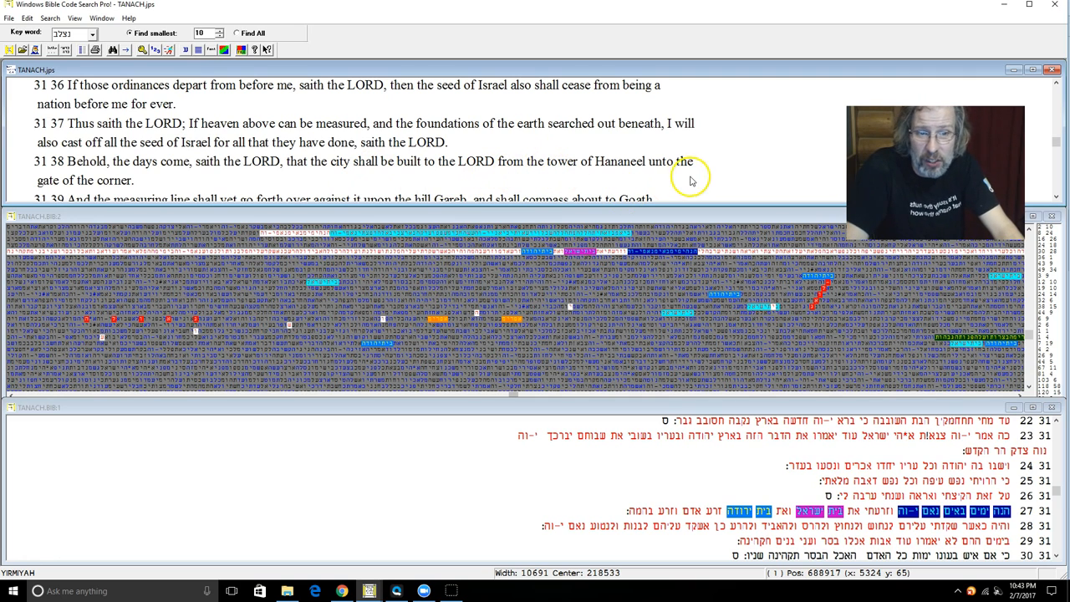
mouse_move(789, 135)
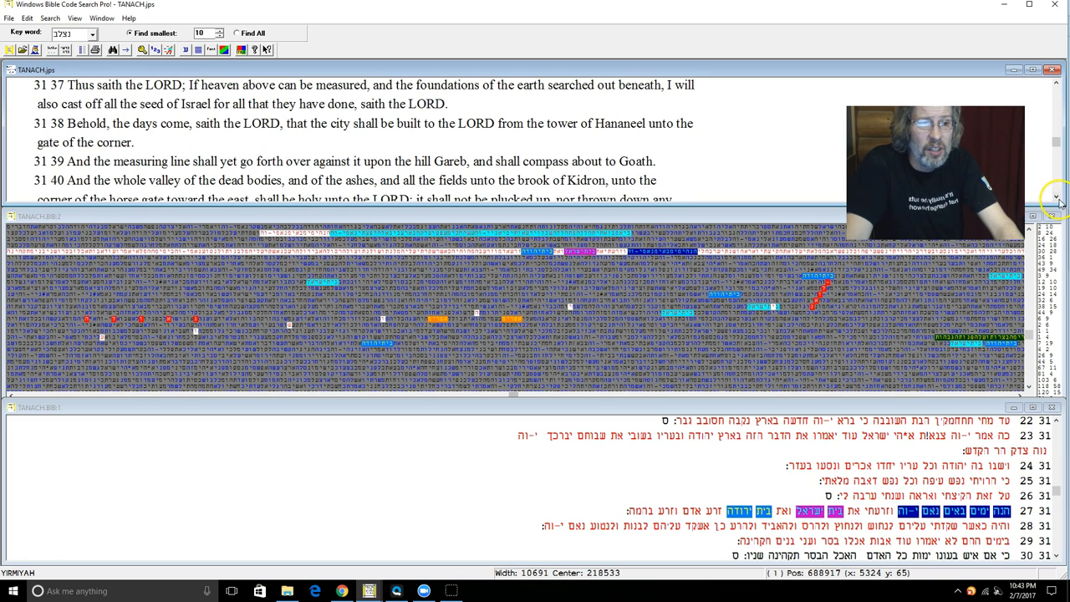
- Scroll the English text pane down to Jeremiah 31:38–40 and the start of chapter 32
scroll(down, 3)
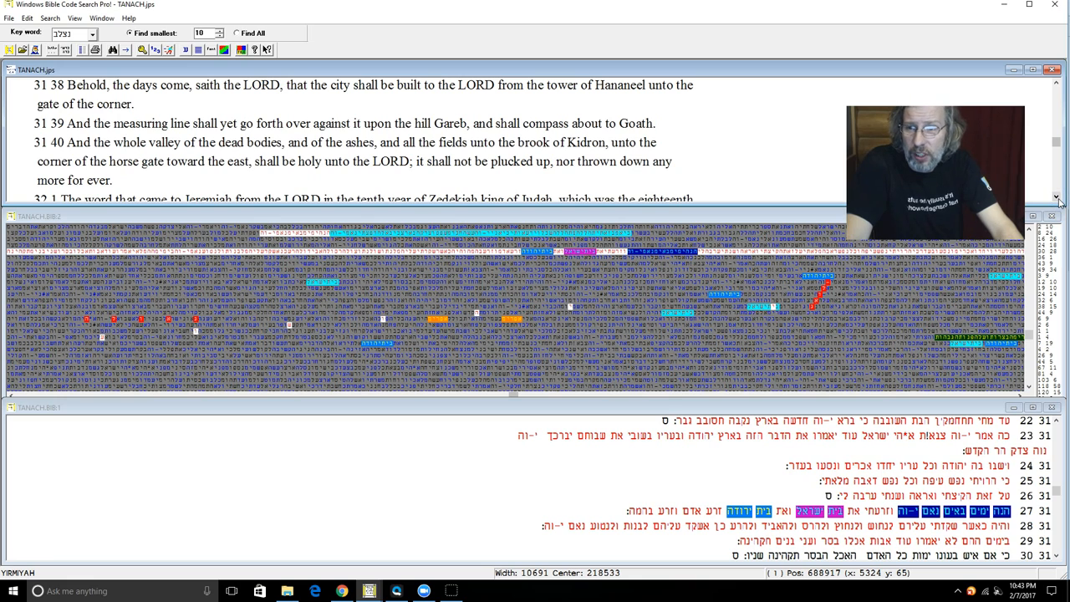